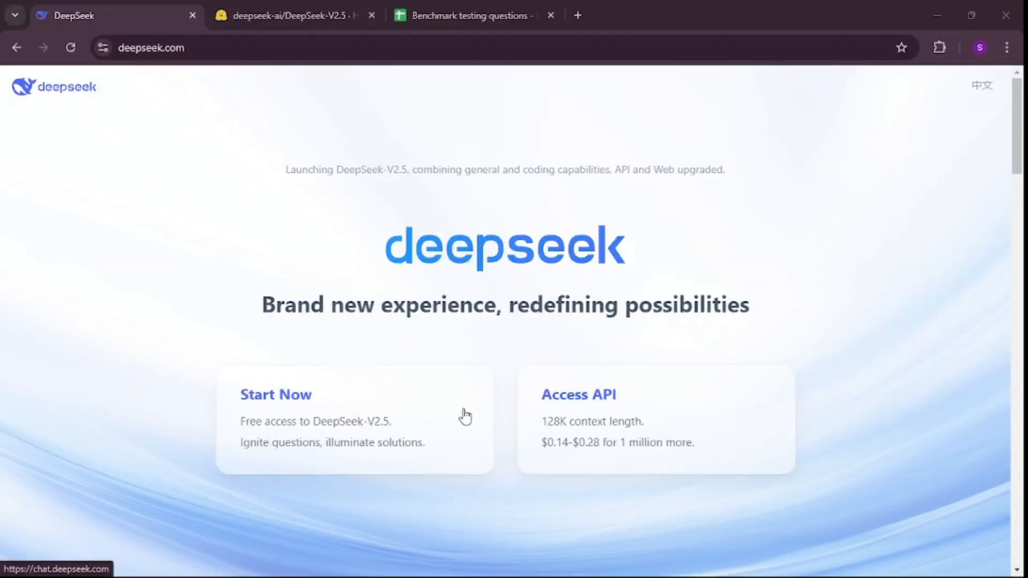
- Scroll through the currently open page before moving to the benchmark sheet
{"action": "scroll", "scroll_direction": "down", "scroll_amount": 3}
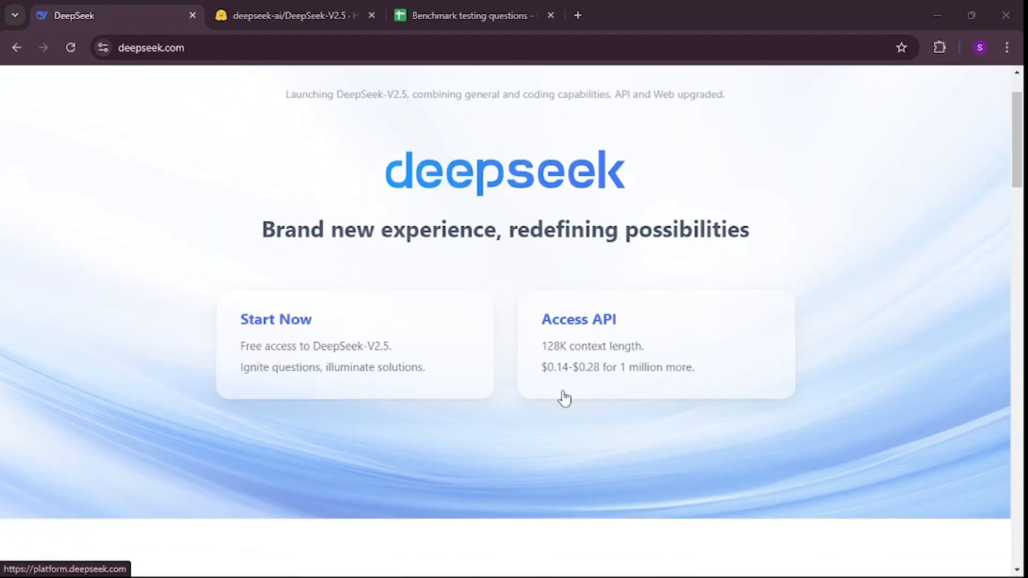
{"action": "mouse_move", "coordinate": [589, 378]}
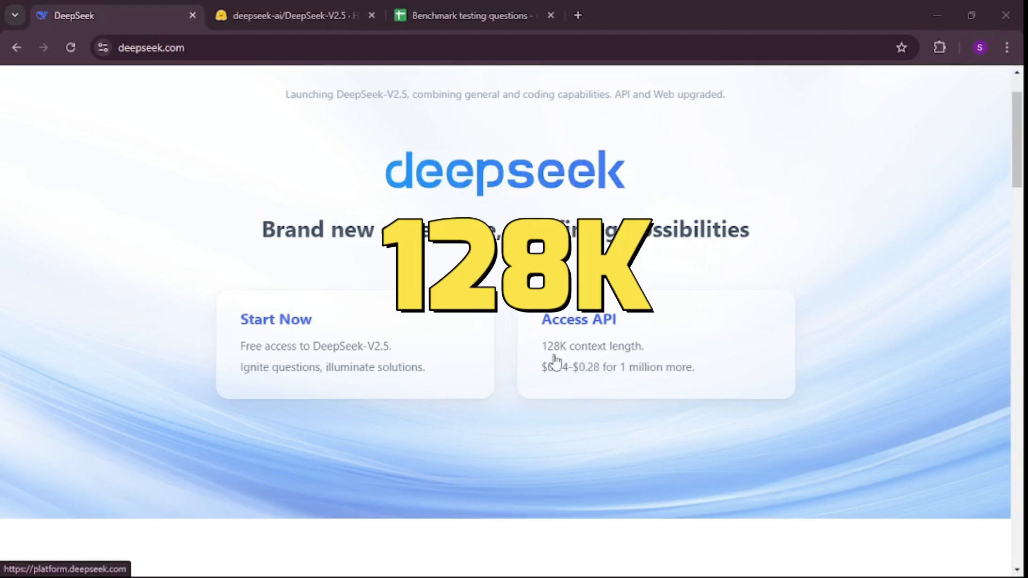
{"action": "scroll", "scroll_direction": "down", "scroll_amount": 3}
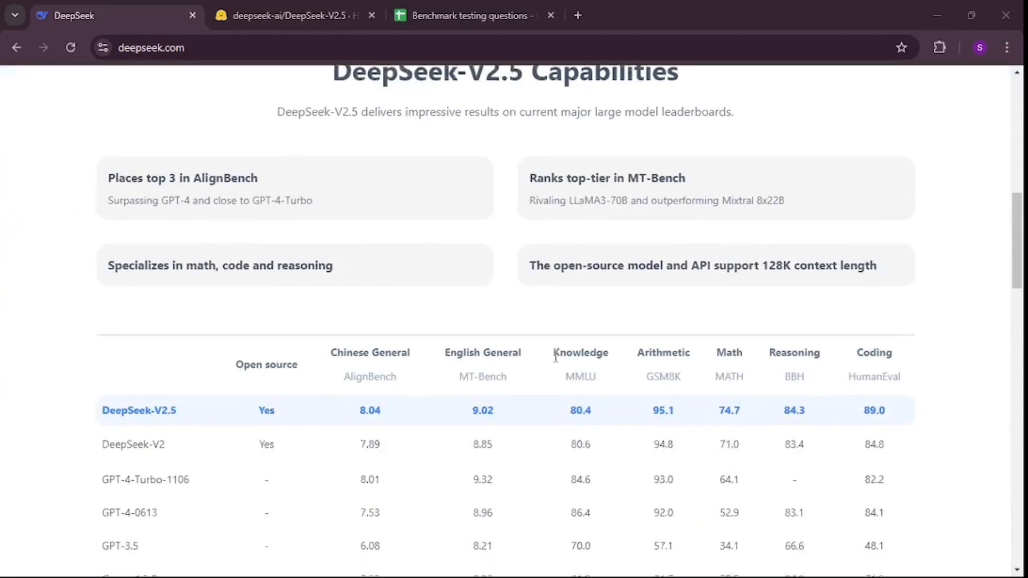
{"action": "scroll", "scroll_direction": "down", "scroll_amount": 3}
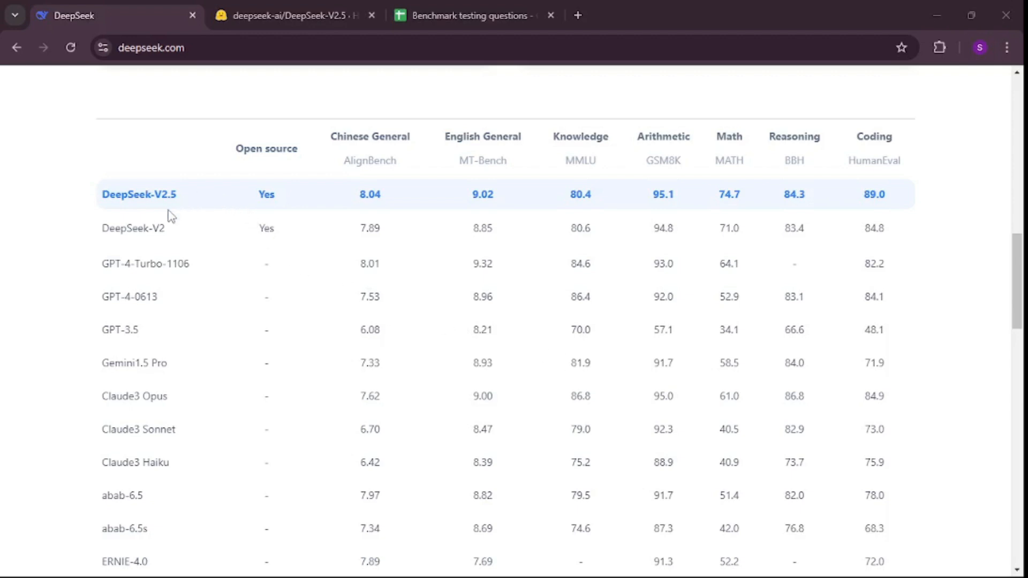
{"action": "mouse_move", "coordinate": [175, 268]}
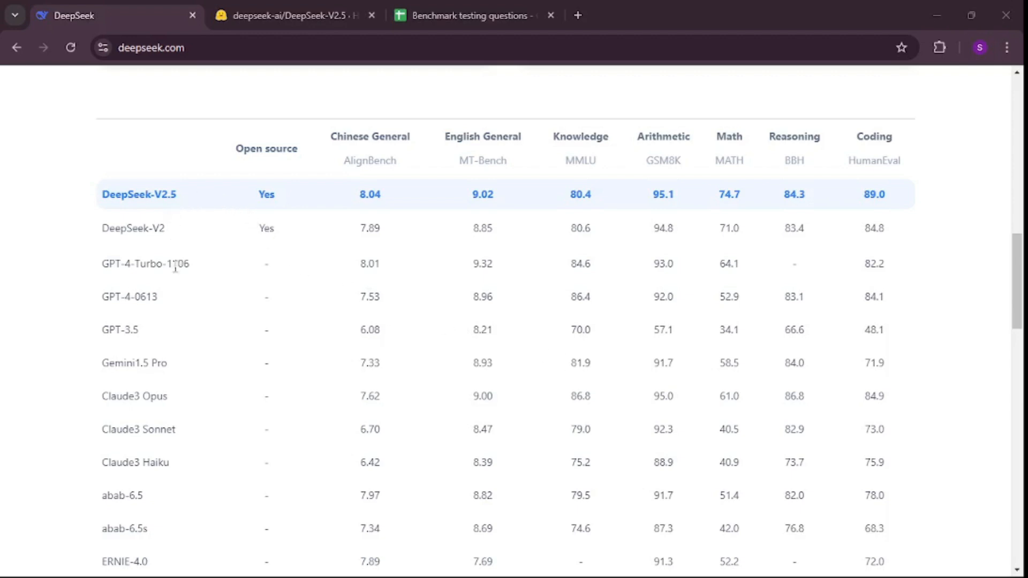
{"action": "mouse_move", "coordinate": [170, 242]}
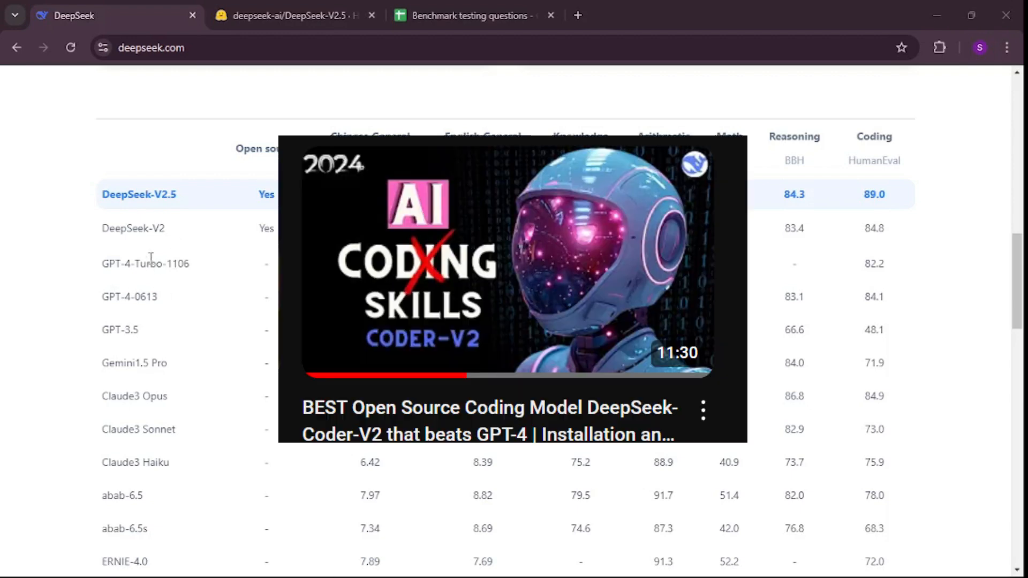
{"action": "mouse_move", "coordinate": [191, 278]}
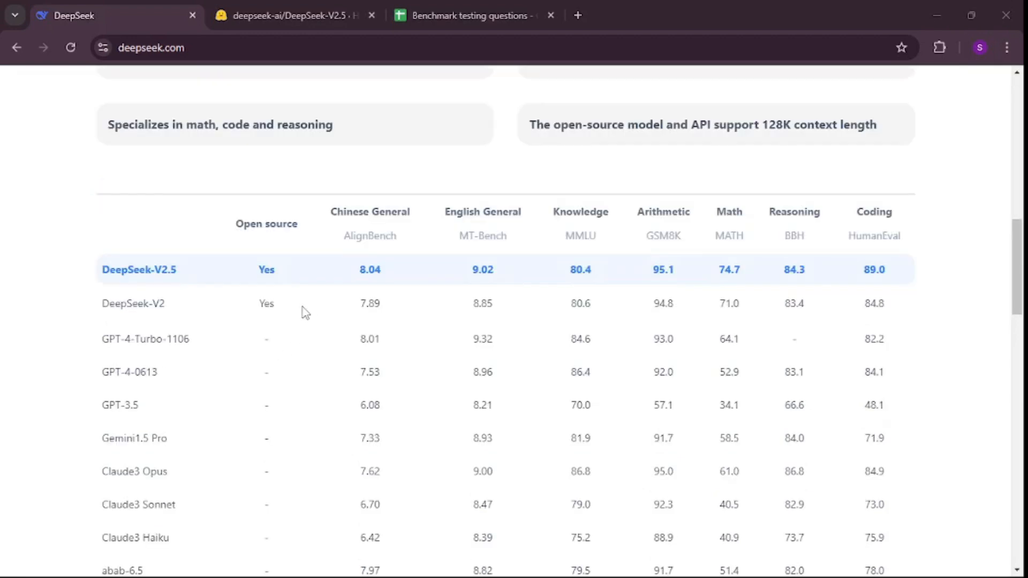
{"action": "scroll", "scroll_direction": "up", "scroll_amount": 3}
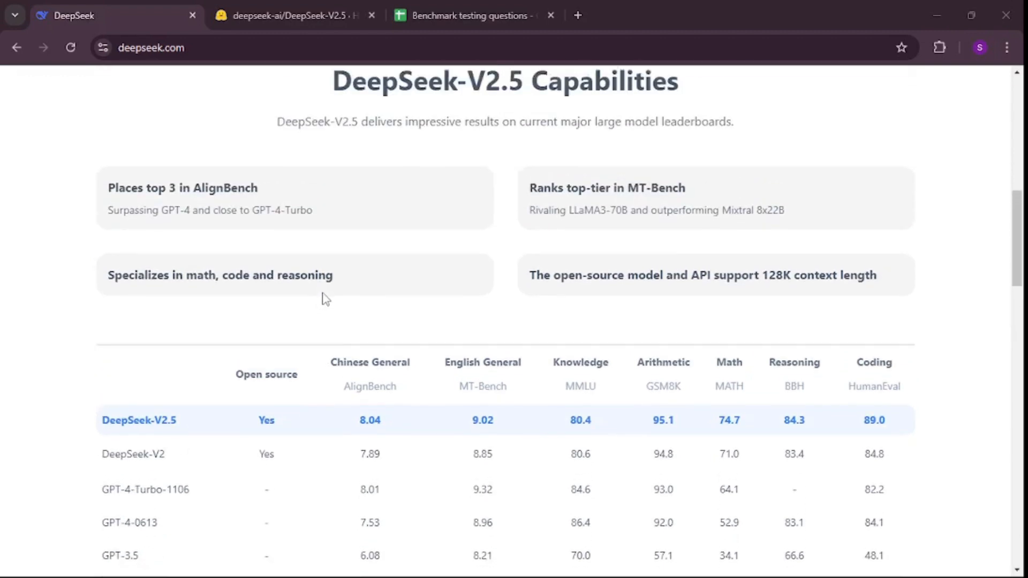
{"action": "scroll", "scroll_direction": "down", "scroll_amount": 3}
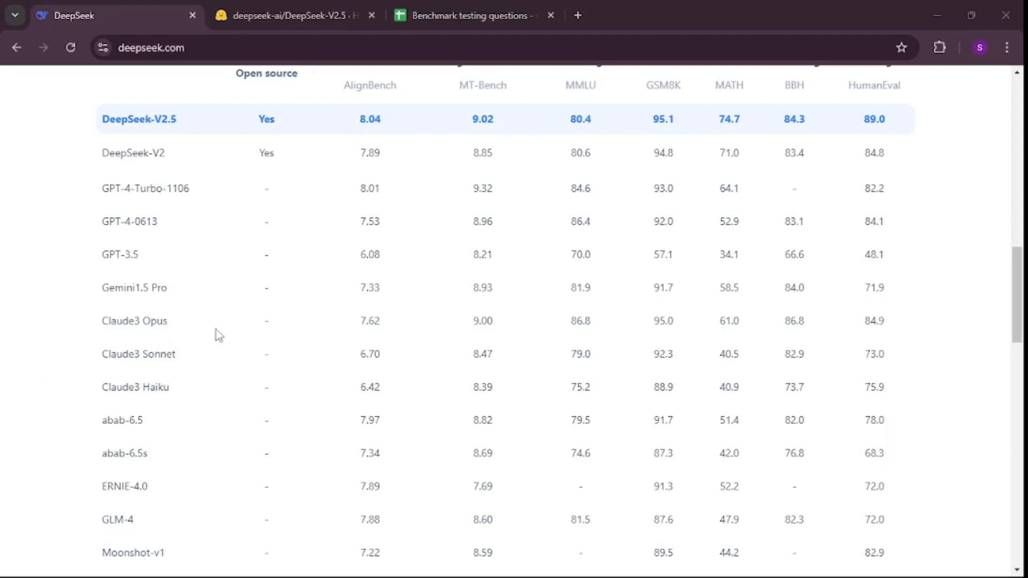
{"action": "scroll", "scroll_direction": "up", "scroll_amount": 3}
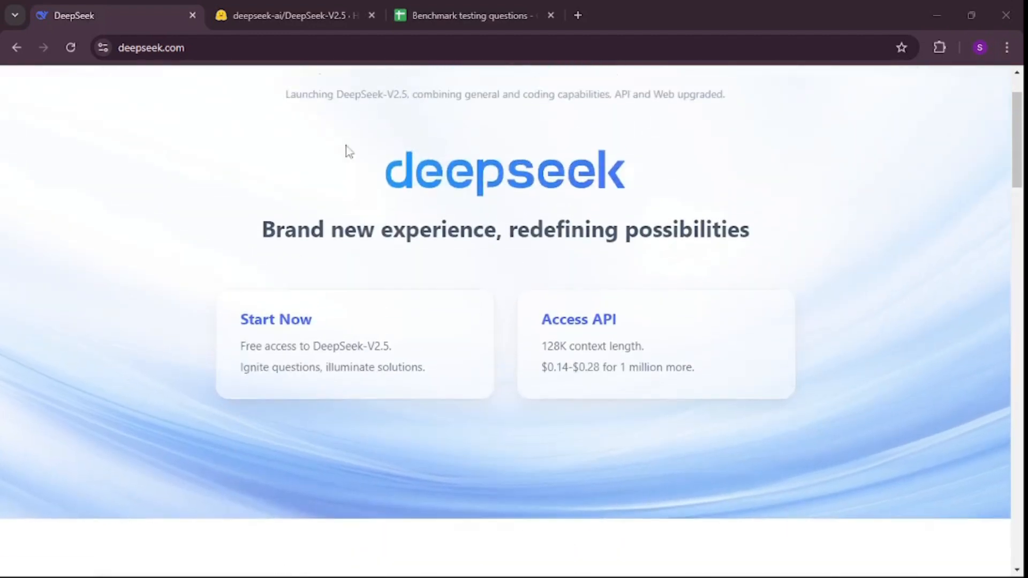
- Bring up the LLM Testing Benchmarks sheet and scroll to questions 11 and 12 (to-do list, calculator)
{"action": "left_click", "coordinate": [474, 15]}
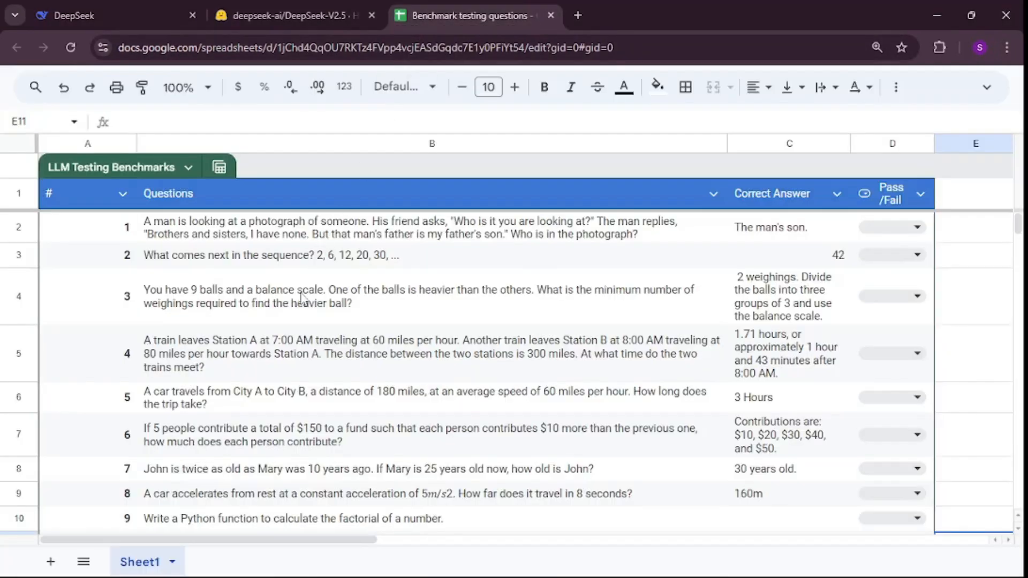
{"action": "scroll", "scroll_direction": "down", "scroll_amount": 3}
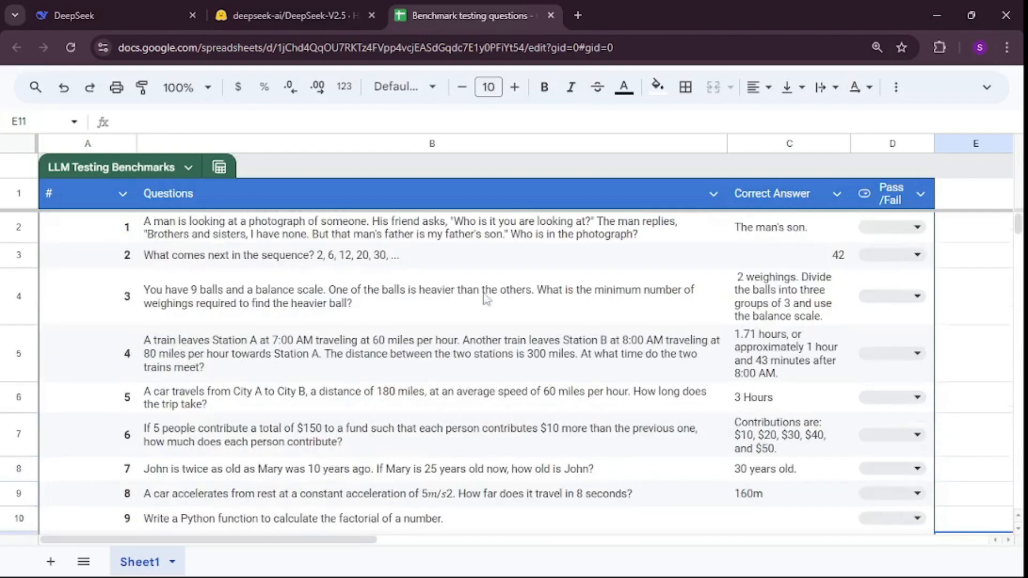
{"action": "mouse_move", "coordinate": [497, 328]}
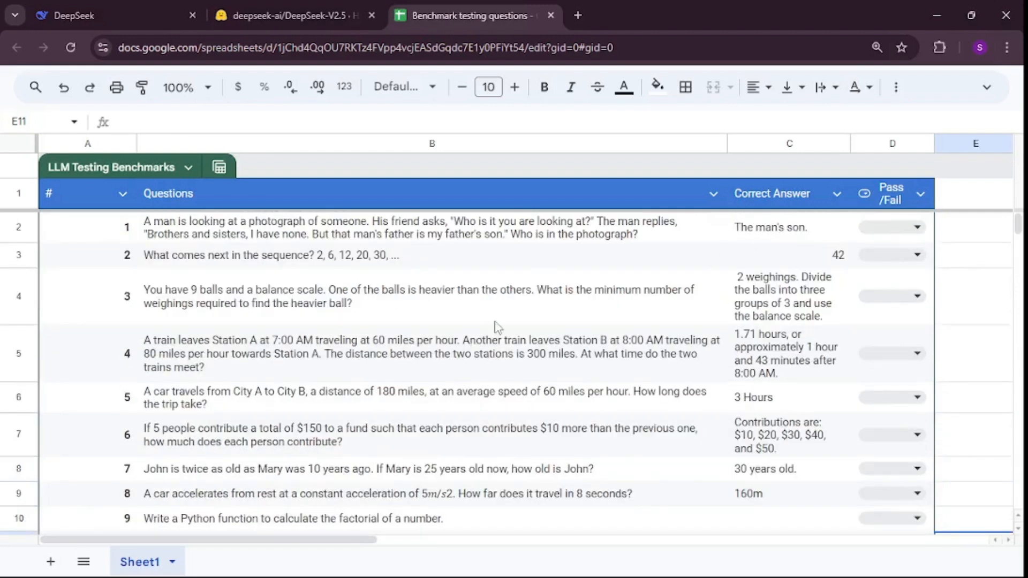
{"action": "mouse_move", "coordinate": [420, 239]}
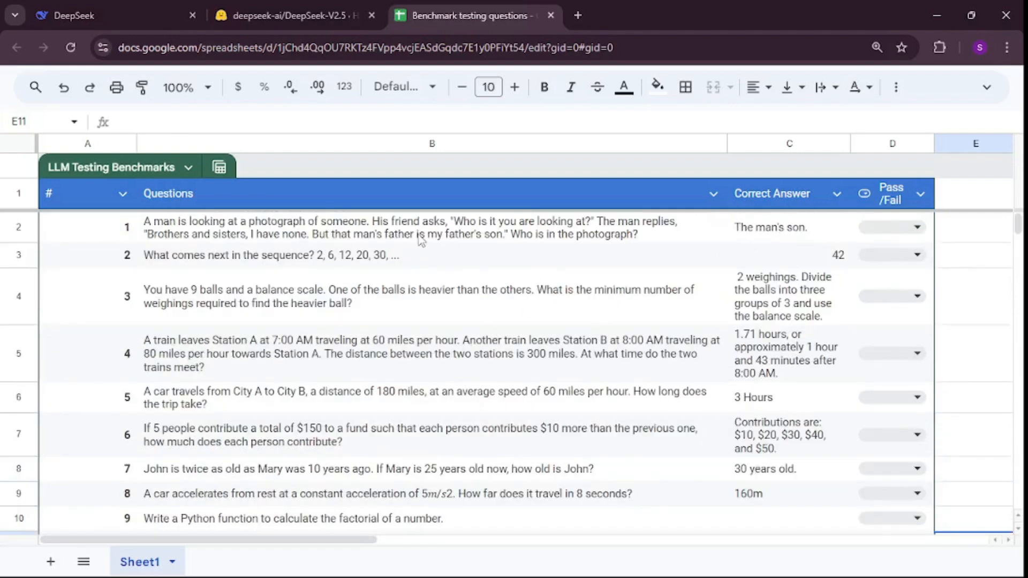
{"action": "mouse_move", "coordinate": [617, 251]}
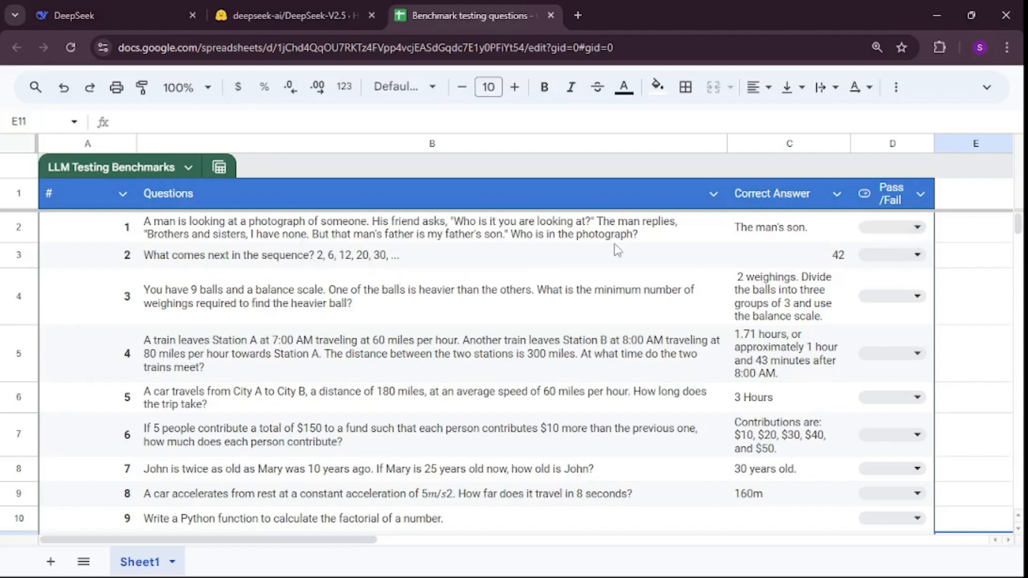
{"action": "left_click", "coordinate": [974, 227]}
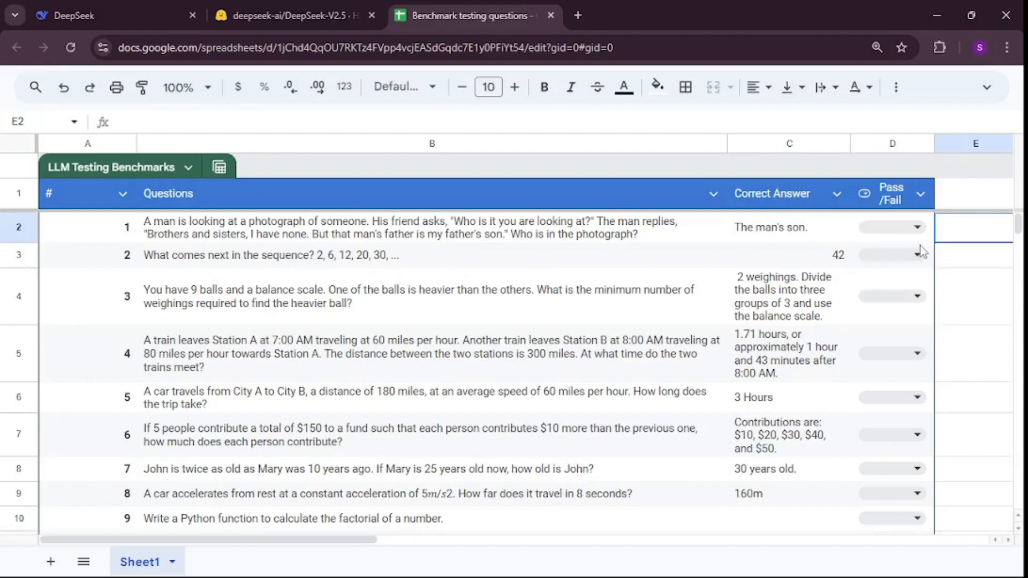
{"action": "mouse_move", "coordinate": [545, 300]}
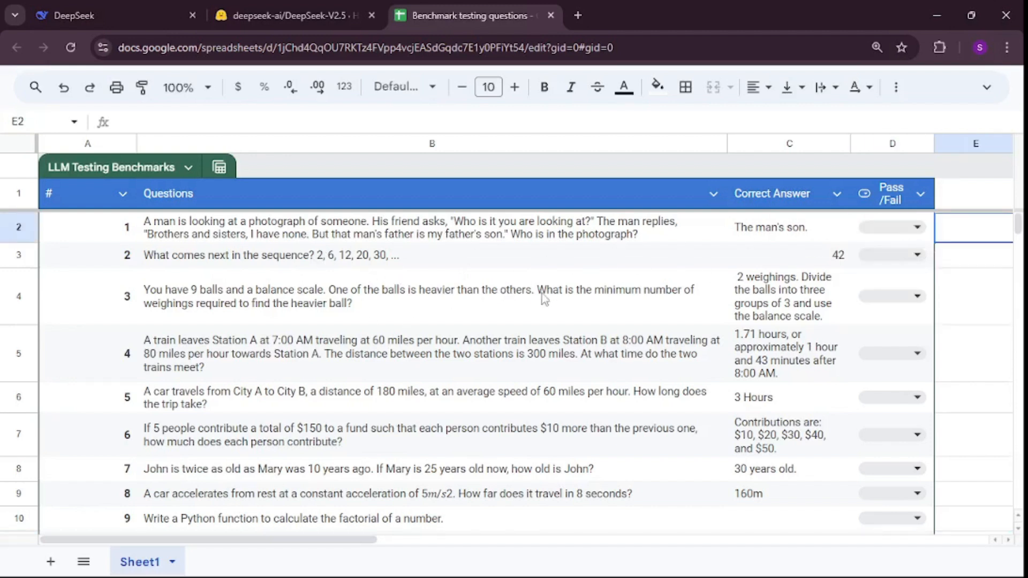
{"action": "mouse_move", "coordinate": [534, 304]}
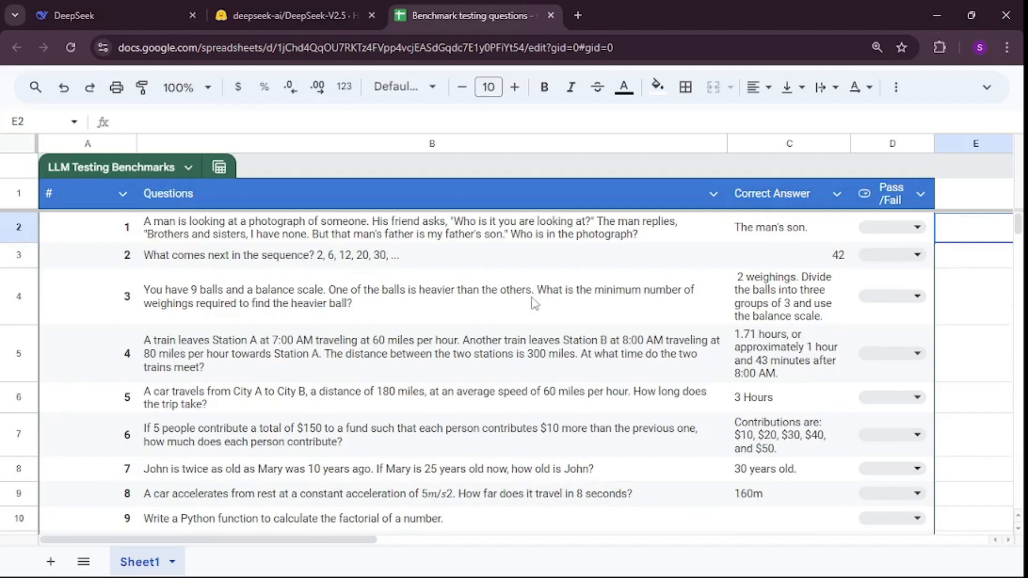
{"action": "mouse_move", "coordinate": [530, 310]}
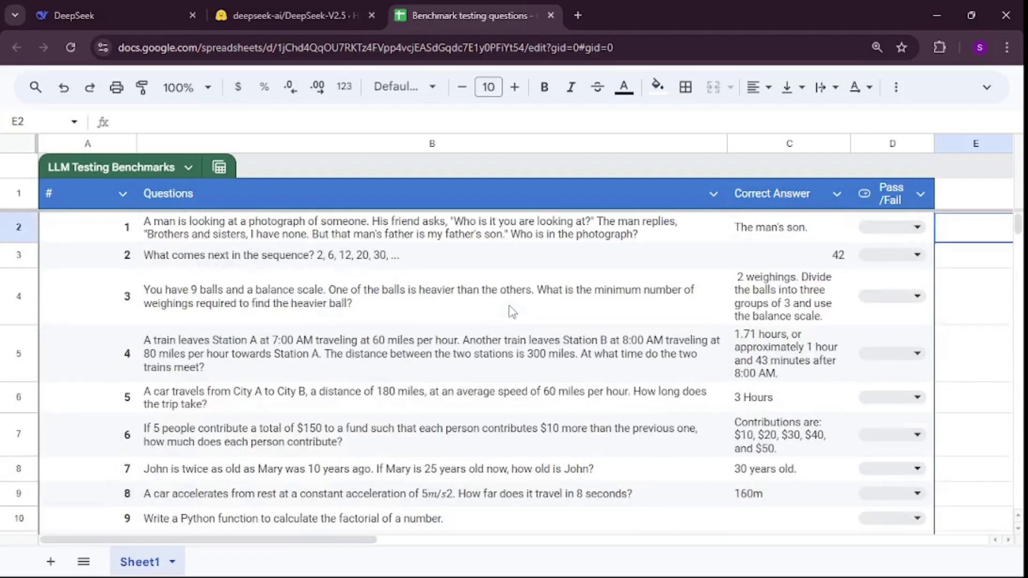
{"action": "mouse_move", "coordinate": [358, 257]}
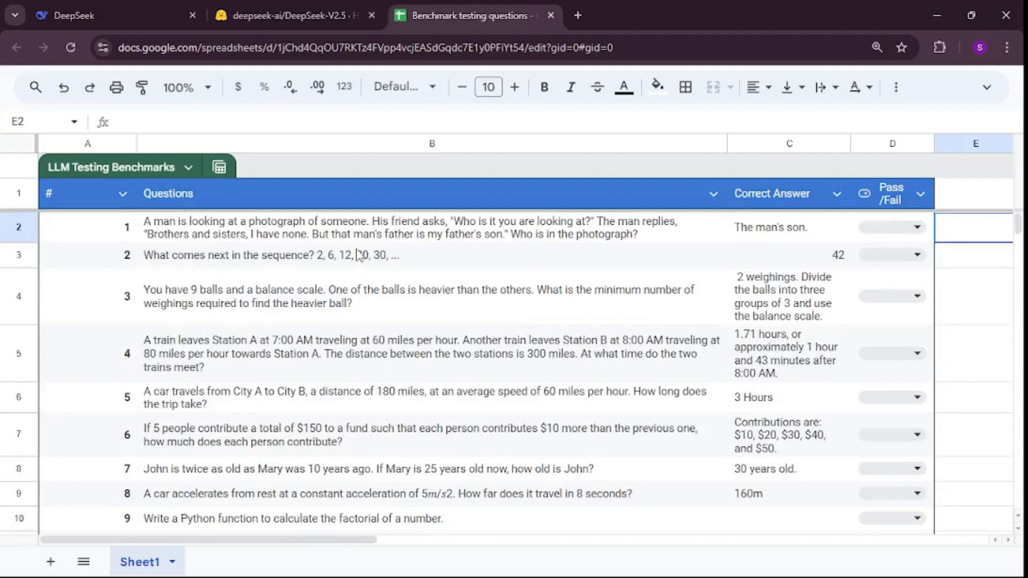
{"action": "mouse_move", "coordinate": [360, 264]}
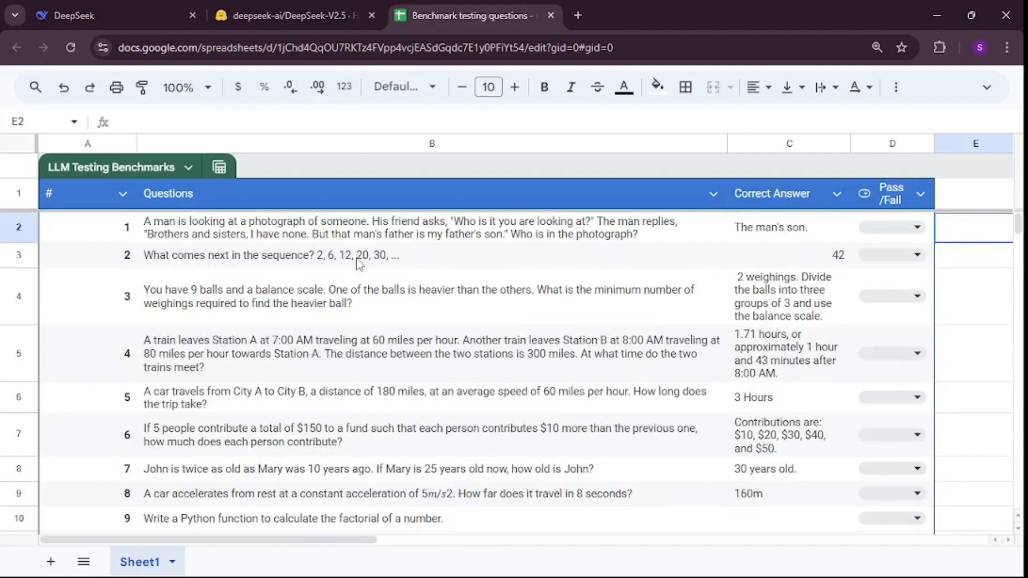
{"action": "mouse_move", "coordinate": [354, 270]}
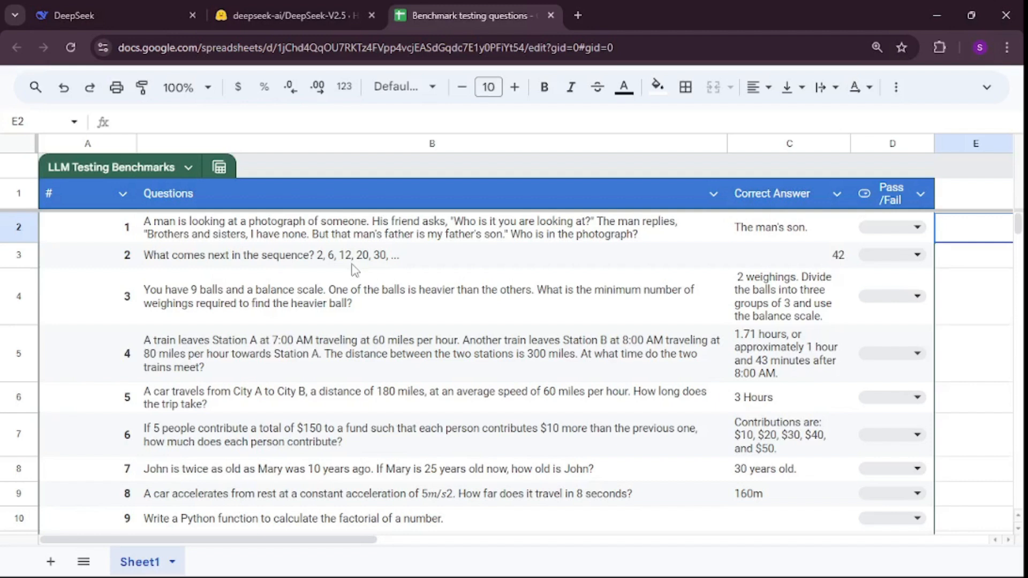
{"action": "scroll", "scroll_direction": "down", "scroll_amount": 3}
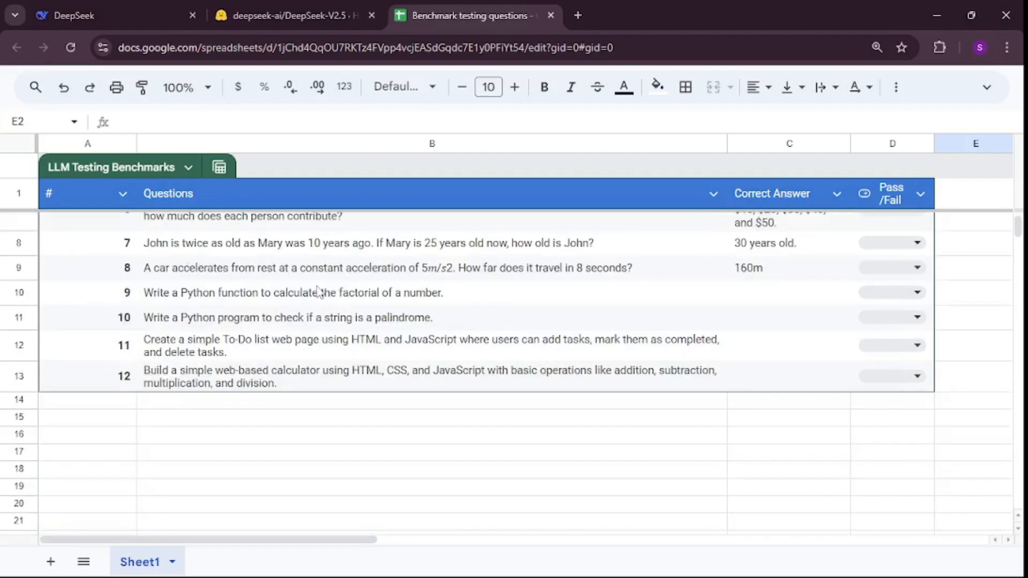
- Return to the DeepSeek-V2.5 overview page and scroll to its Capabilities section
{"action": "left_click", "coordinate": [70, 15]}
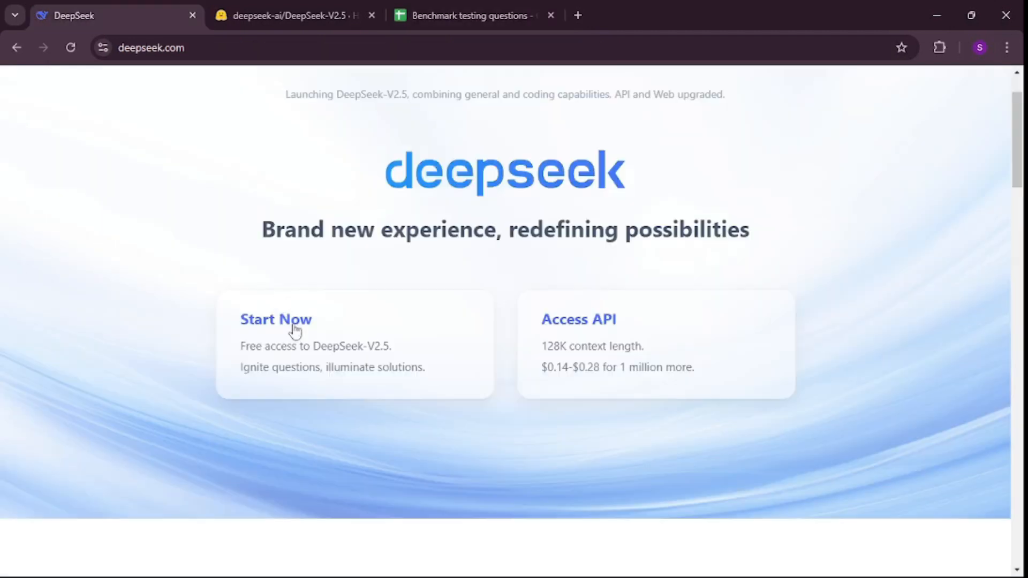
{"action": "scroll", "scroll_direction": "down", "scroll_amount": 3}
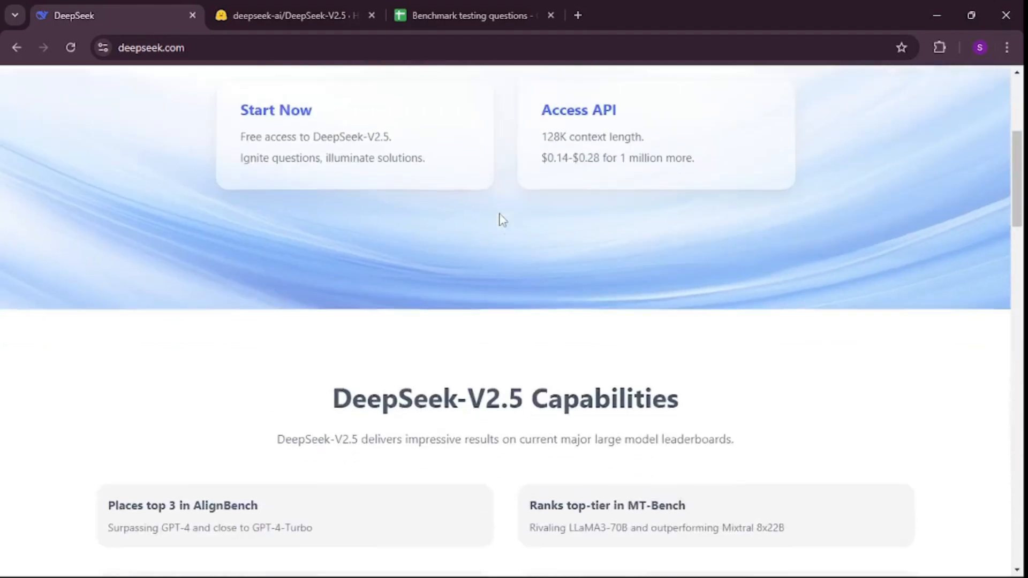
{"action": "scroll", "scroll_direction": "down", "scroll_amount": 3}
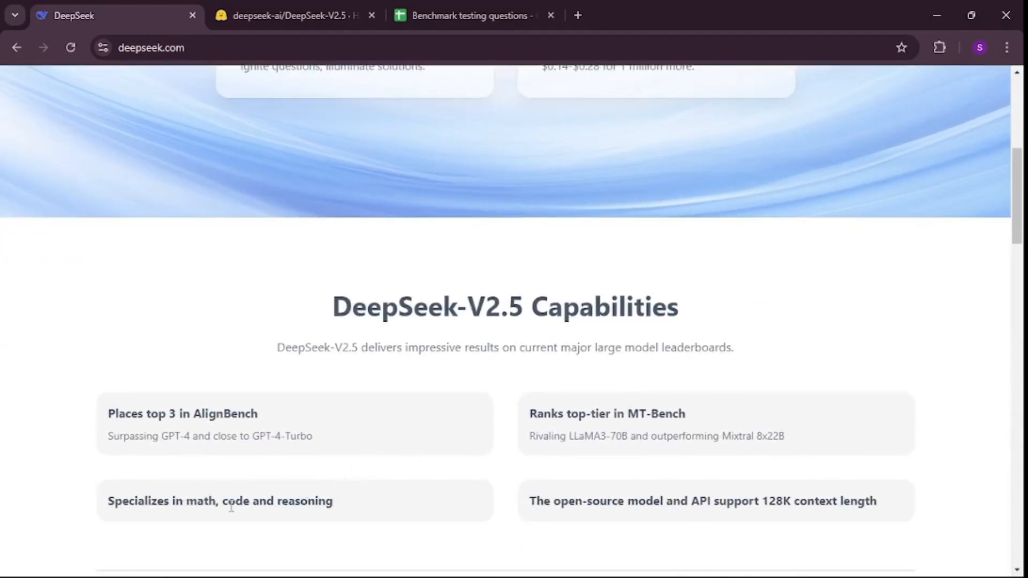
{"action": "mouse_move", "coordinate": [325, 504]}
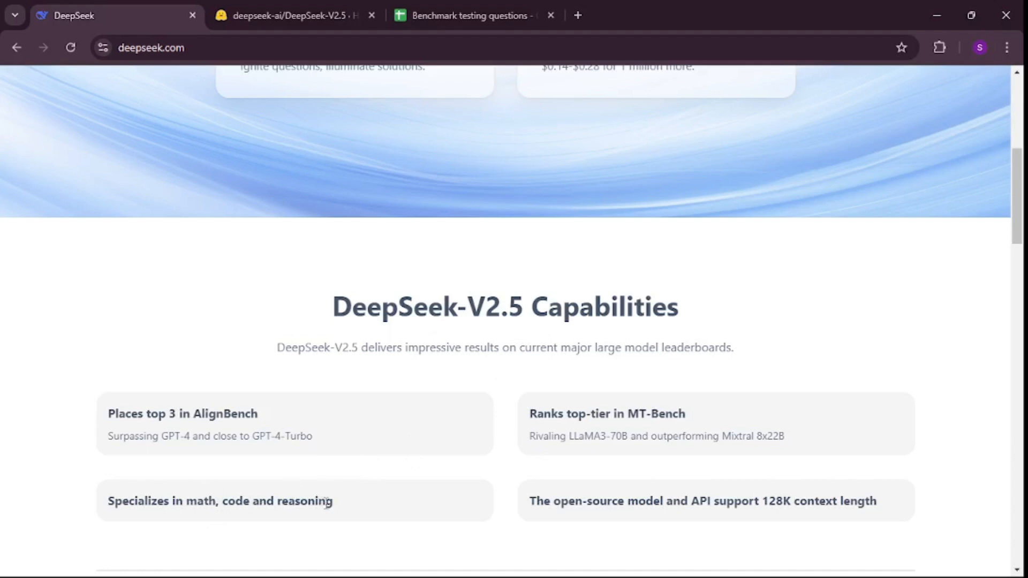
{"action": "mouse_move", "coordinate": [353, 509]}
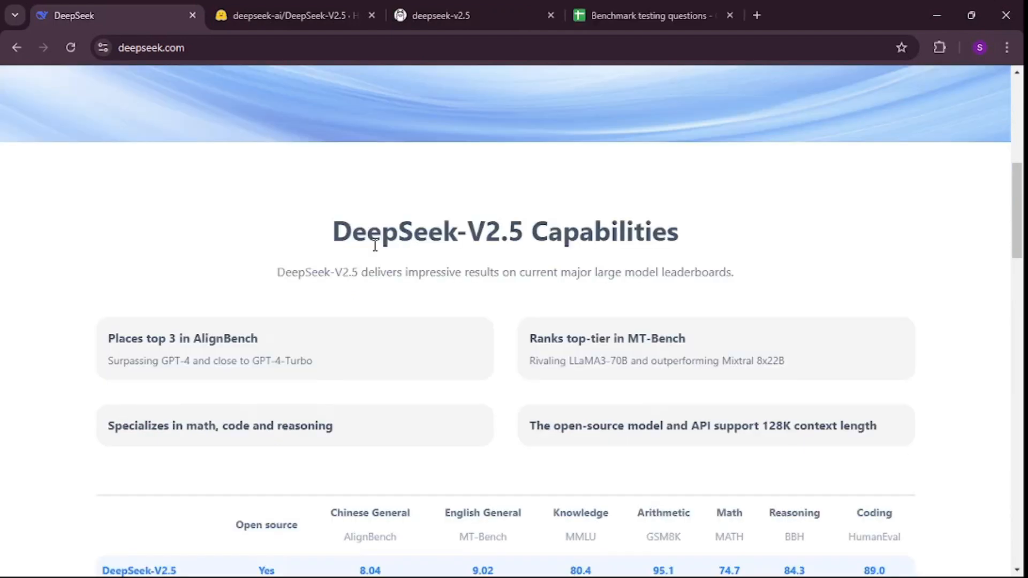
- Read the Hugging Face DeepSeek-V2.5 model card introduction, highlighting the merged model names, down to the benchmark table
{"action": "left_click", "coordinate": [286, 15]}
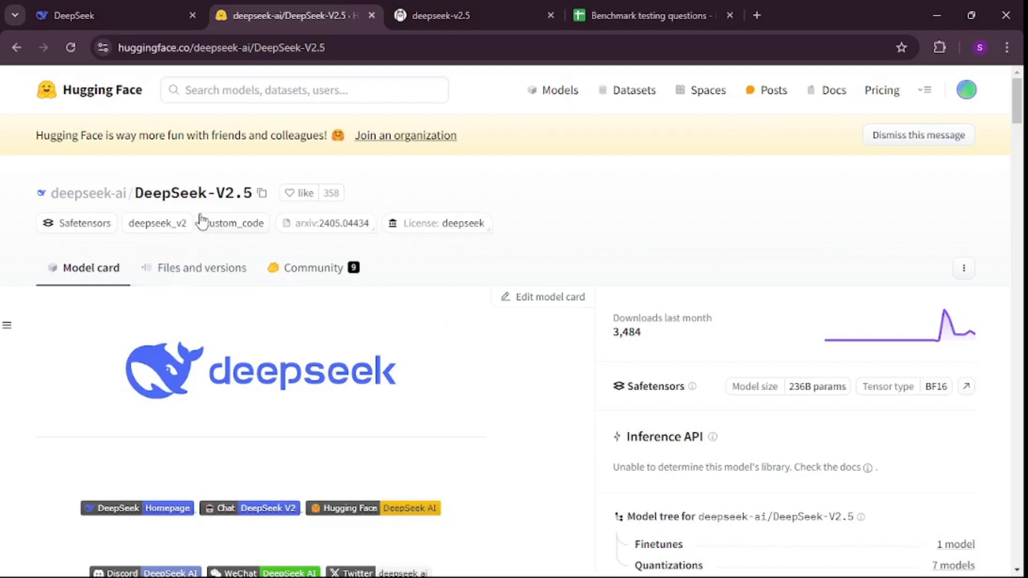
{"action": "mouse_move", "coordinate": [291, 155]}
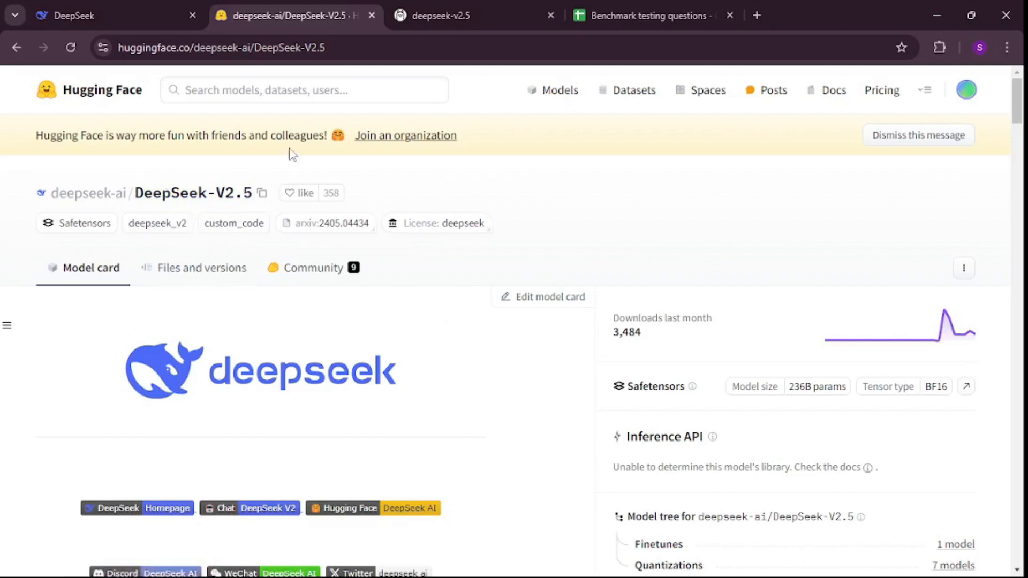
{"action": "scroll", "scroll_direction": "down", "scroll_amount": 3}
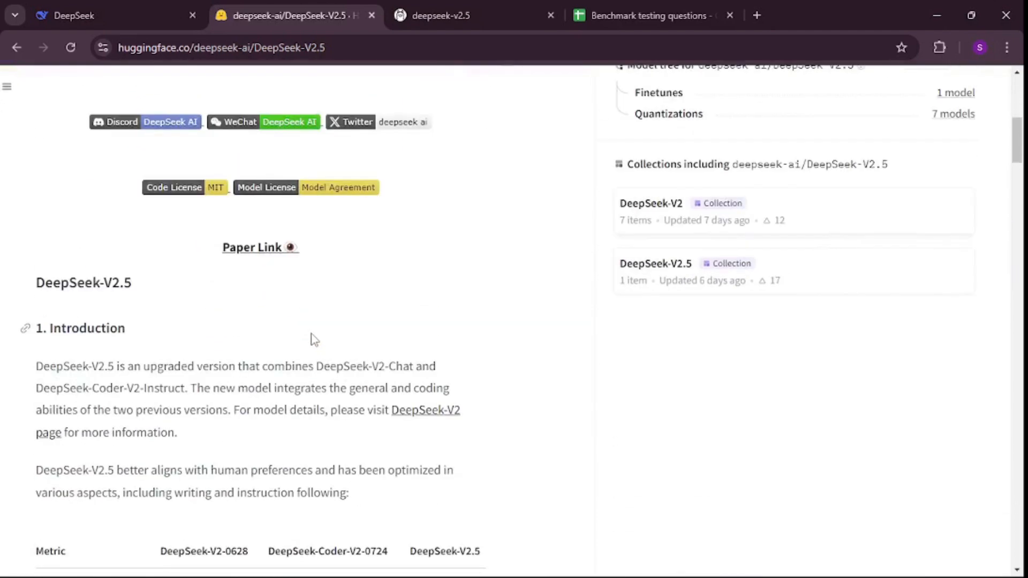
{"action": "scroll", "scroll_direction": "down", "scroll_amount": 3}
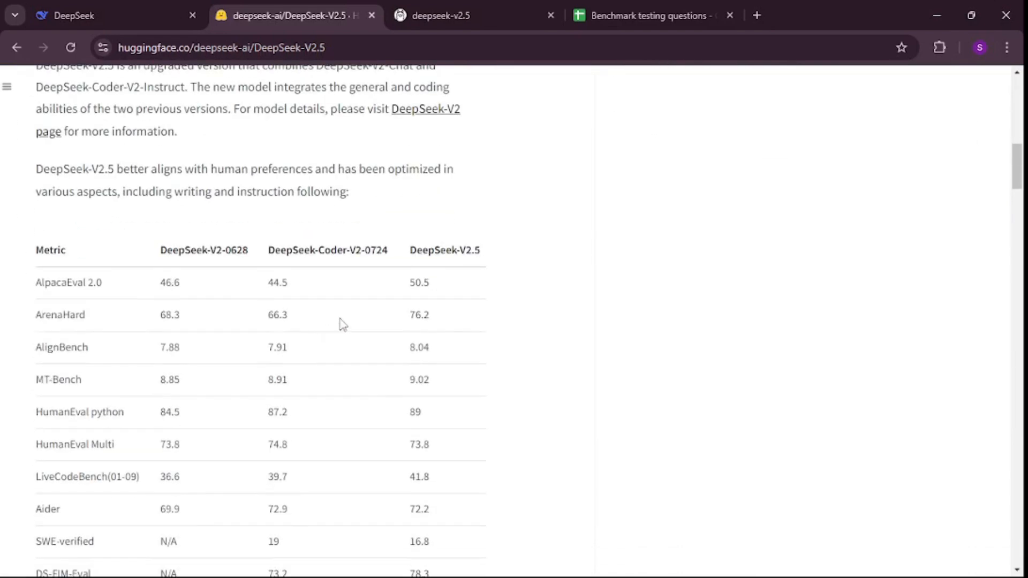
{"action": "mouse_move", "coordinate": [330, 281]}
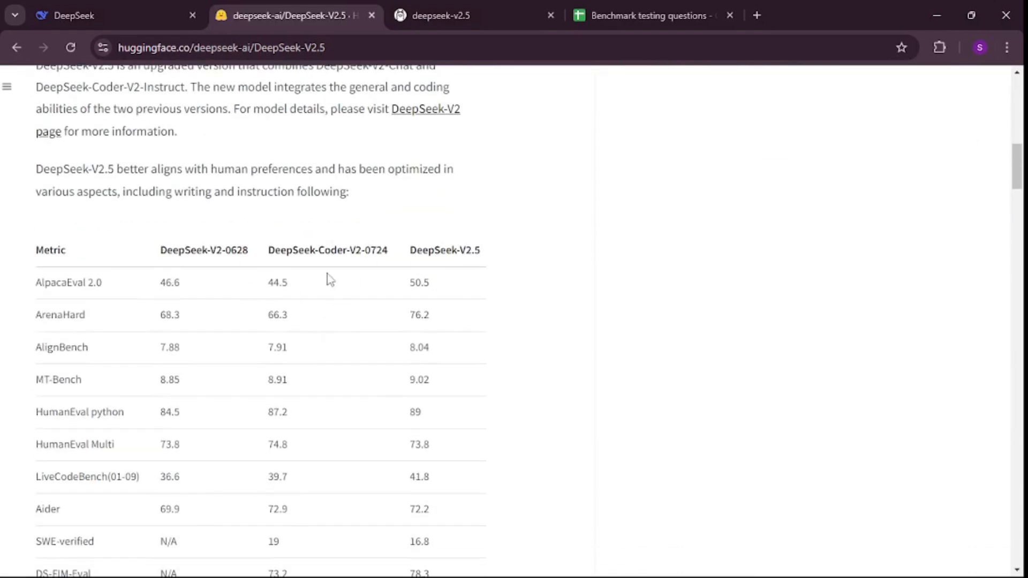
{"action": "mouse_move", "coordinate": [199, 289]}
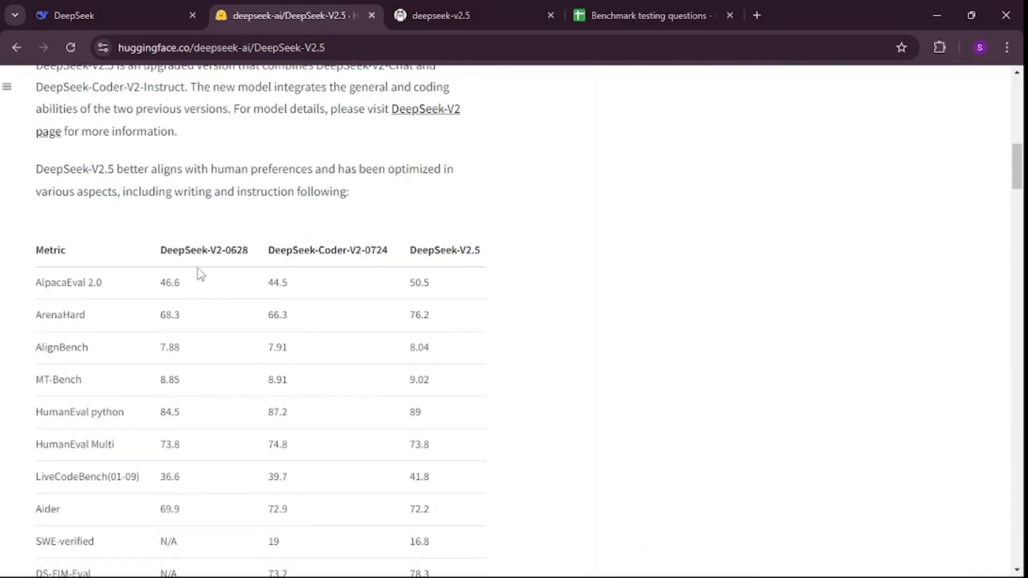
{"action": "mouse_move", "coordinate": [275, 279]}
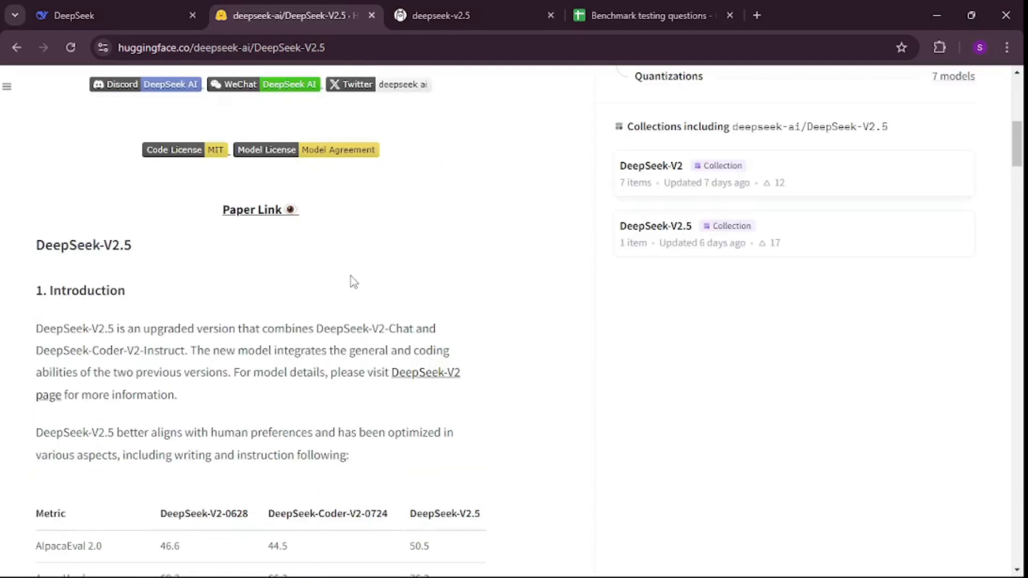
{"action": "double_click", "coordinate": [94, 328]}
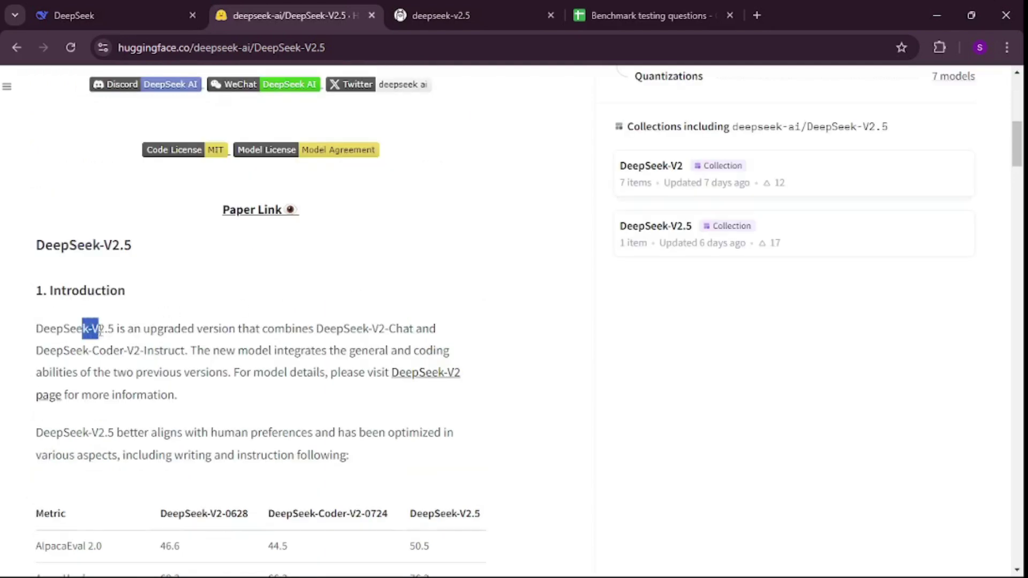
{"action": "left_click_drag", "start_coordinate": [89, 329], "coordinate": [215, 328]}
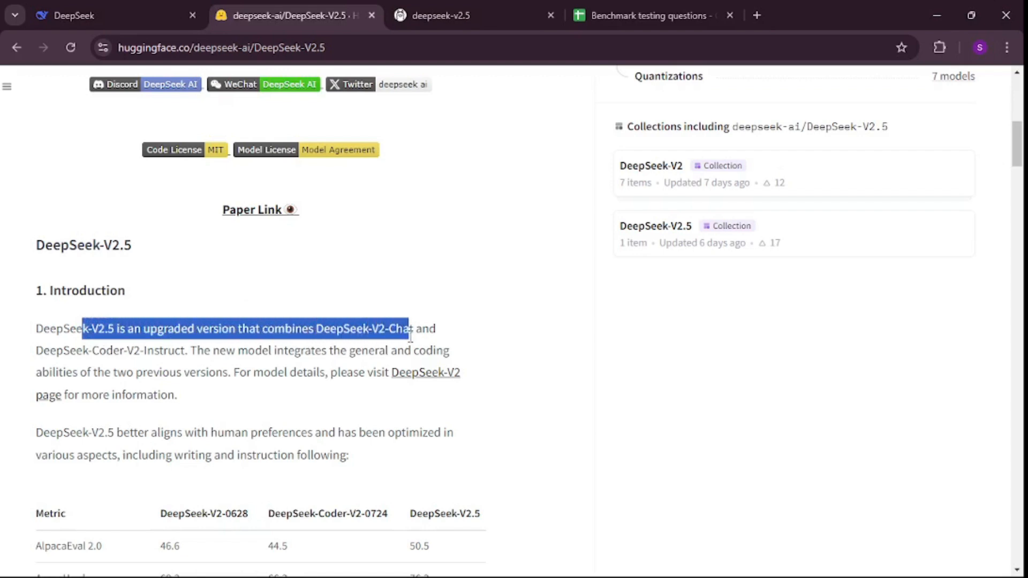
{"action": "left_click_drag", "start_coordinate": [407, 329], "coordinate": [167, 350]}
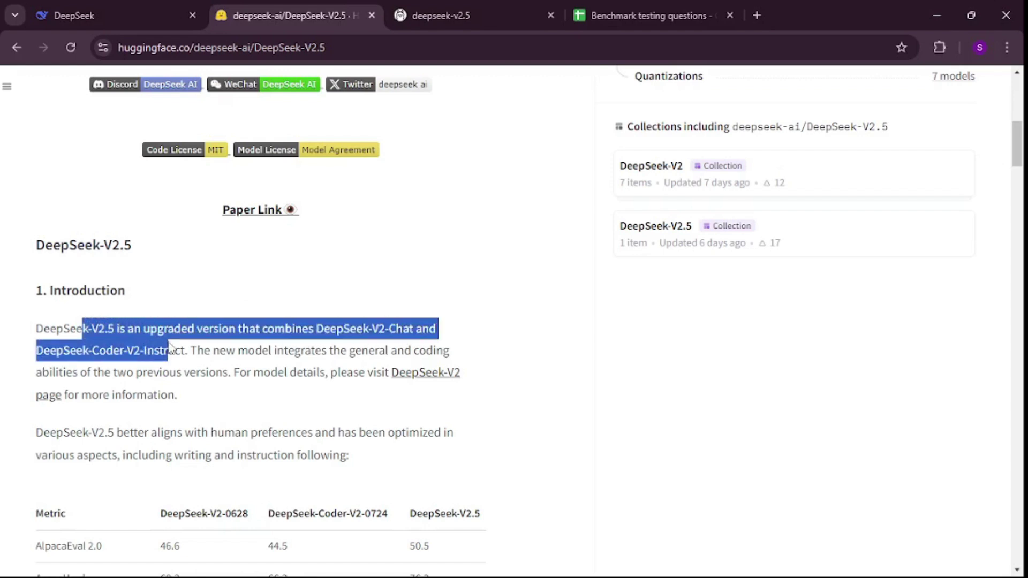
{"action": "left_click", "coordinate": [483, 345]}
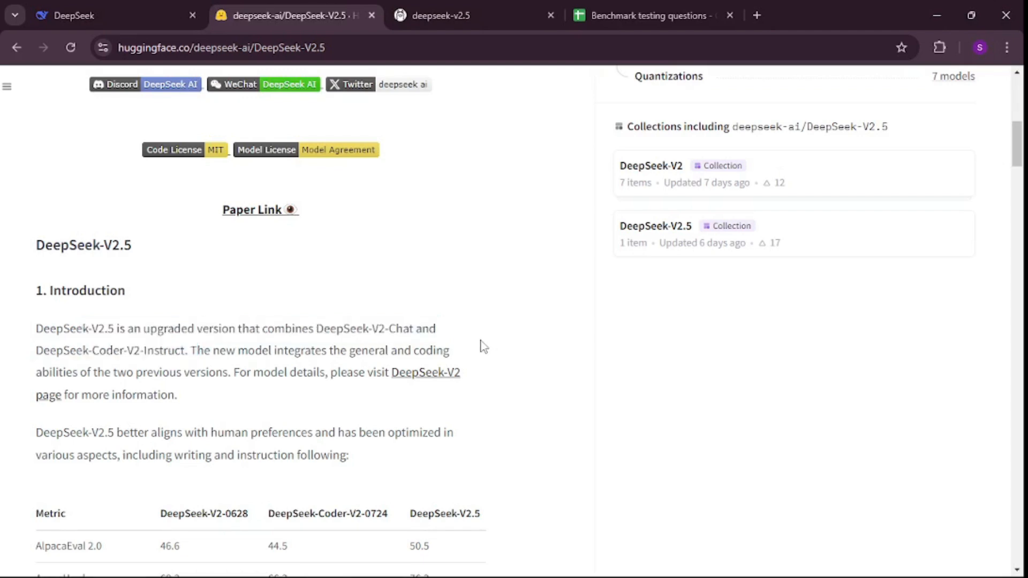
{"action": "mouse_move", "coordinate": [457, 353]}
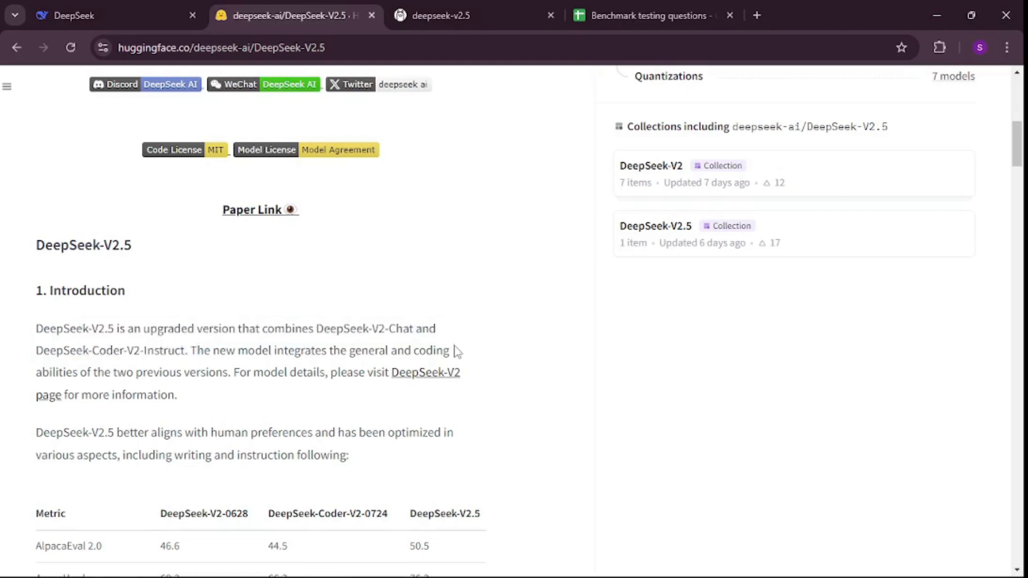
{"action": "scroll", "scroll_direction": "down", "scroll_amount": 3}
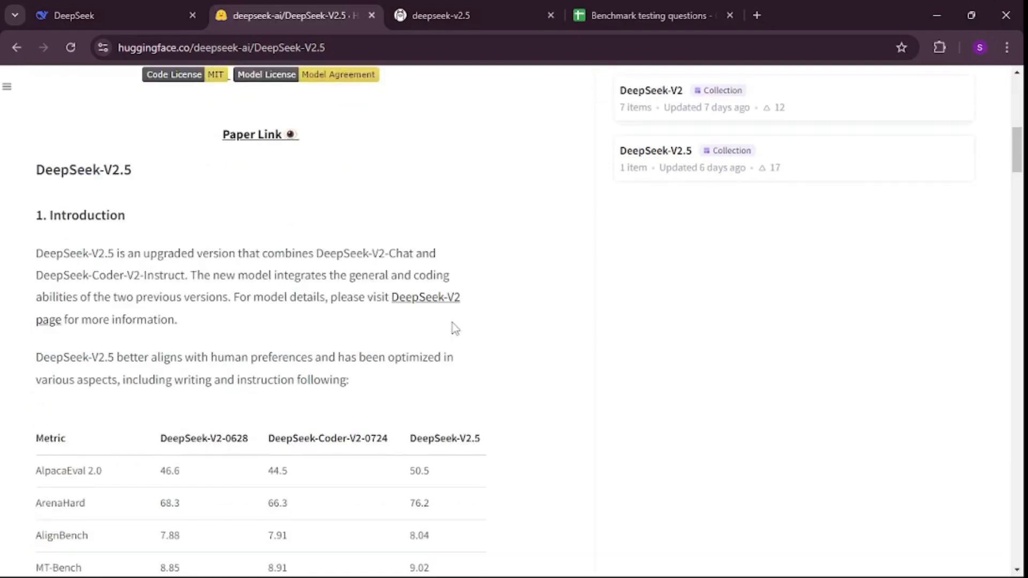
{"action": "mouse_move", "coordinate": [443, 10]}
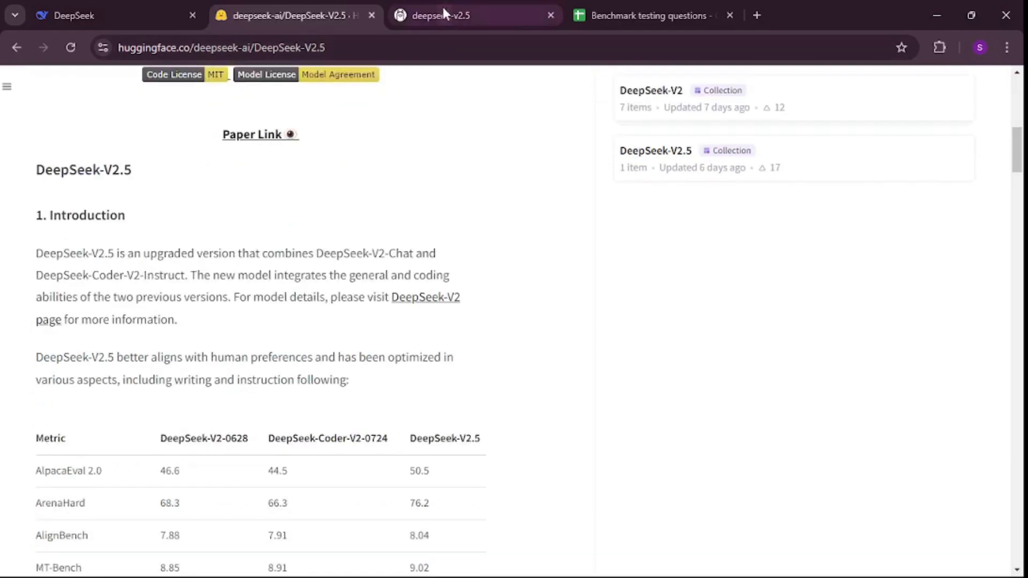
- View the Ollama deepseek-v2.5 library page, then return to the DeepSeek homepage
{"action": "left_click", "coordinate": [463, 15]}
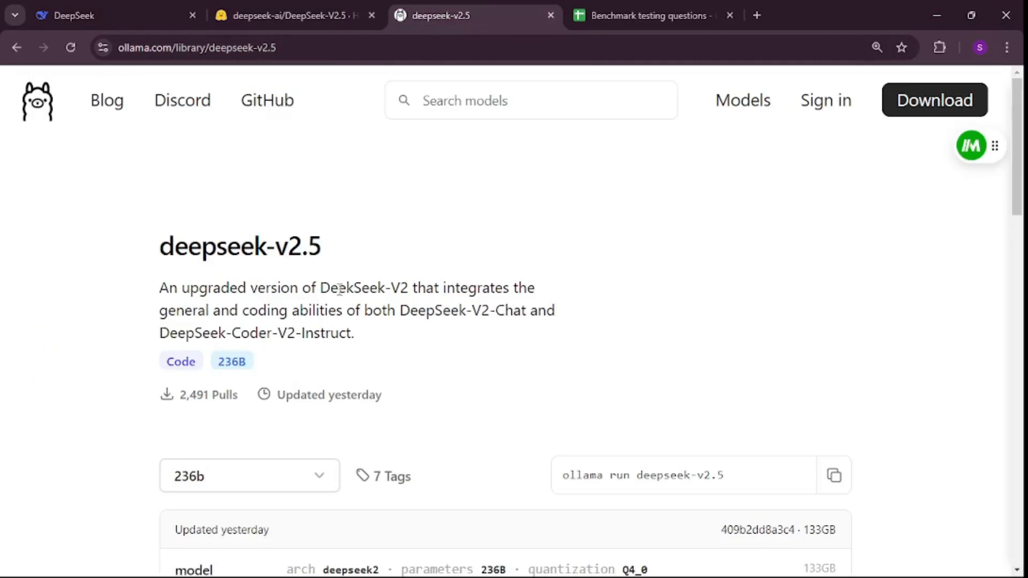
{"action": "scroll", "scroll_direction": "down", "scroll_amount": 3}
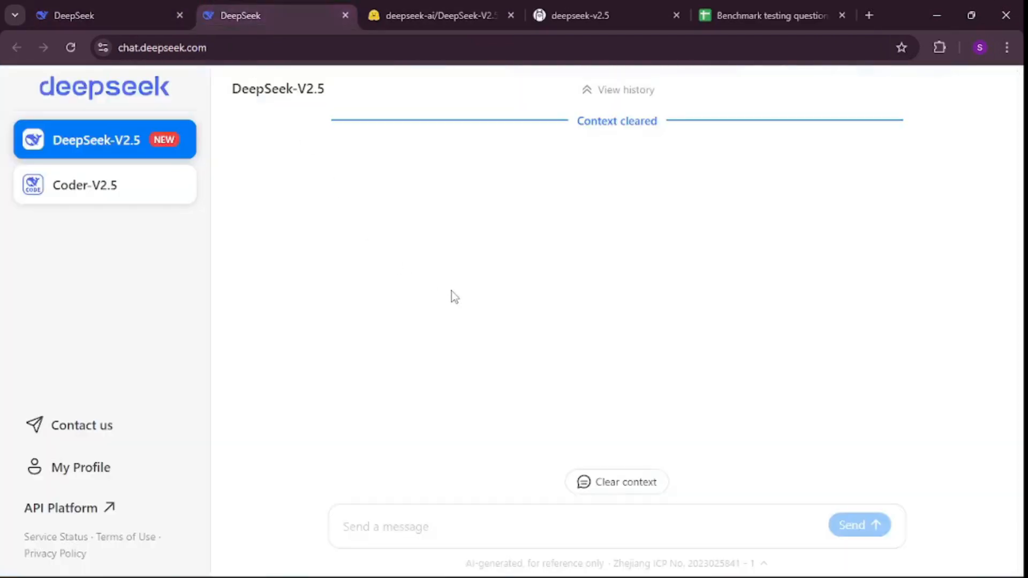
{"action": "left_click", "coordinate": [80, 15]}
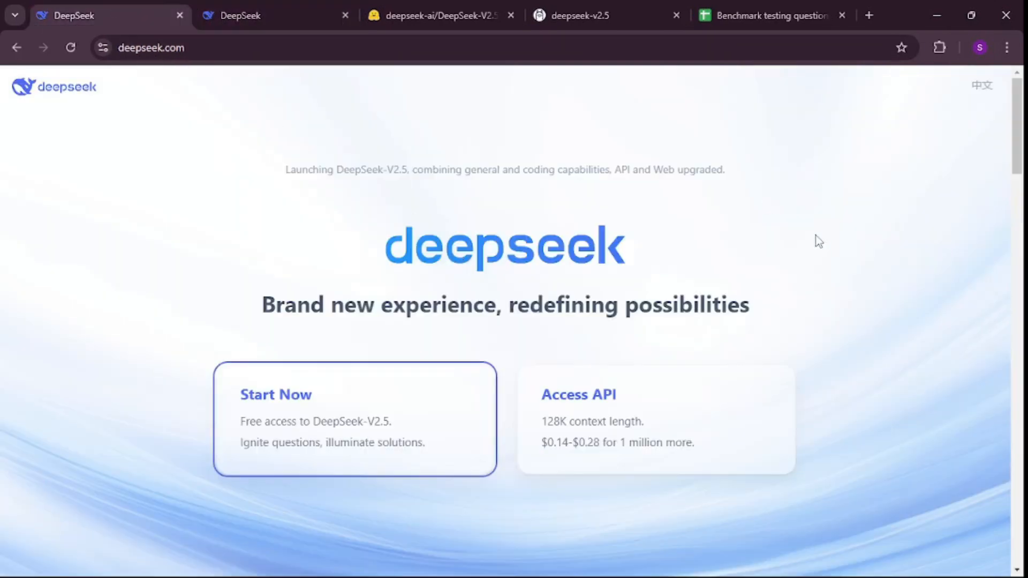
{"action": "mouse_move", "coordinate": [737, 223]}
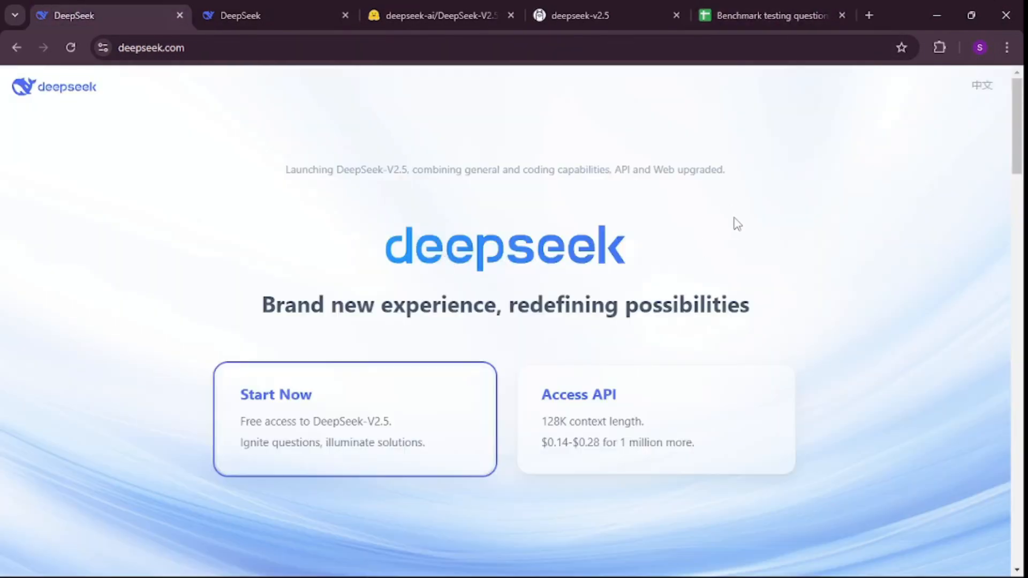
{"action": "mouse_move", "coordinate": [797, 252]}
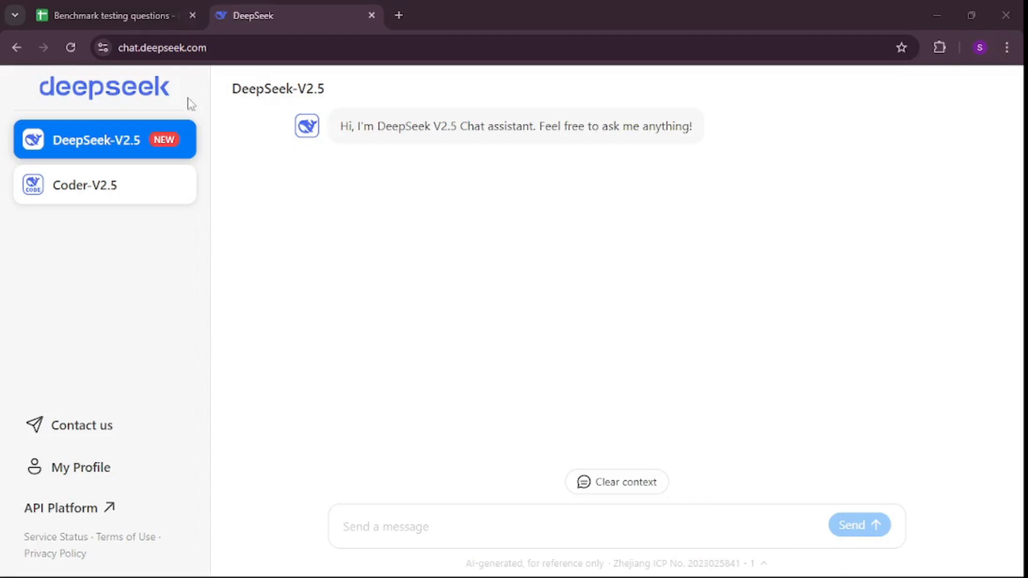
{"action": "left_click", "coordinate": [112, 16]}
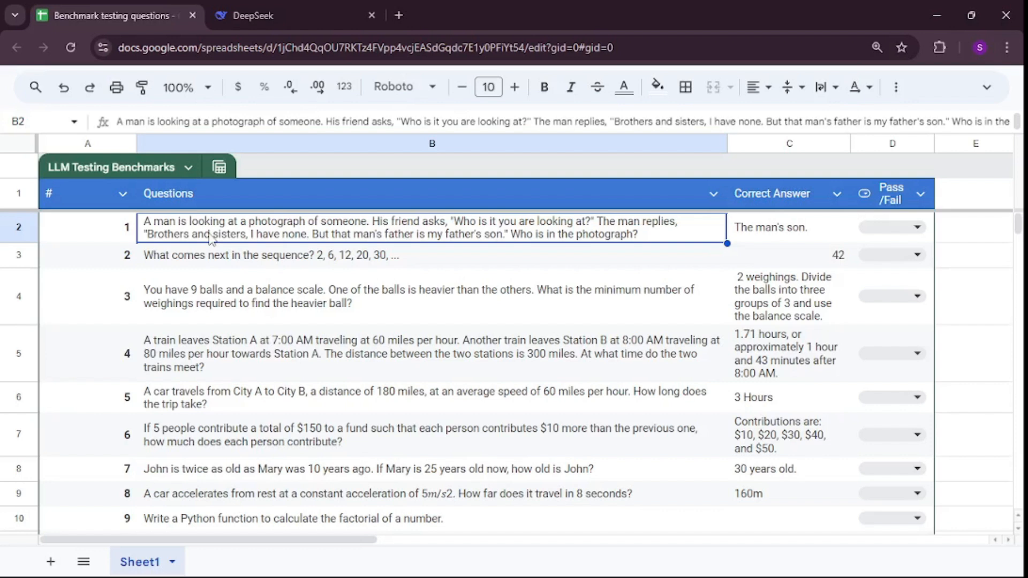
{"action": "scroll", "scroll_direction": "down", "scroll_amount": 3}
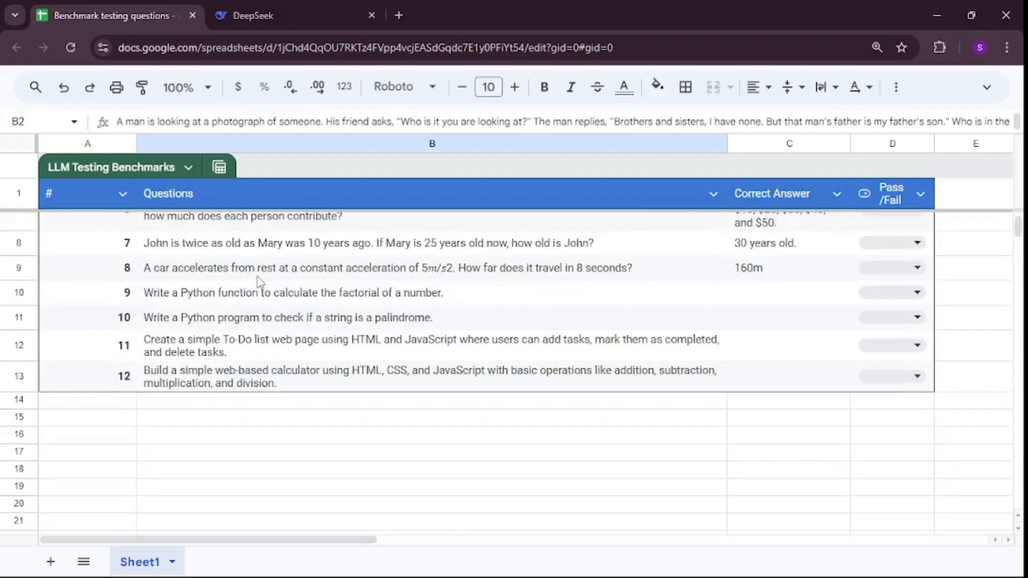
{"action": "left_click", "coordinate": [252, 15]}
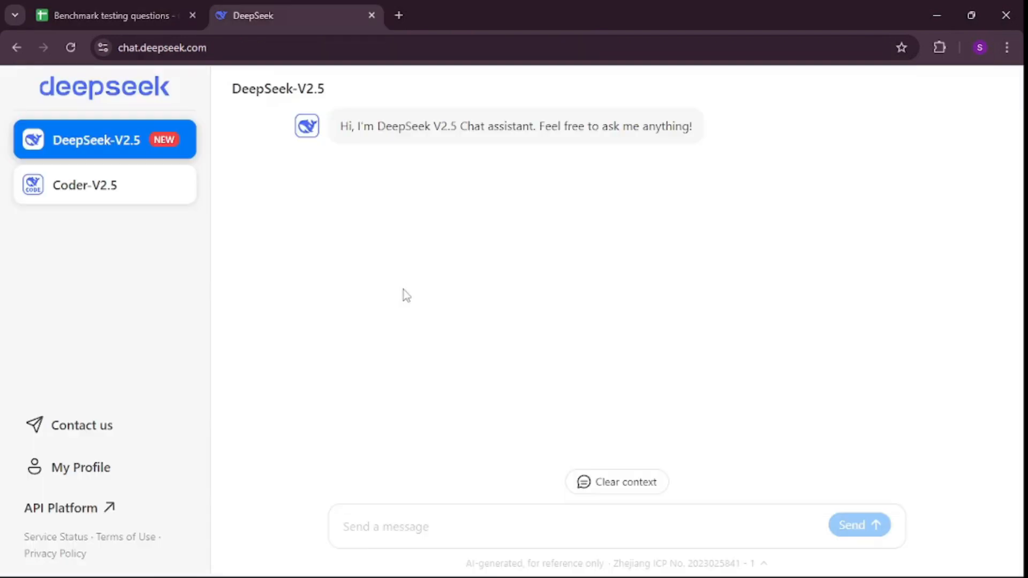
{"action": "left_click", "coordinate": [439, 527]}
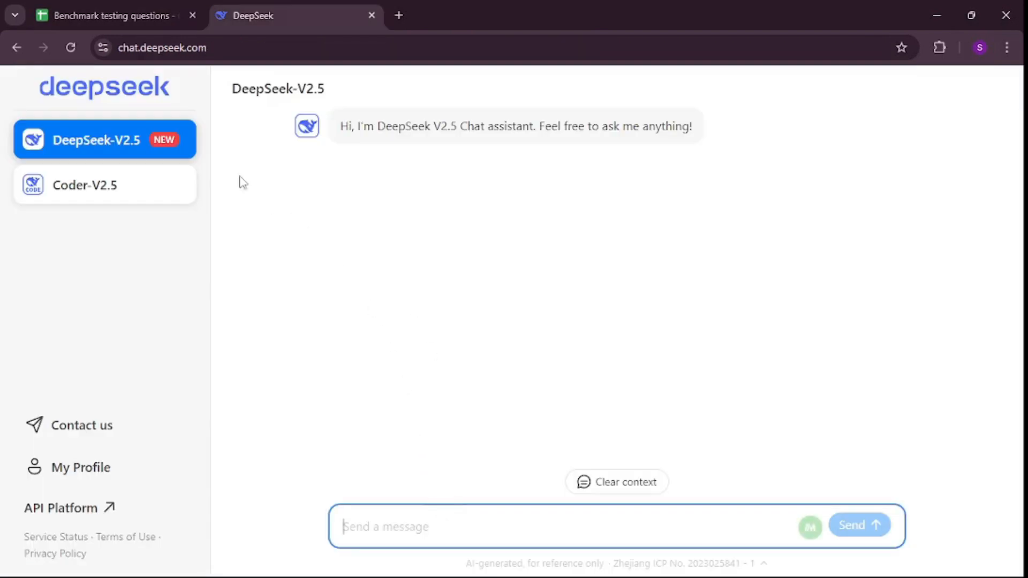
{"action": "left_click", "coordinate": [112, 15]}
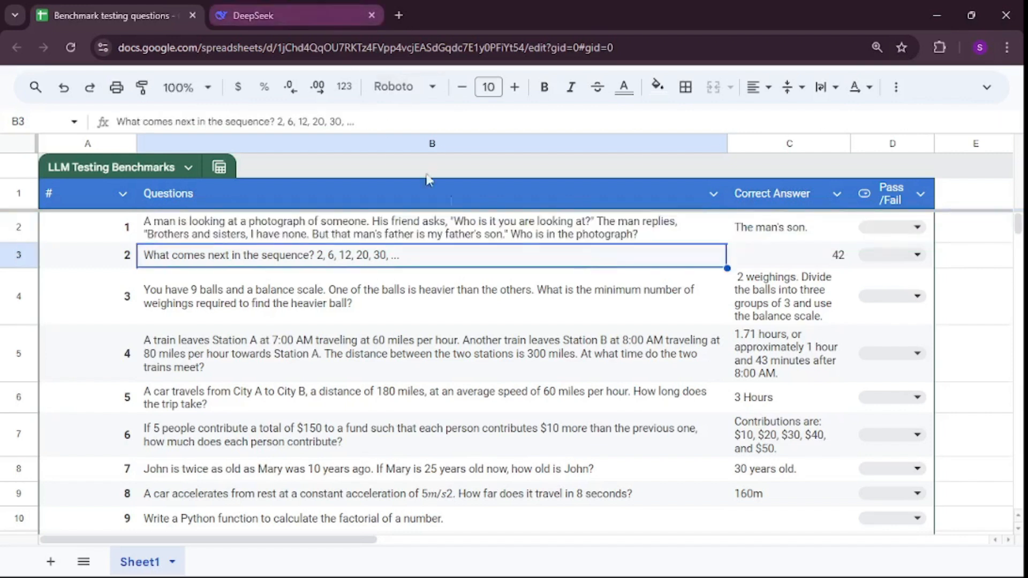
{"action": "mouse_move", "coordinate": [759, 240]}
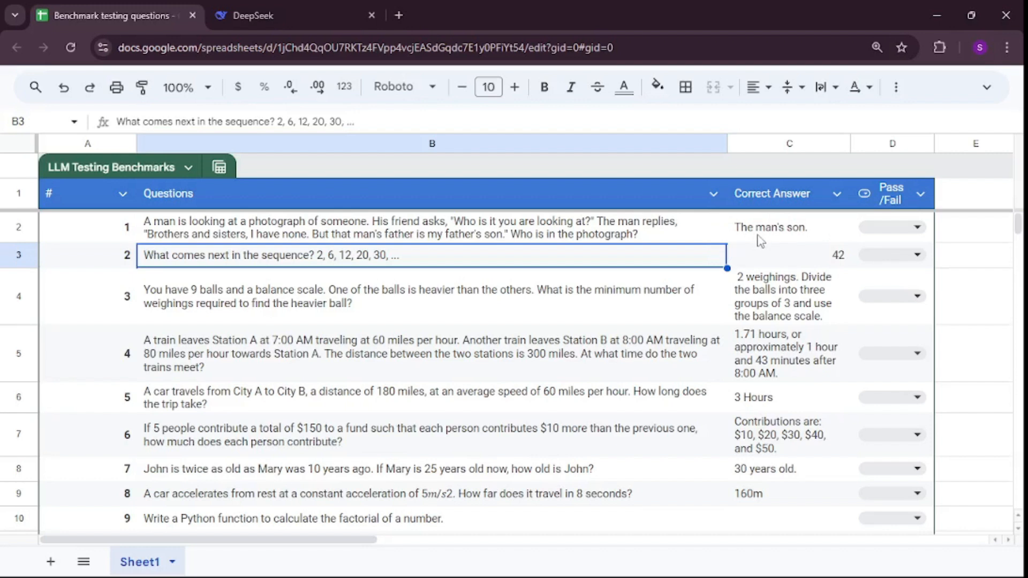
{"action": "mouse_move", "coordinate": [776, 249]}
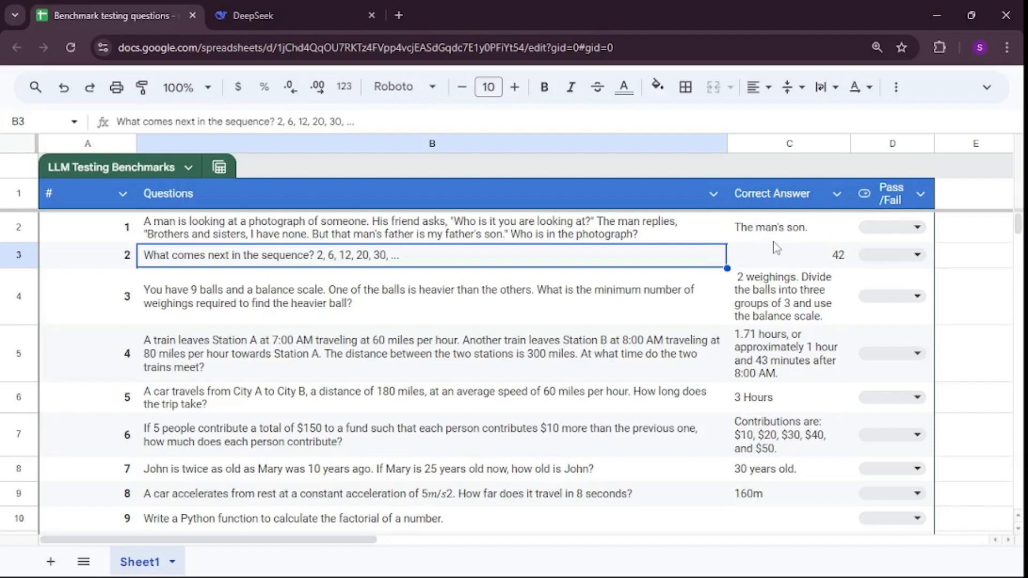
{"action": "left_click", "coordinate": [917, 227]}
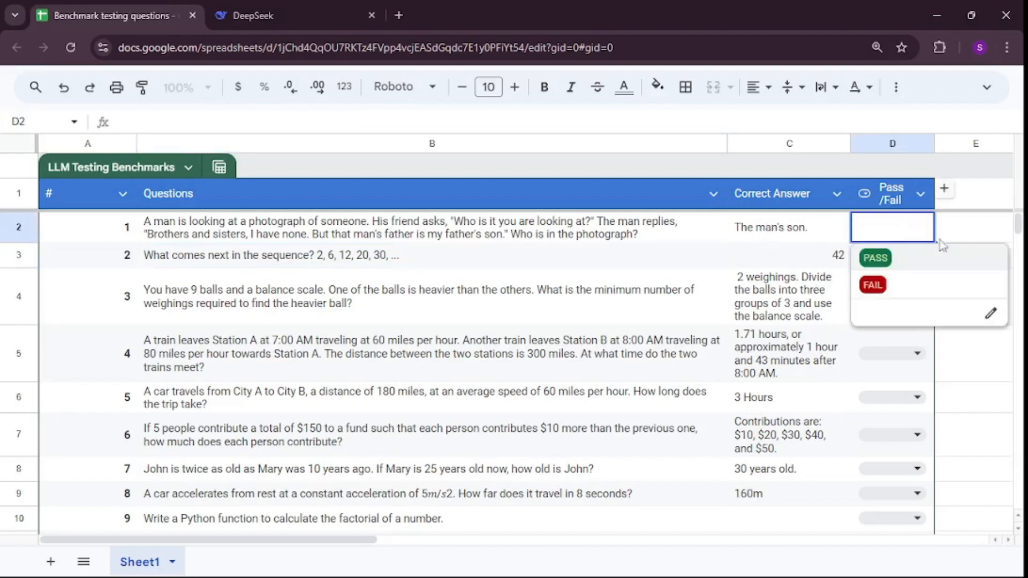
{"action": "left_click", "coordinate": [259, 15]}
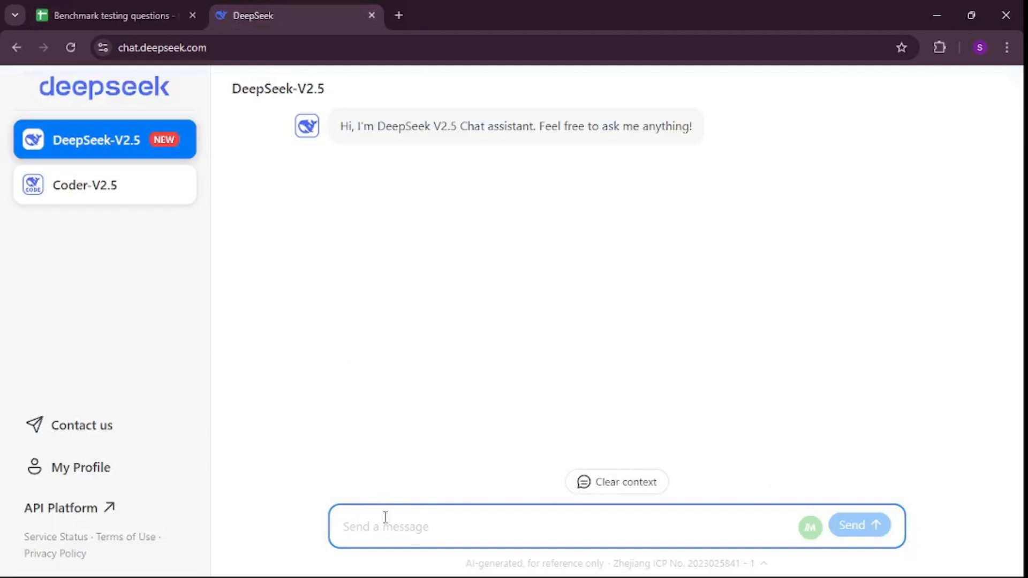
- Ask DeepSeek the photograph riddle and highlight its final answer, "the man's son"
{"action": "type", "text": "A man is looking at a photograph of someone. His friend asks, \"Who is it you are looking at?\" The man replies, \"Brothers and sisters, I have none. But that man's father is my father's son.\" Who is in the photograph?"}
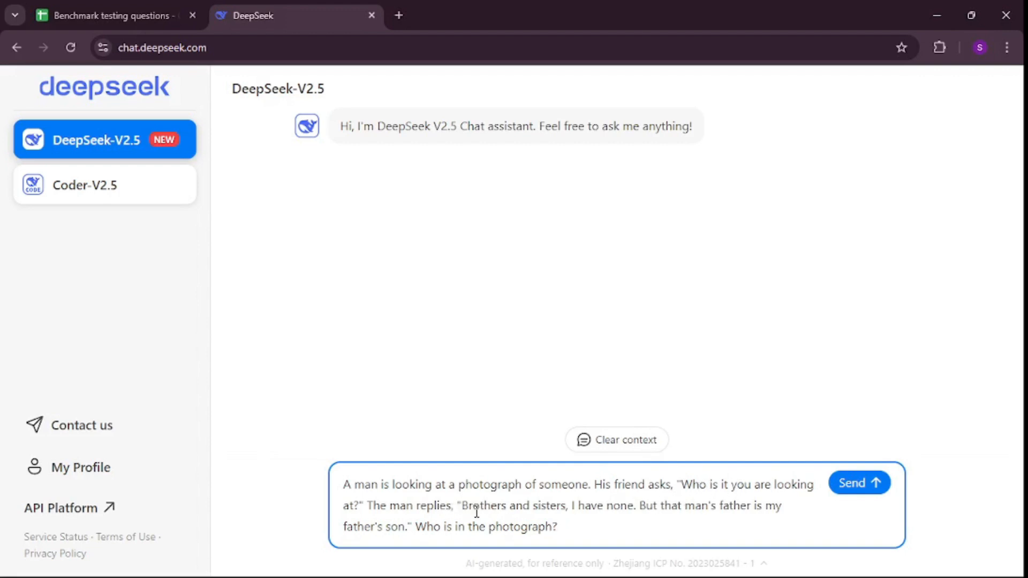
{"action": "mouse_move", "coordinate": [614, 535]}
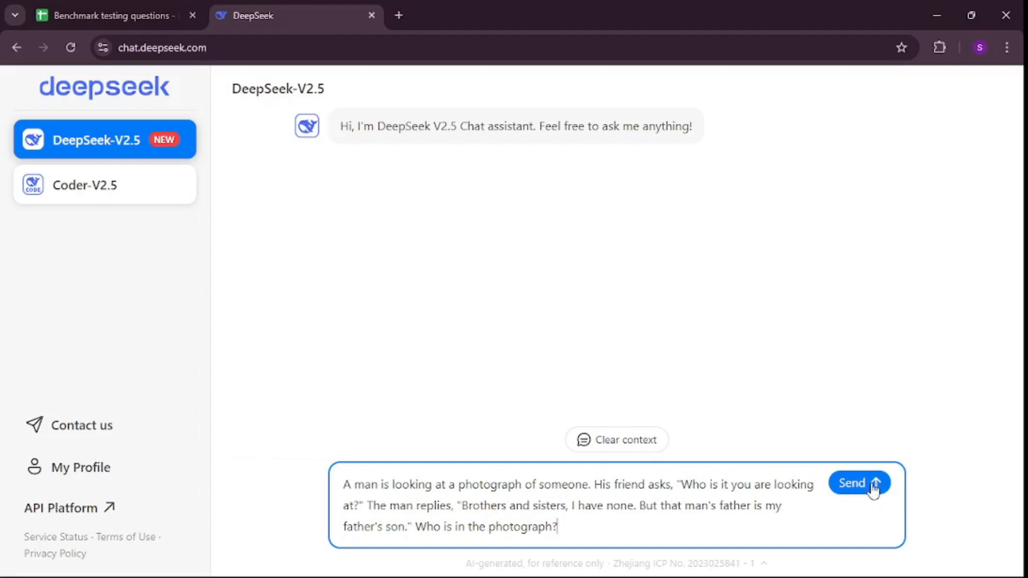
{"action": "left_click", "coordinate": [861, 483]}
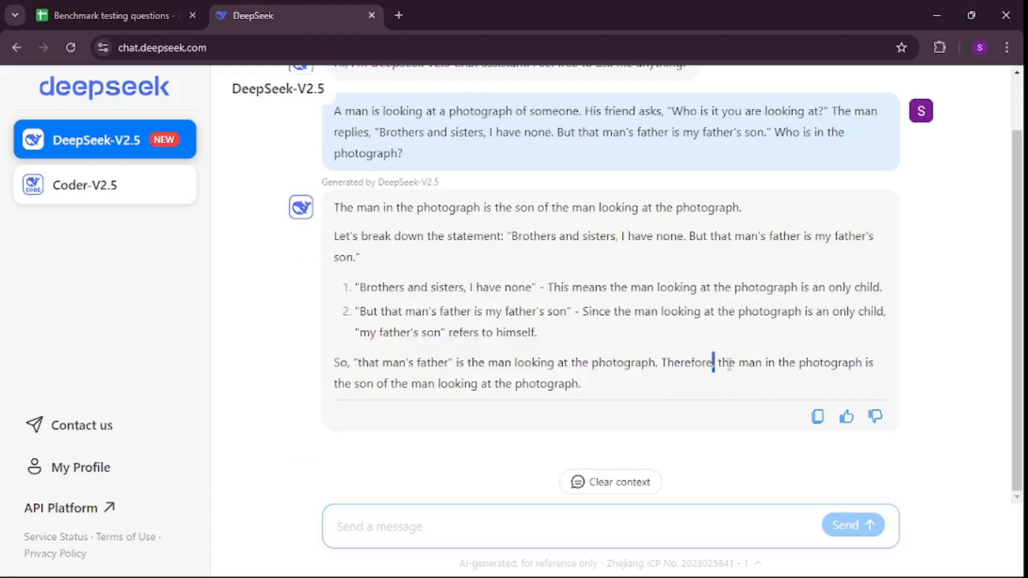
{"action": "left_click_drag", "start_coordinate": [714, 363], "coordinate": [490, 383]}
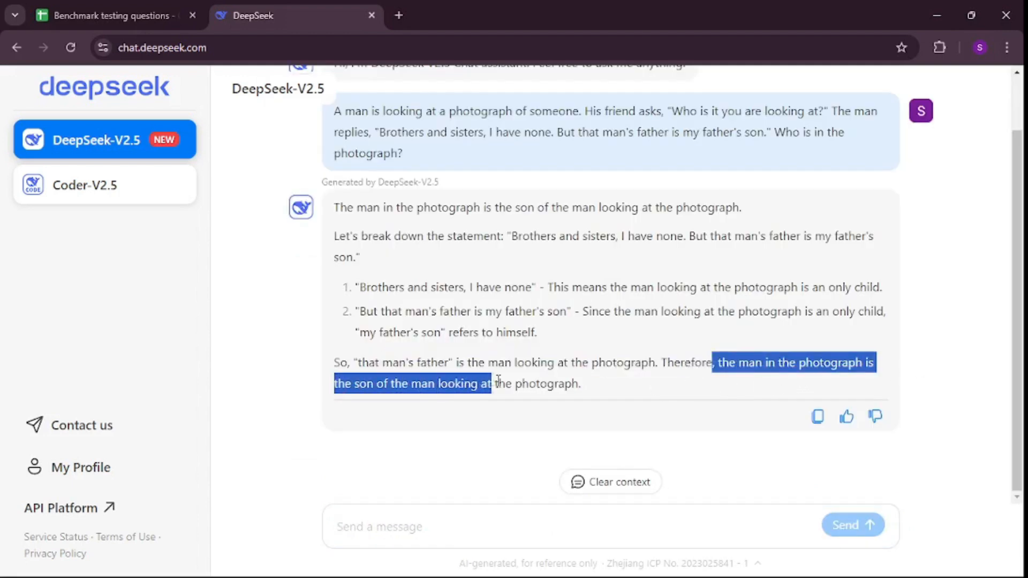
{"action": "left_click", "coordinate": [242, 131]}
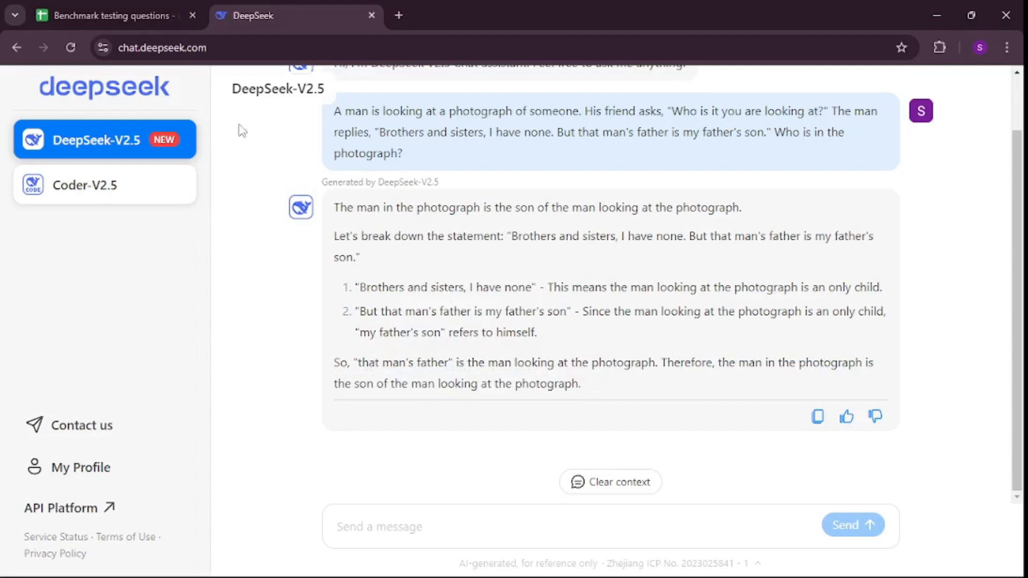
- Compare the riddle answer against the benchmark sheet's correct answer for question 1
{"action": "left_click", "coordinate": [112, 16]}
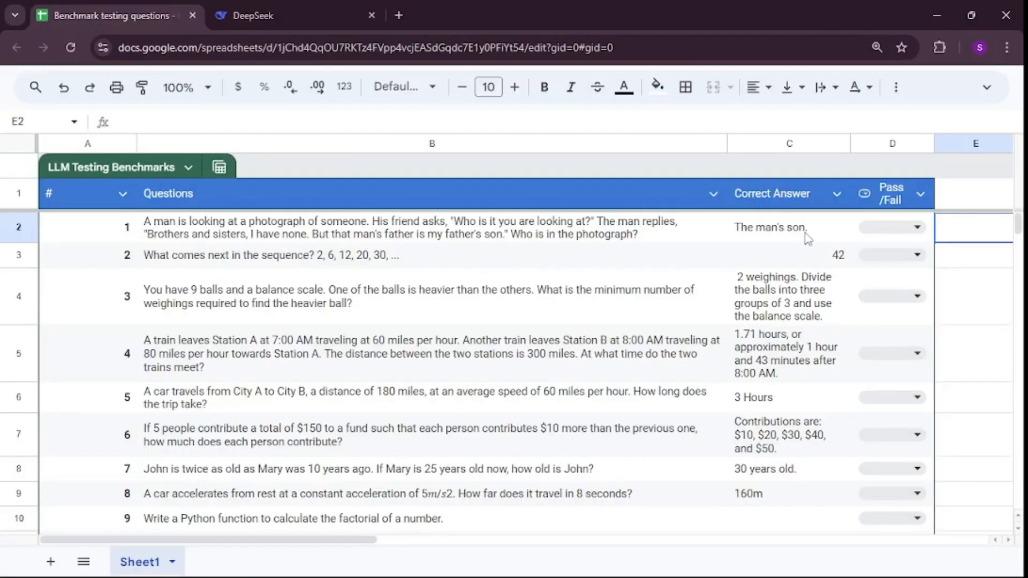
{"action": "left_click", "coordinate": [263, 15]}
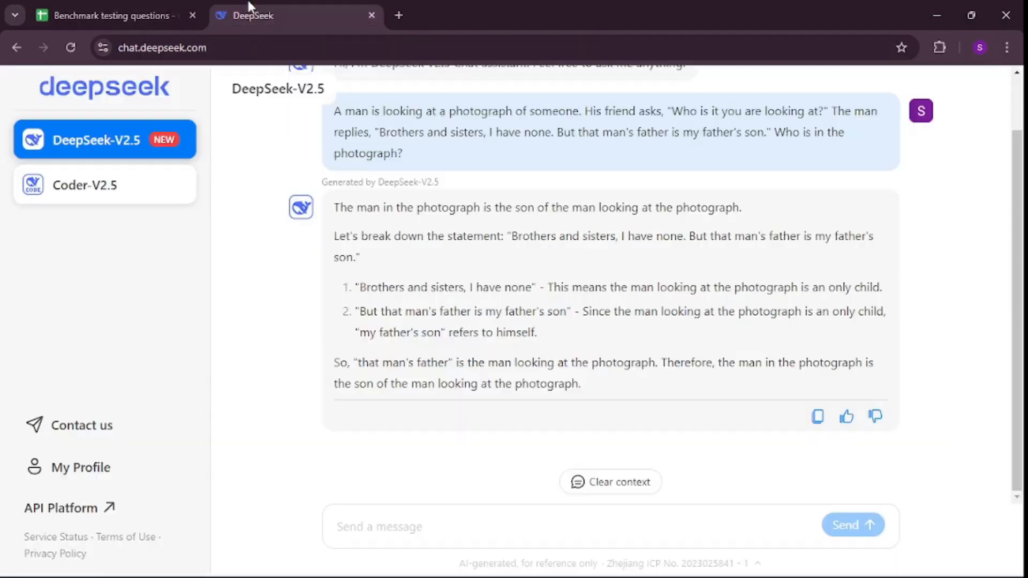
{"action": "left_click", "coordinate": [113, 15]}
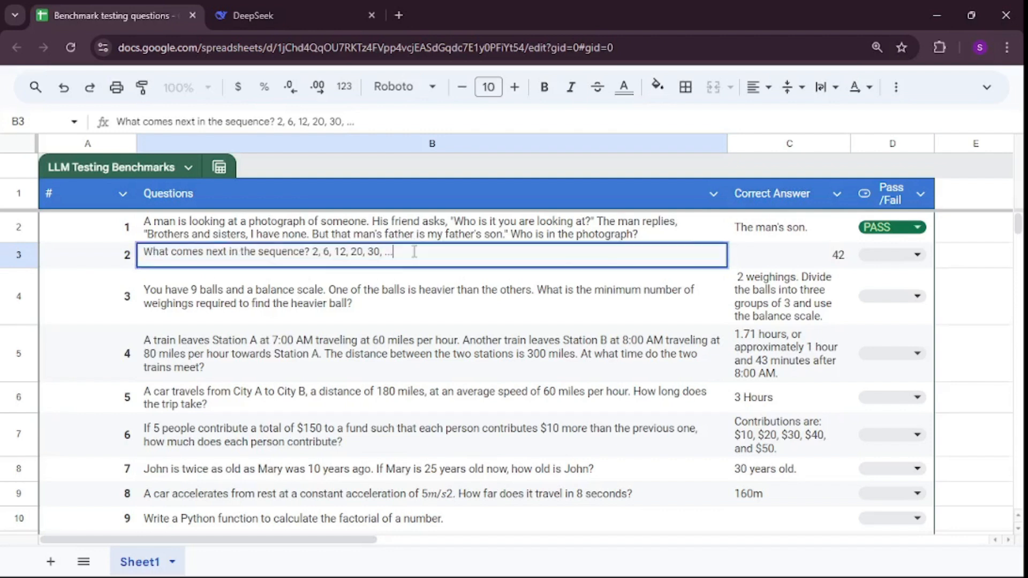
- In a cleared chat ask the 2, 6, 12, 20, 30 sequence question, then open question 2's Pass/Fail choices
{"action": "left_click", "coordinate": [253, 15]}
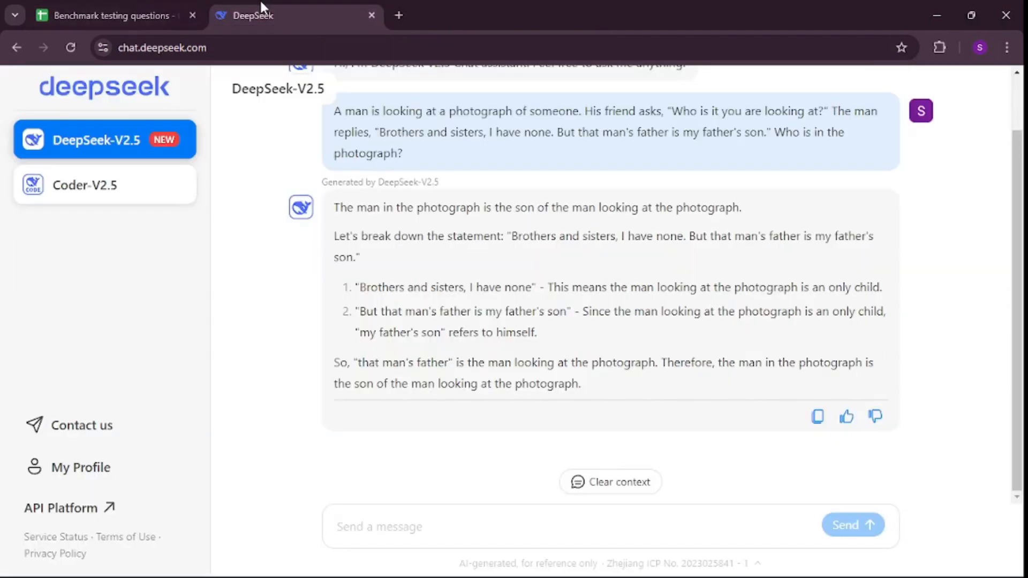
{"action": "left_click", "coordinate": [611, 482]}
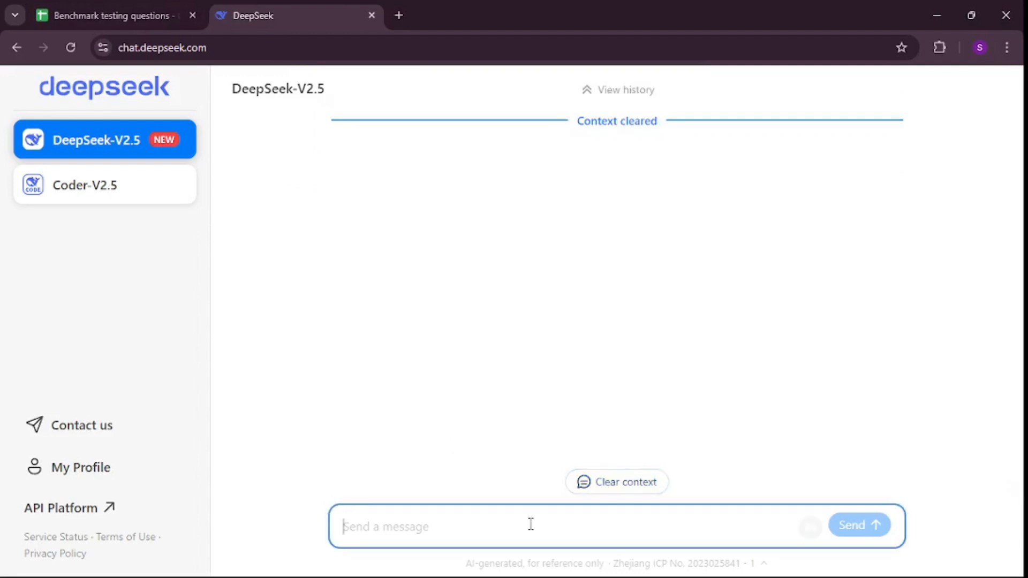
{"action": "type", "text": "What comes next in the sequence? 2, 6, 12, 20, 30, …"}
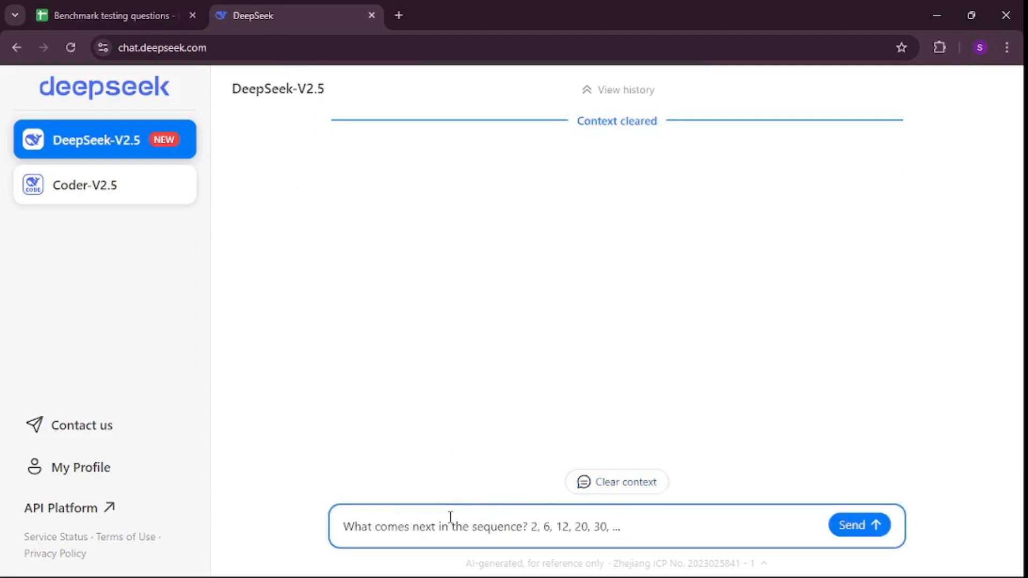
{"action": "left_click_drag", "start_coordinate": [538, 527], "coordinate": [636, 527]}
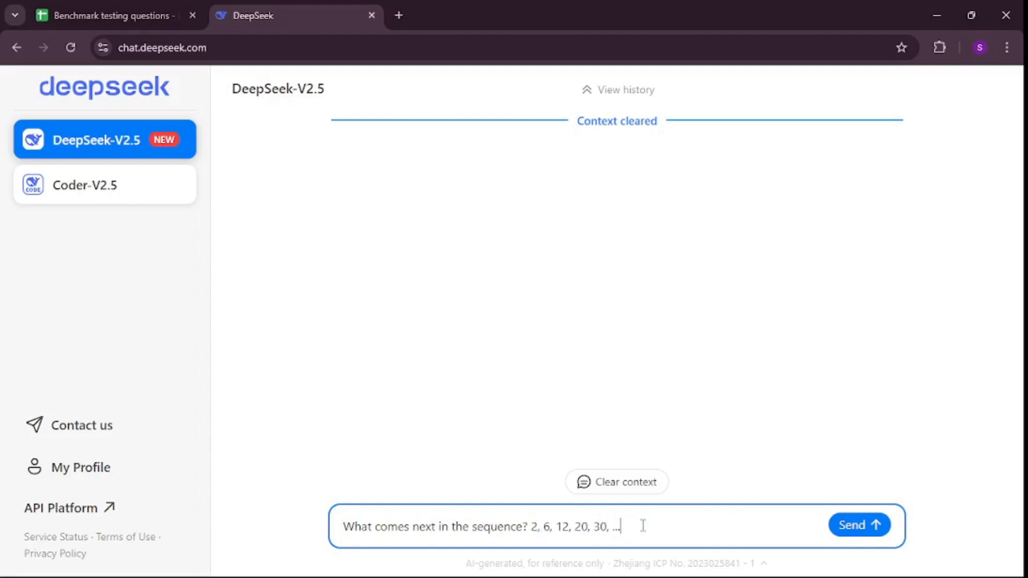
{"action": "left_click", "coordinate": [859, 525]}
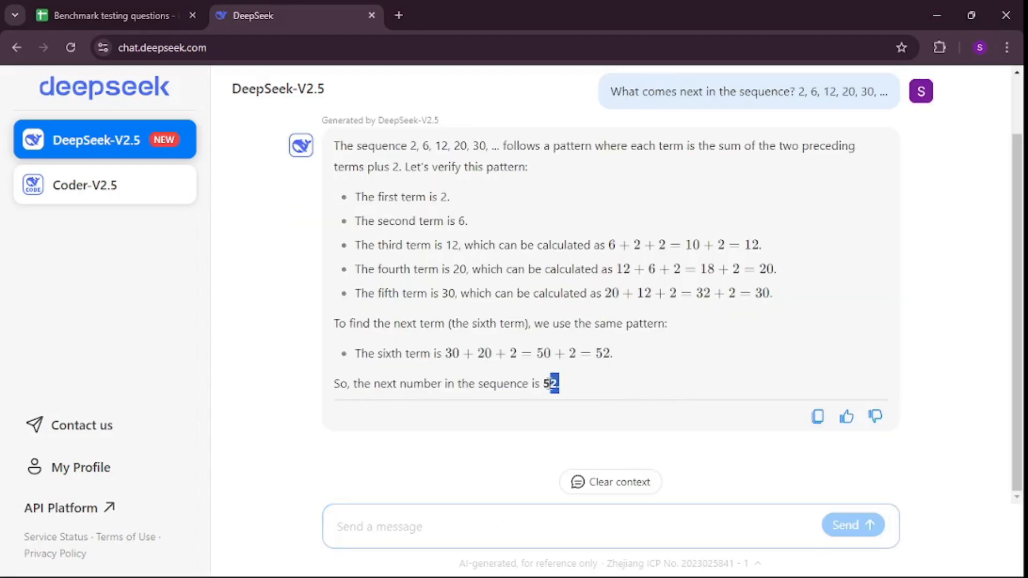
{"action": "left_click", "coordinate": [122, 15]}
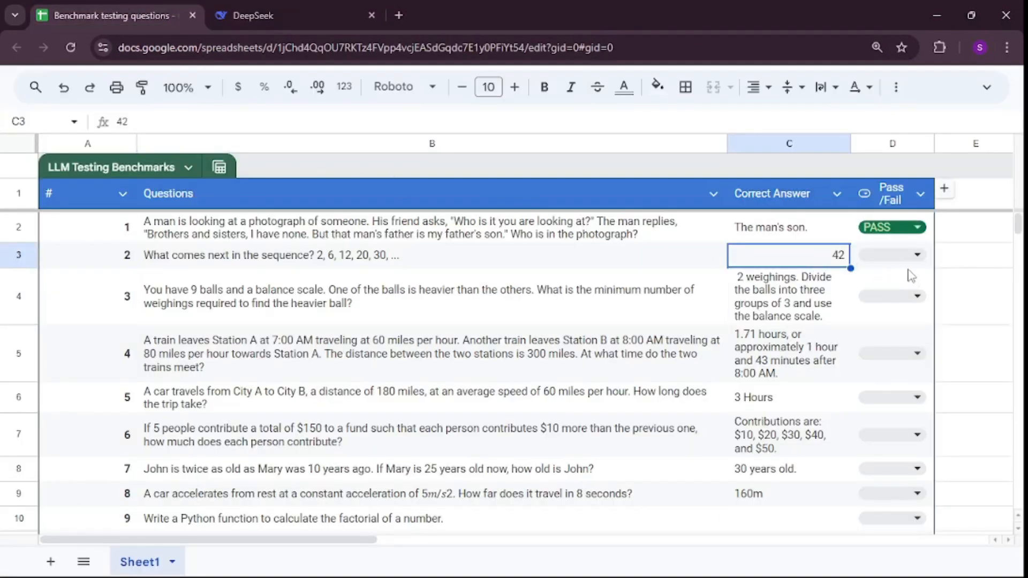
{"action": "left_click", "coordinate": [917, 255]}
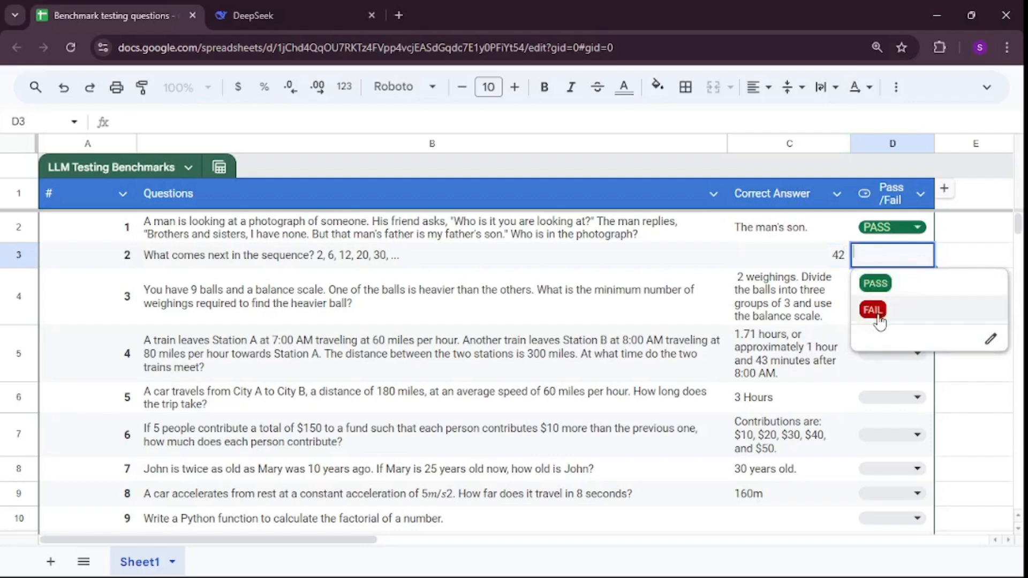
- Mark the sequence question FAIL, then ask the nine-balls balance-scale question in a cleared chat
{"action": "left_click", "coordinate": [872, 311]}
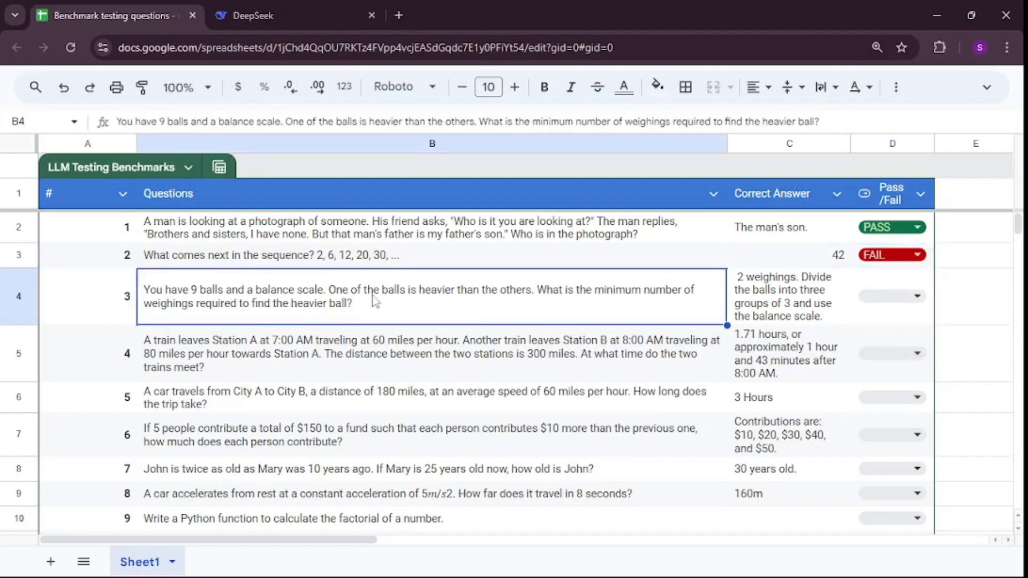
{"action": "mouse_move", "coordinate": [339, 324]}
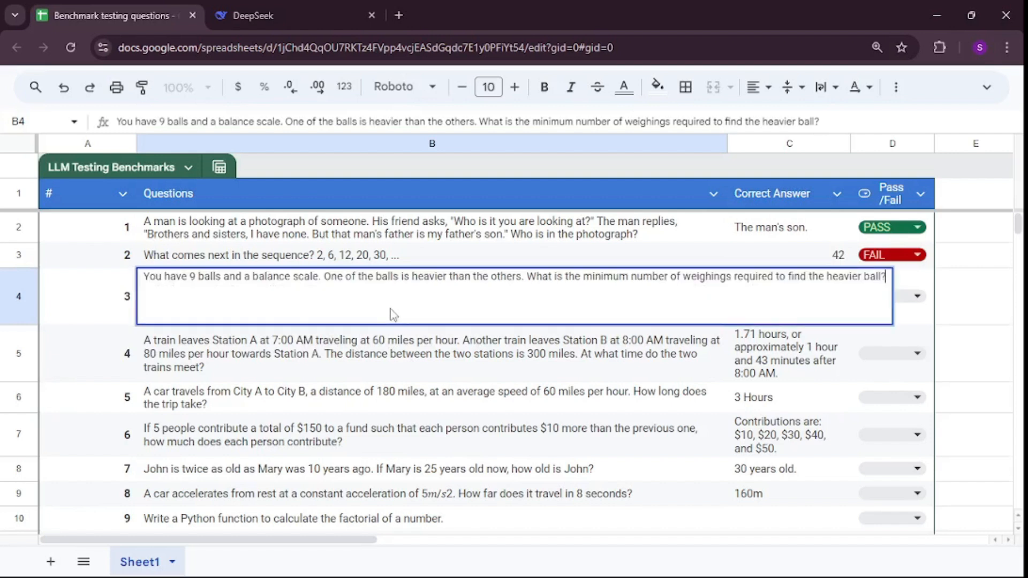
{"action": "left_click", "coordinate": [253, 15]}
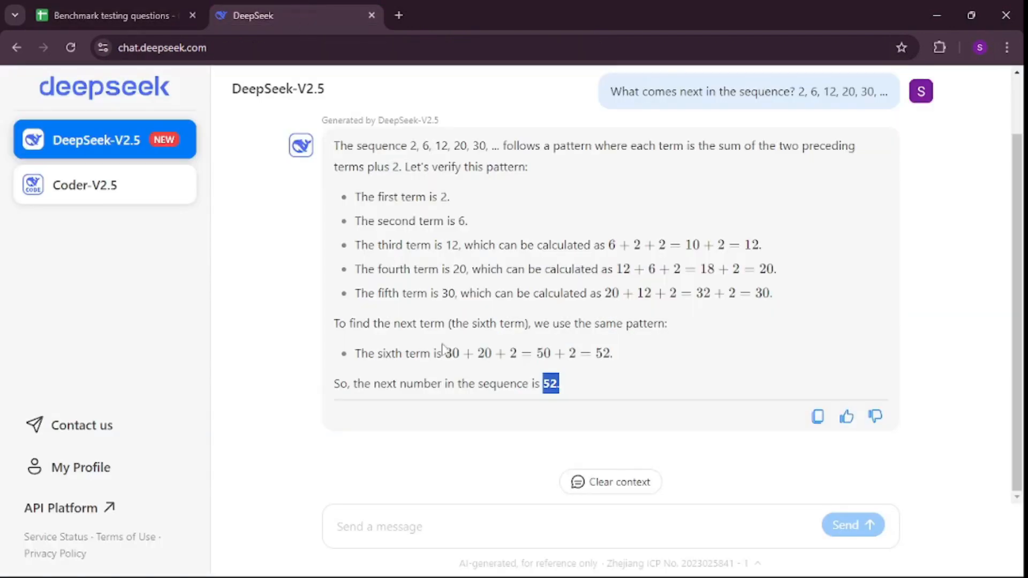
{"action": "left_click", "coordinate": [610, 482]}
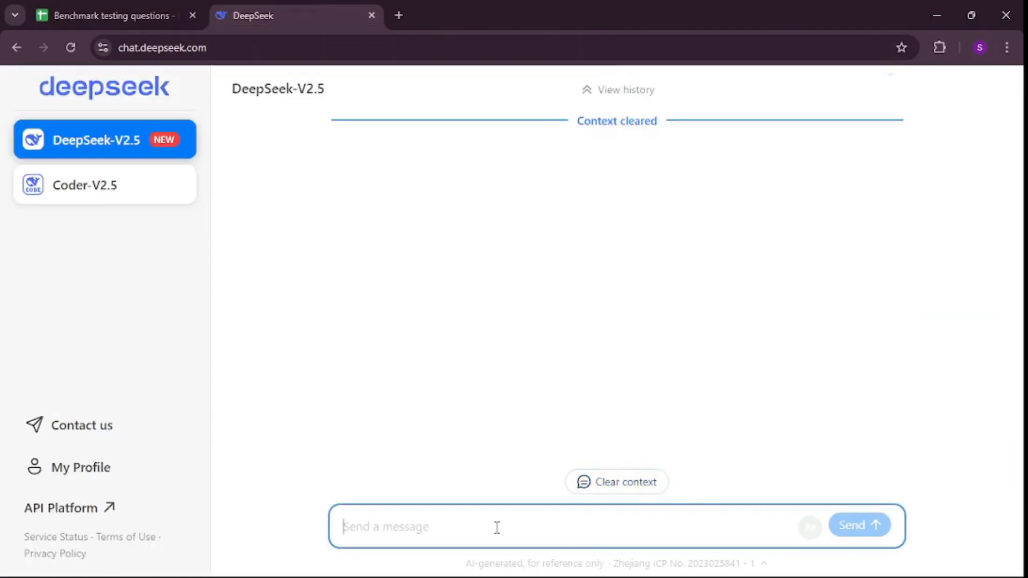
{"action": "type", "text": "You have 9 balls and a balance scale. One of the balls is heavier than the others. What is the minimum number of weighings required to find the heavier ball?"}
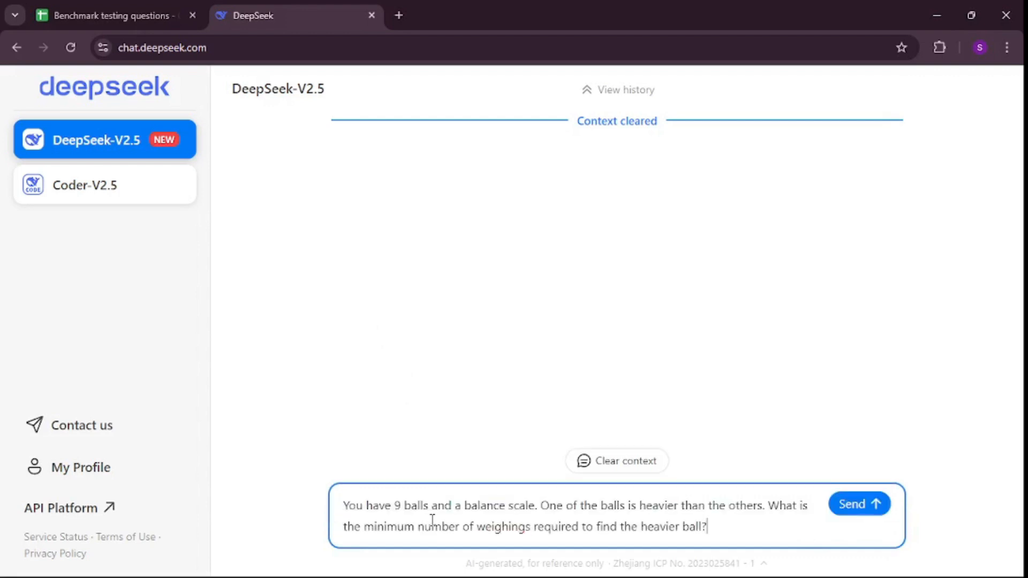
{"action": "left_click", "coordinate": [859, 504]}
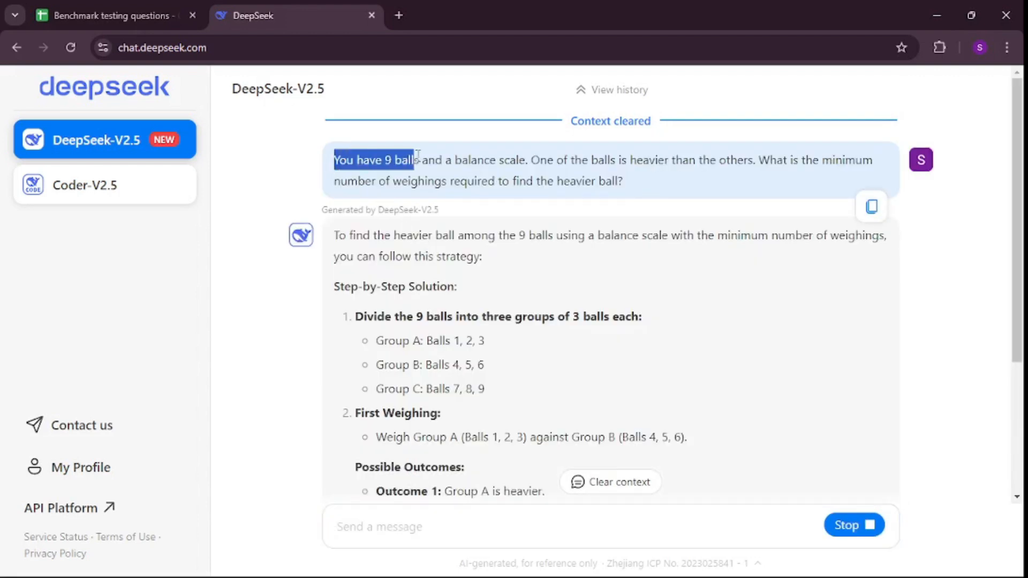
- Read DeepSeek's answer of 2 weighings and compare it with the sheet's correct answer
{"action": "left_click_drag", "start_coordinate": [417, 160], "coordinate": [572, 160]}
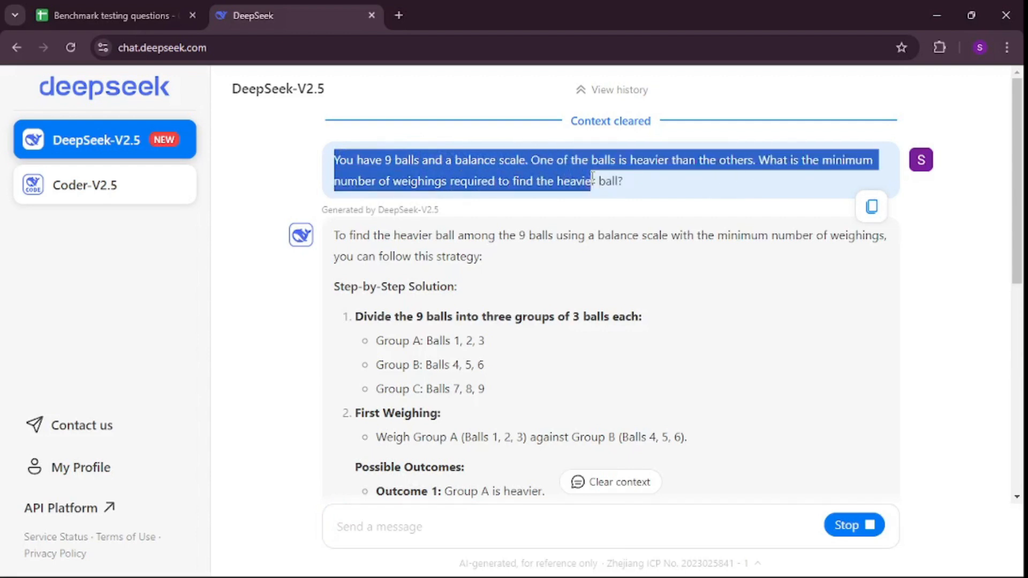
{"action": "scroll", "scroll_direction": "down", "scroll_amount": 3}
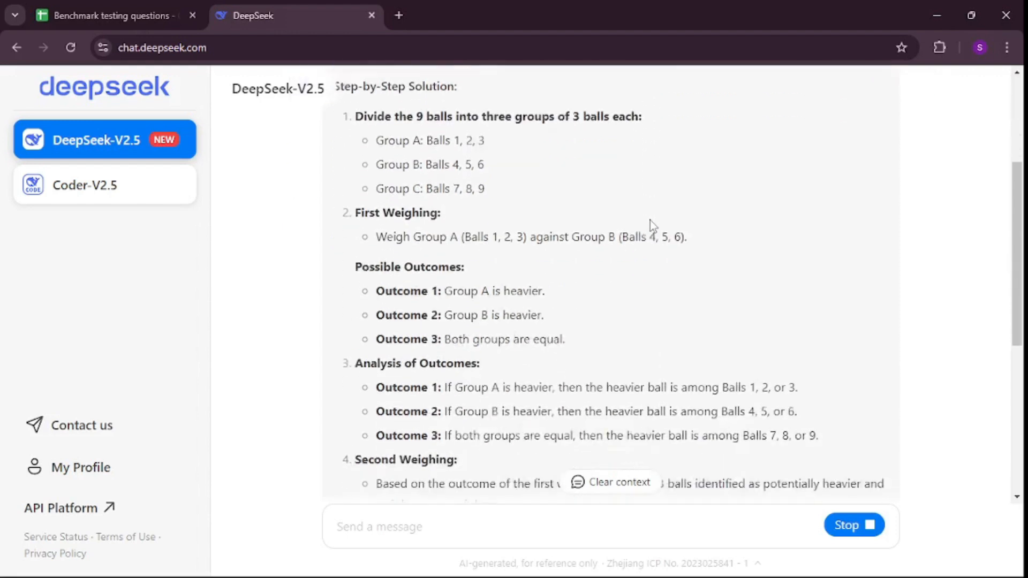
{"action": "scroll", "scroll_direction": "down", "scroll_amount": 3}
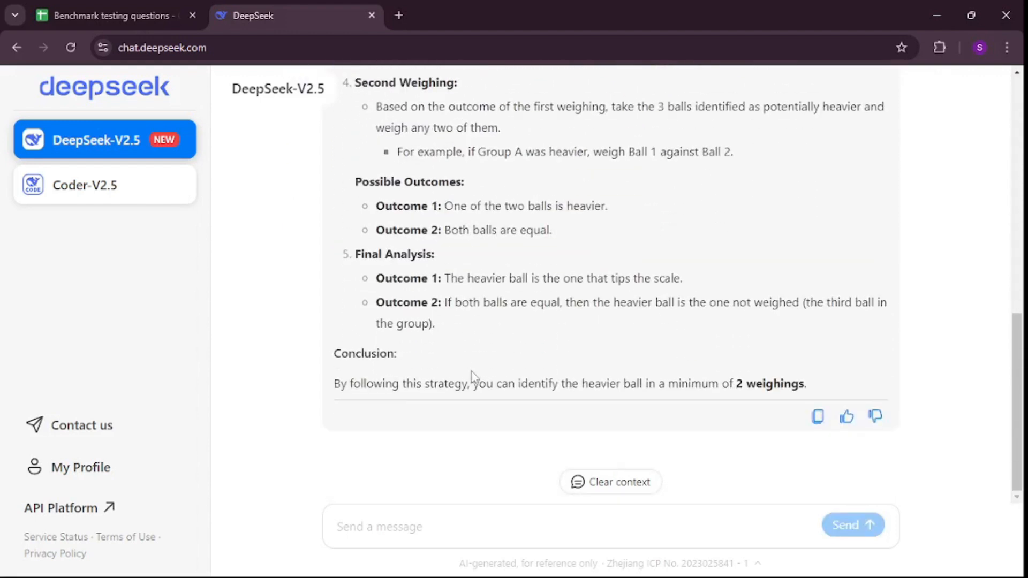
{"action": "double_click", "coordinate": [773, 384]}
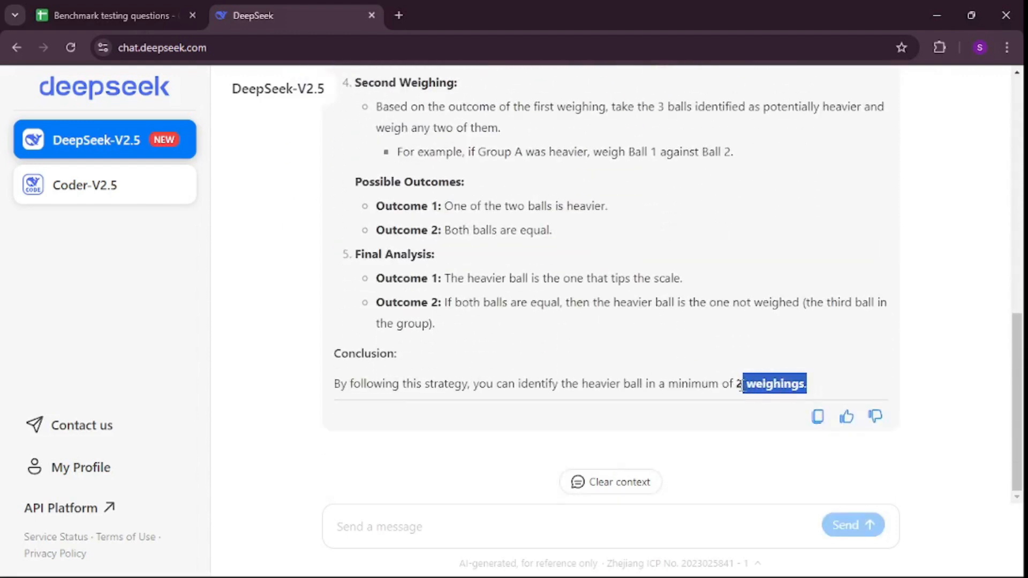
{"action": "left_click", "coordinate": [107, 16]}
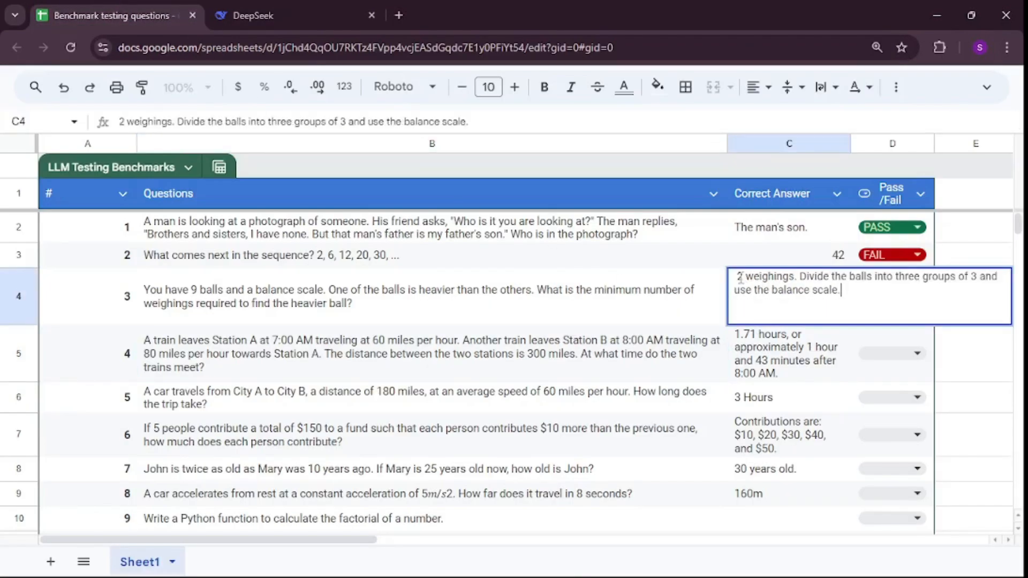
{"action": "left_click", "coordinate": [430, 298]}
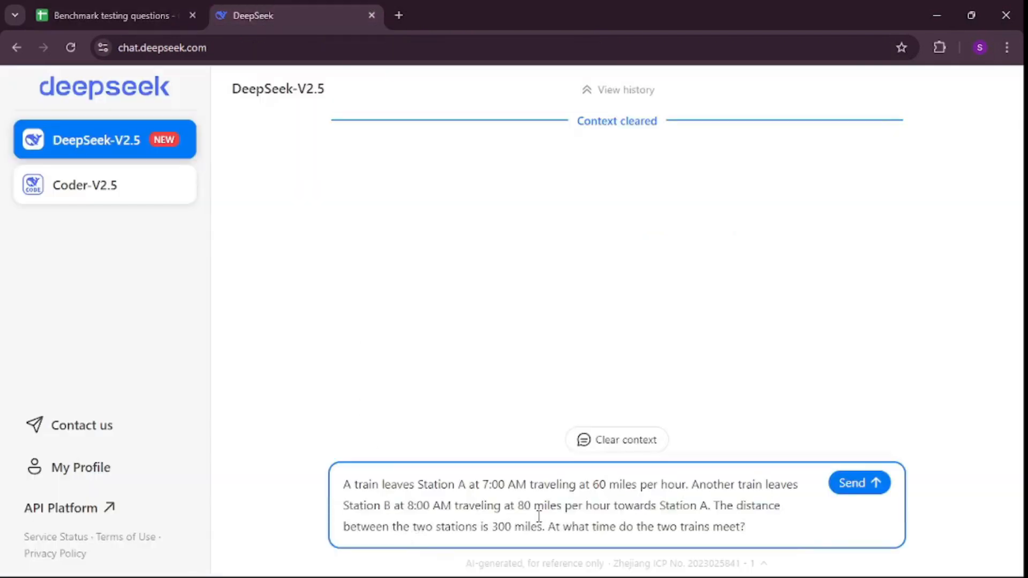
- Read through and send the two-trains question, getting DeepSeek's answer of approximately 9:43 AM
{"action": "left_click_drag", "start_coordinate": [353, 484], "coordinate": [458, 484]}
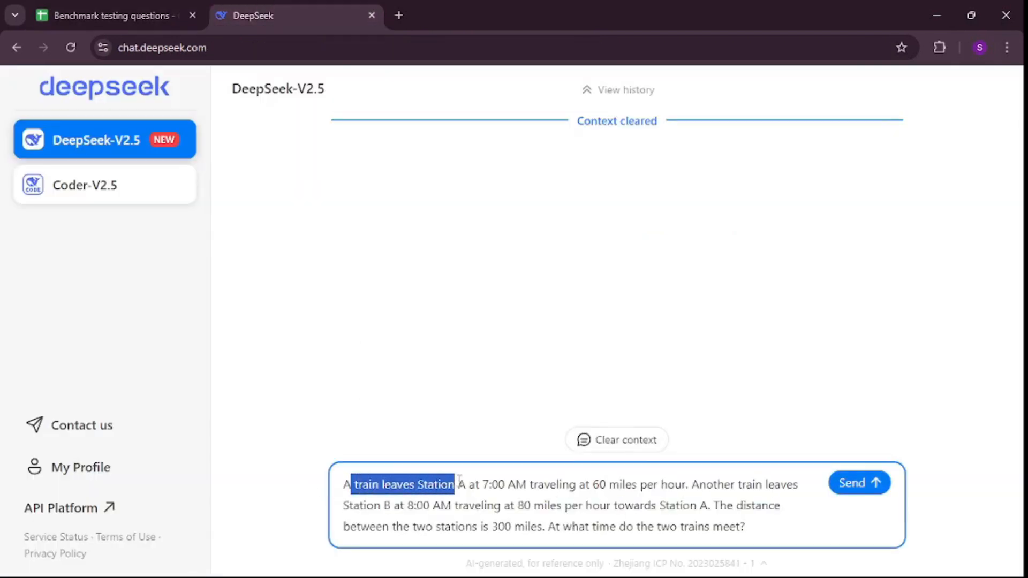
{"action": "left_click_drag", "start_coordinate": [456, 484], "coordinate": [576, 484]}
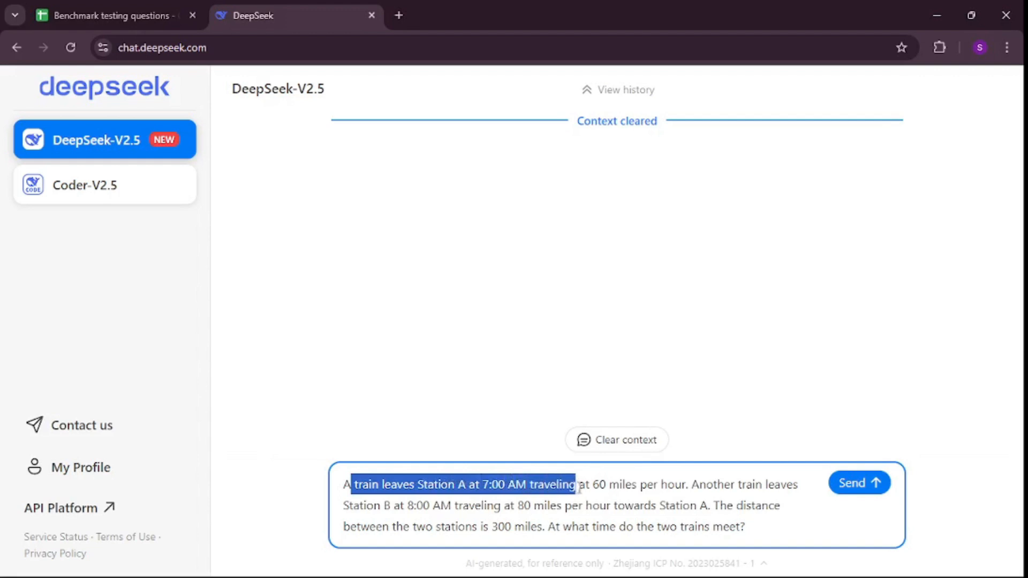
{"action": "left_click_drag", "start_coordinate": [576, 484], "coordinate": [662, 484]}
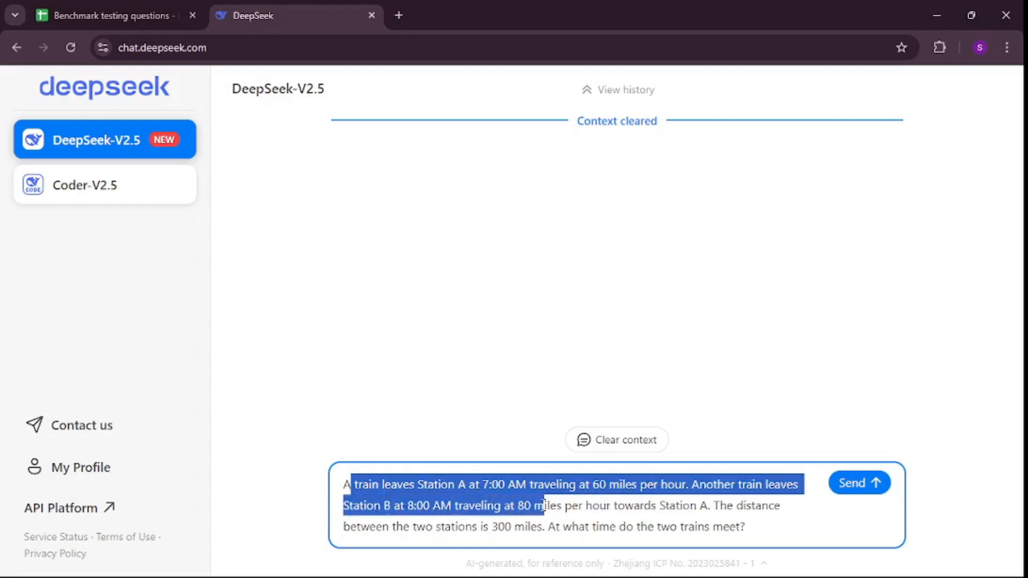
{"action": "left_click_drag", "start_coordinate": [544, 506], "coordinate": [702, 506]}
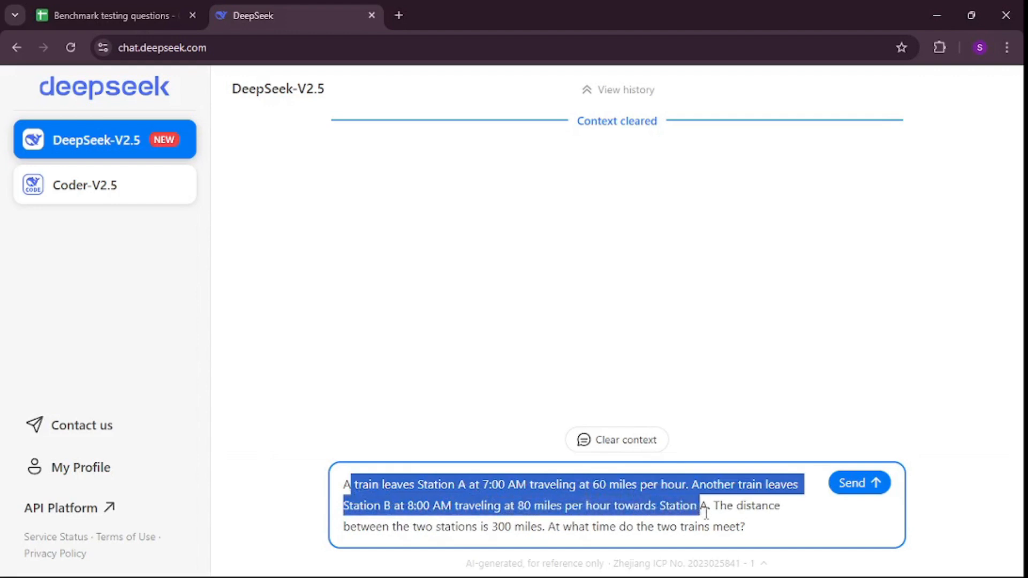
{"action": "left_click_drag", "start_coordinate": [701, 505], "coordinate": [436, 527]}
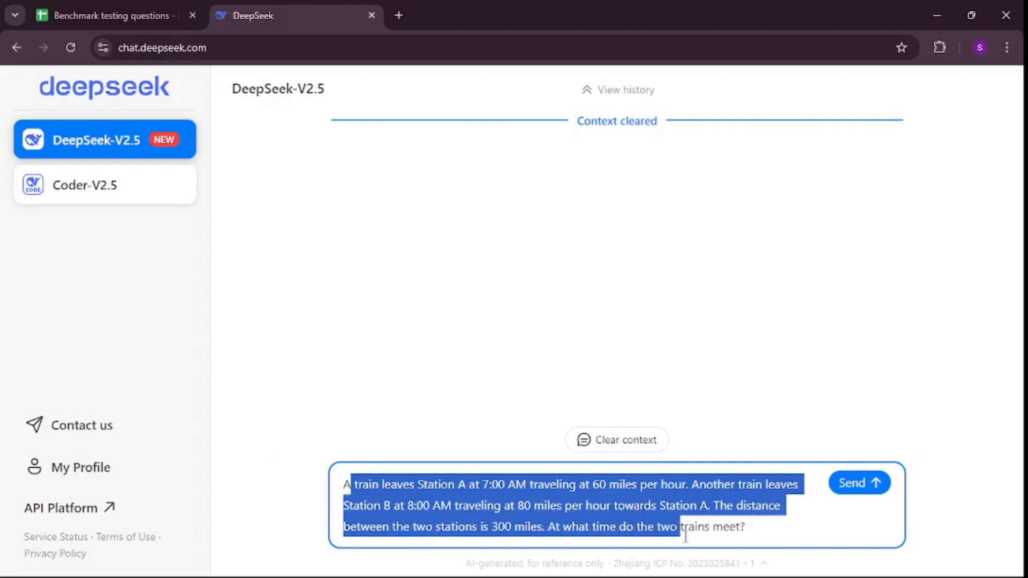
{"action": "left_click", "coordinate": [774, 534]}
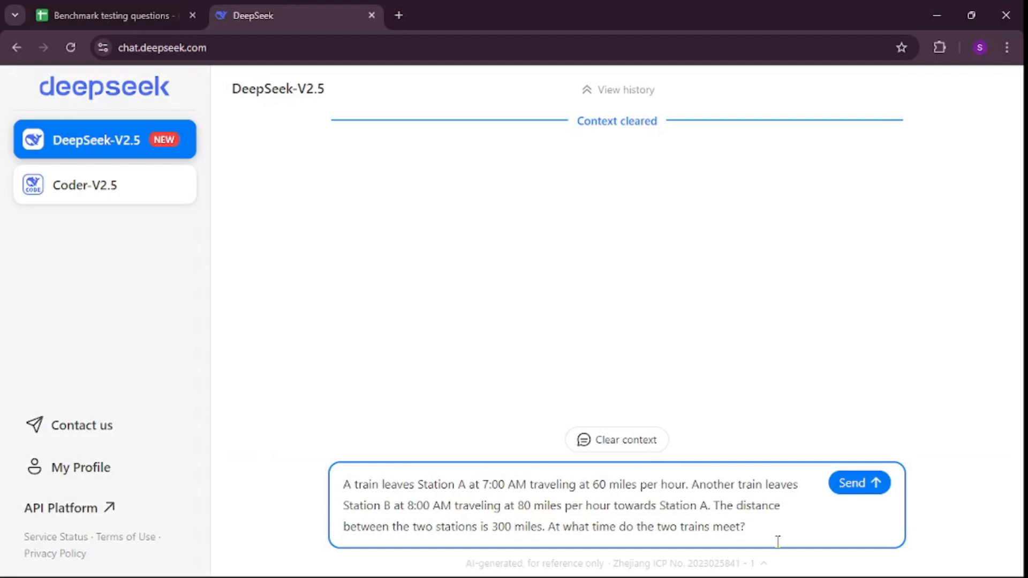
{"action": "left_click", "coordinate": [859, 483]}
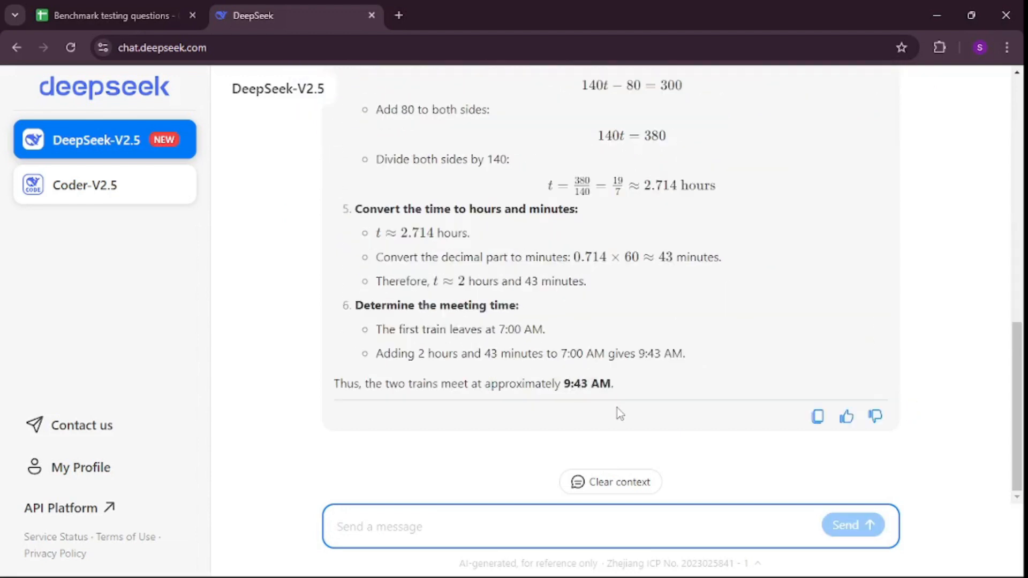
{"action": "mouse_move", "coordinate": [443, 383]}
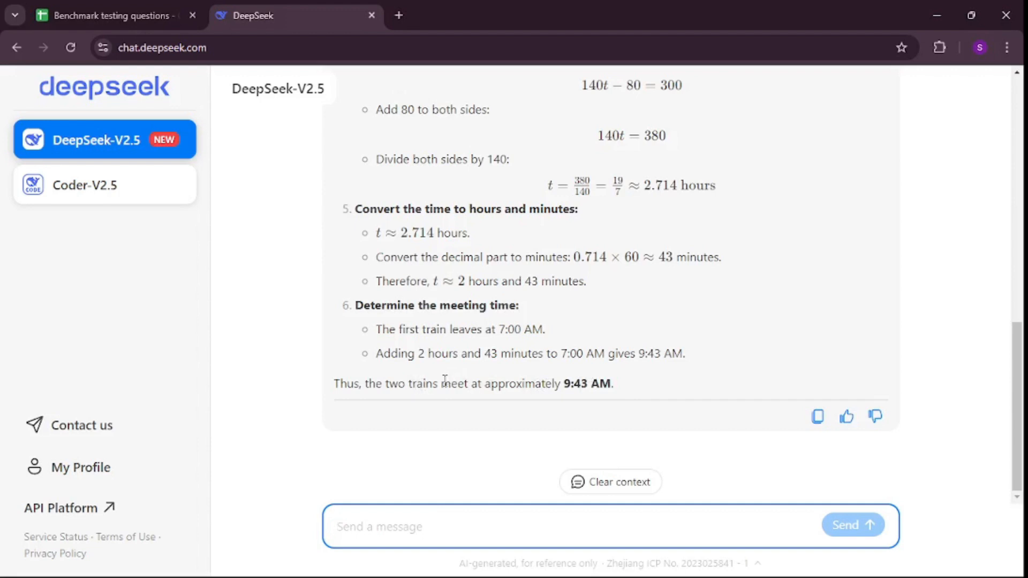
{"action": "left_click_drag", "start_coordinate": [442, 383], "coordinate": [614, 383]}
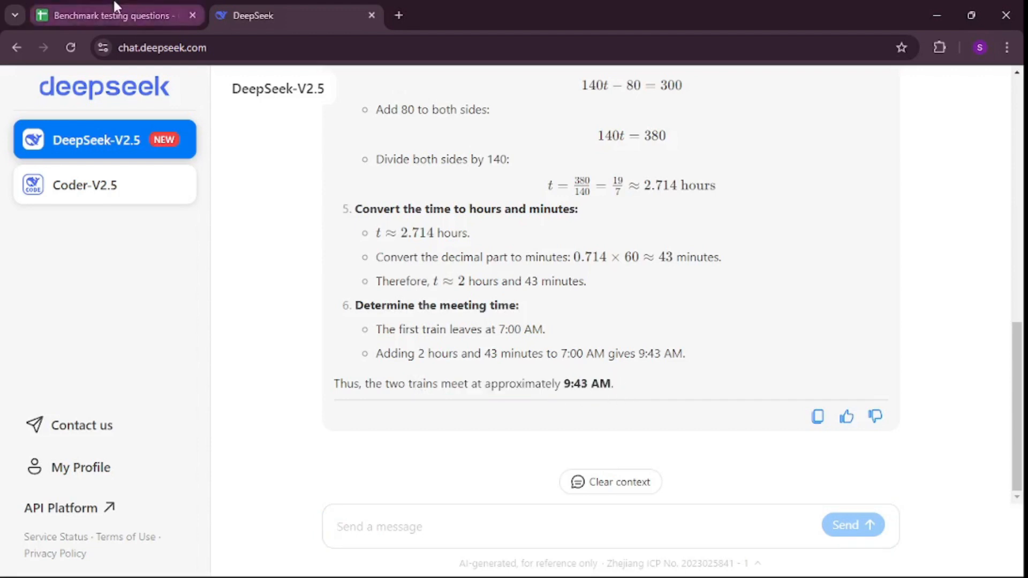
- Switch to the benchmark sheet to record the trains result and pick up question 5
{"action": "left_click", "coordinate": [107, 16]}
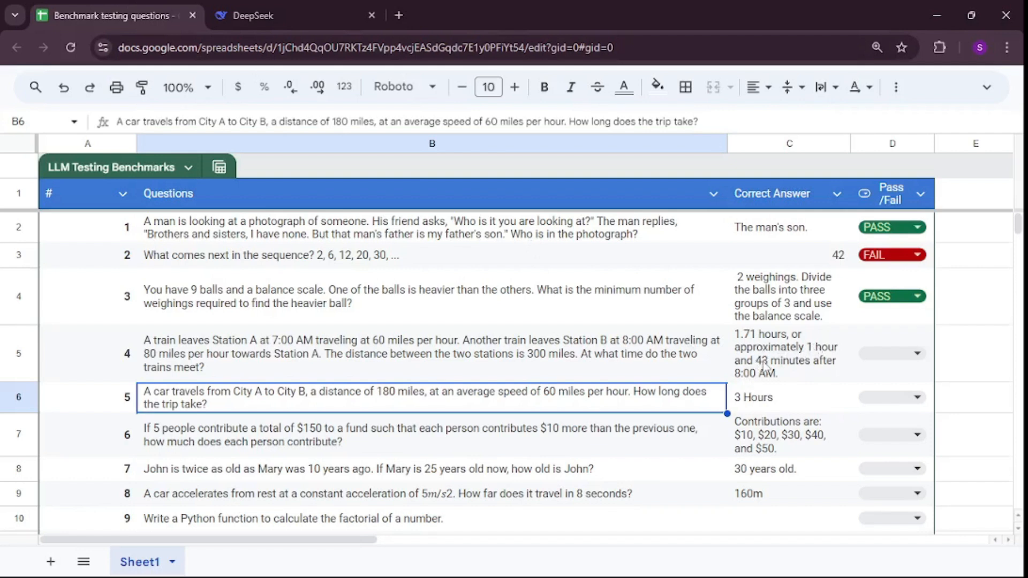
{"action": "mouse_move", "coordinate": [769, 376]}
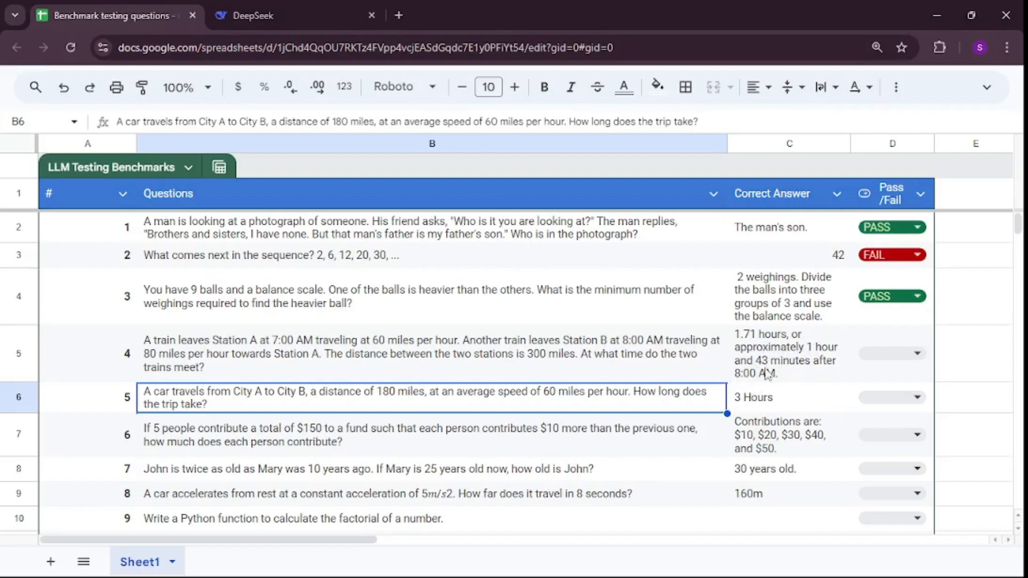
{"action": "mouse_move", "coordinate": [778, 382]}
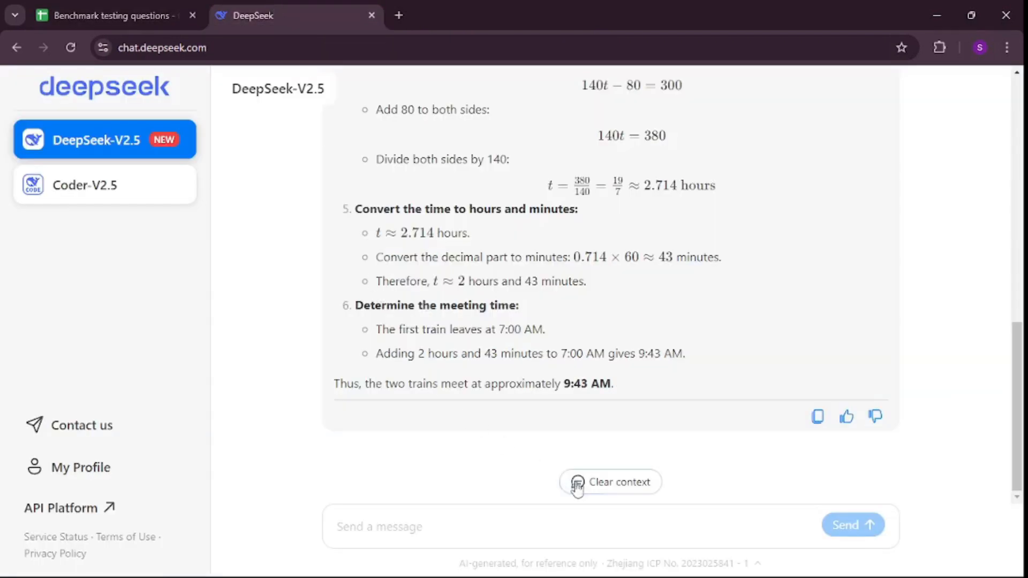
- In a fresh chat ask the 180-mile car trip question, highlight the 3 hours answer, and return to the sheet
{"action": "left_click", "coordinate": [610, 482]}
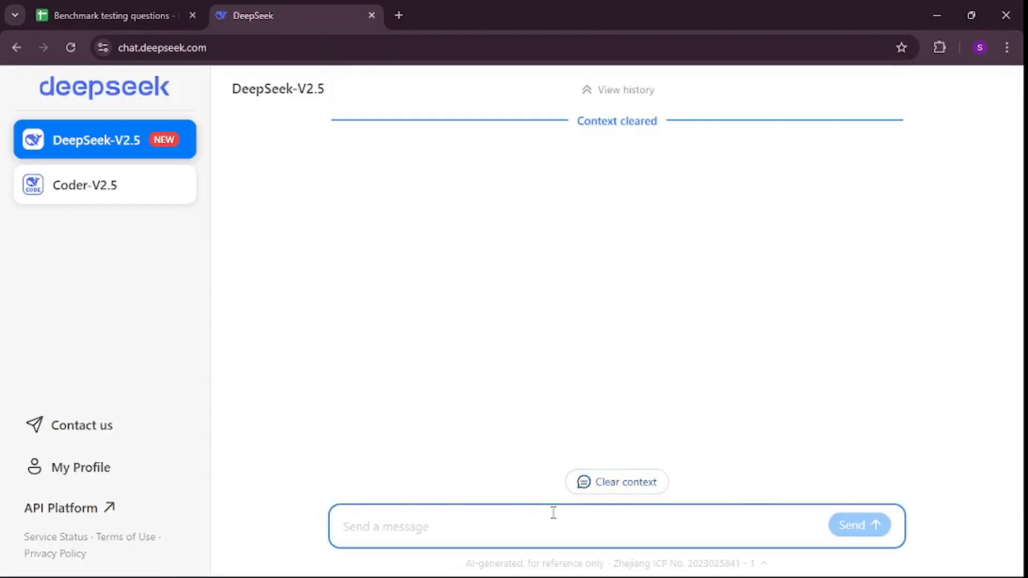
{"action": "type", "text": "A car travels from City A to City B, a distance of 180 miles, at an average speed of 60 miles per hour. How long does the trip take?"}
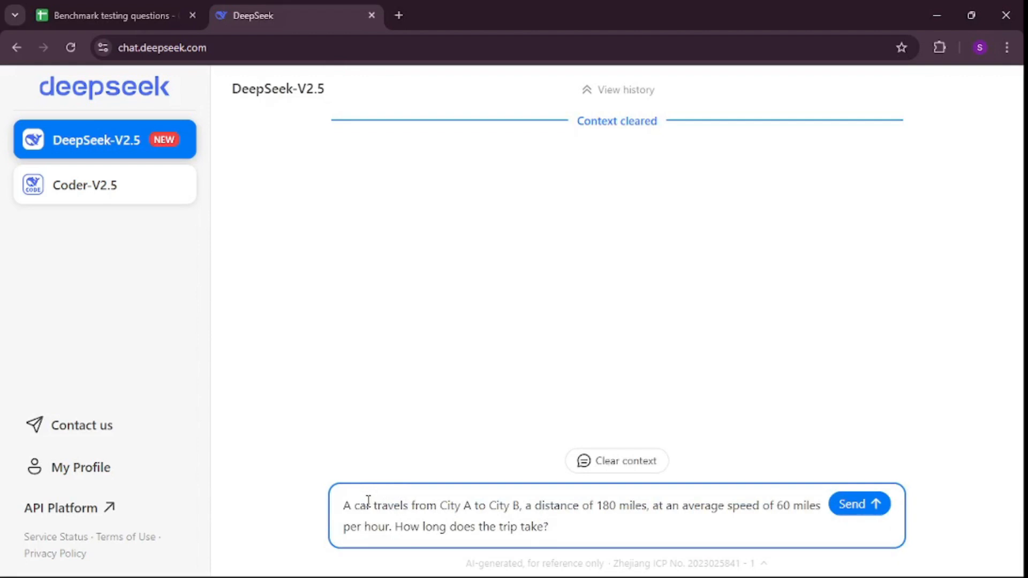
{"action": "left_click_drag", "start_coordinate": [352, 505], "coordinate": [487, 504]}
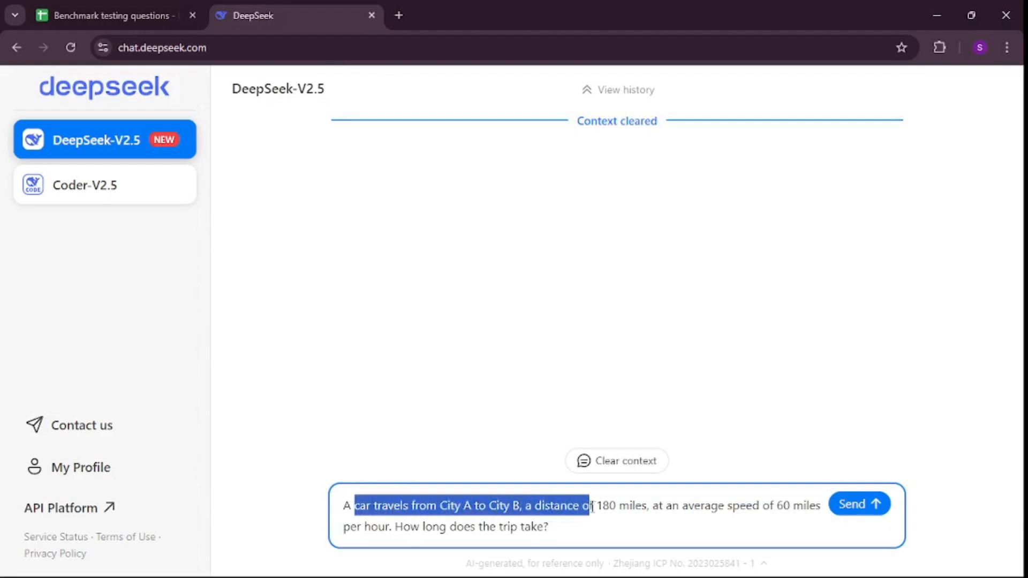
{"action": "left_click_drag", "start_coordinate": [589, 504], "coordinate": [664, 512]}
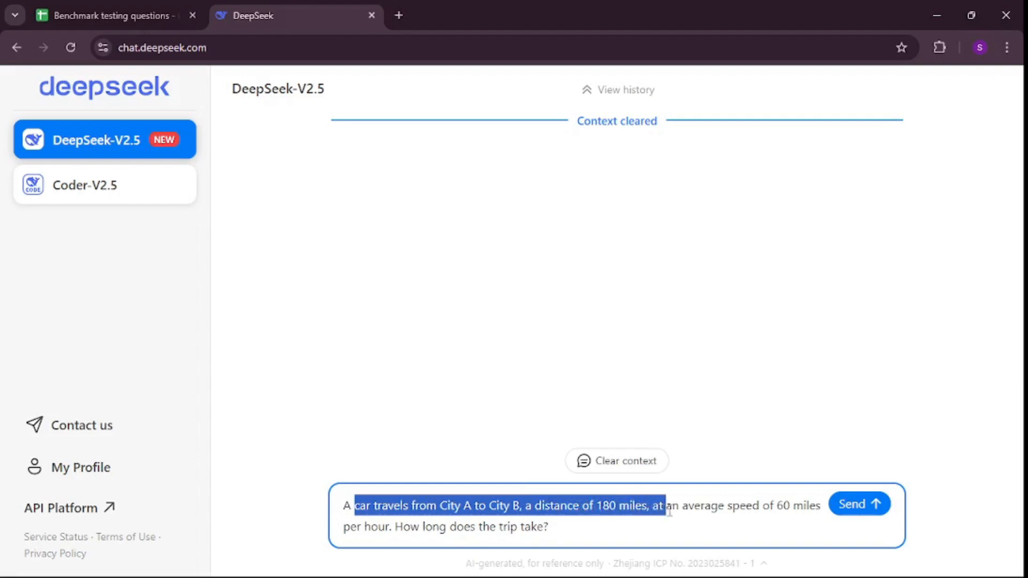
{"action": "left_click_drag", "start_coordinate": [662, 512], "coordinate": [800, 506]}
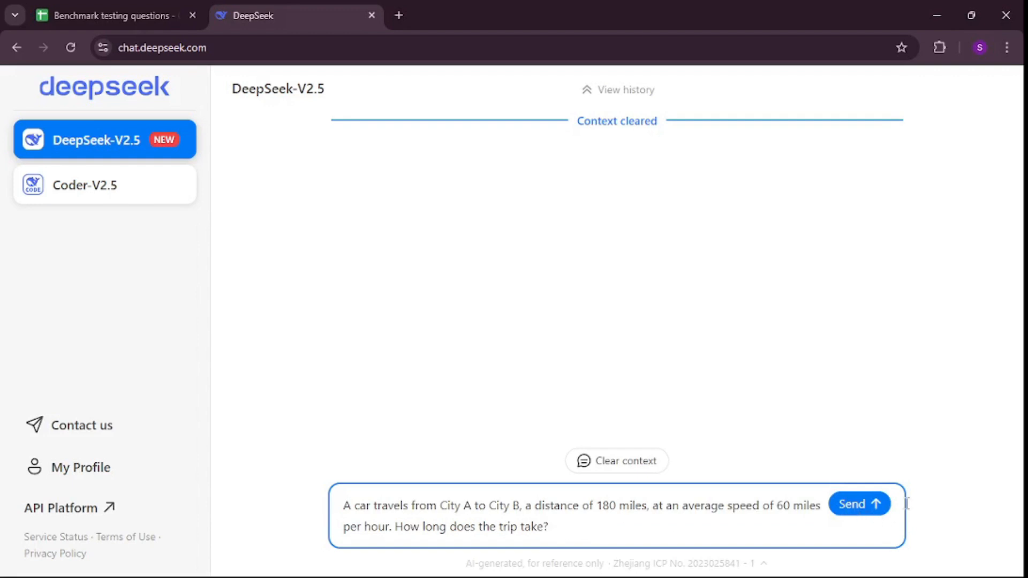
{"action": "left_click", "coordinate": [107, 16]}
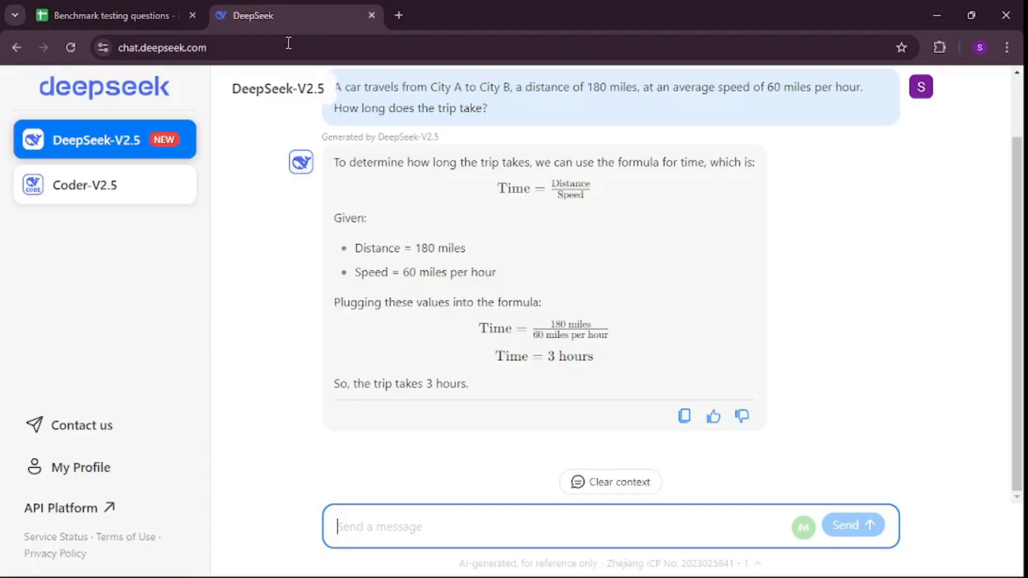
{"action": "left_click_drag", "start_coordinate": [395, 383], "coordinate": [445, 383]}
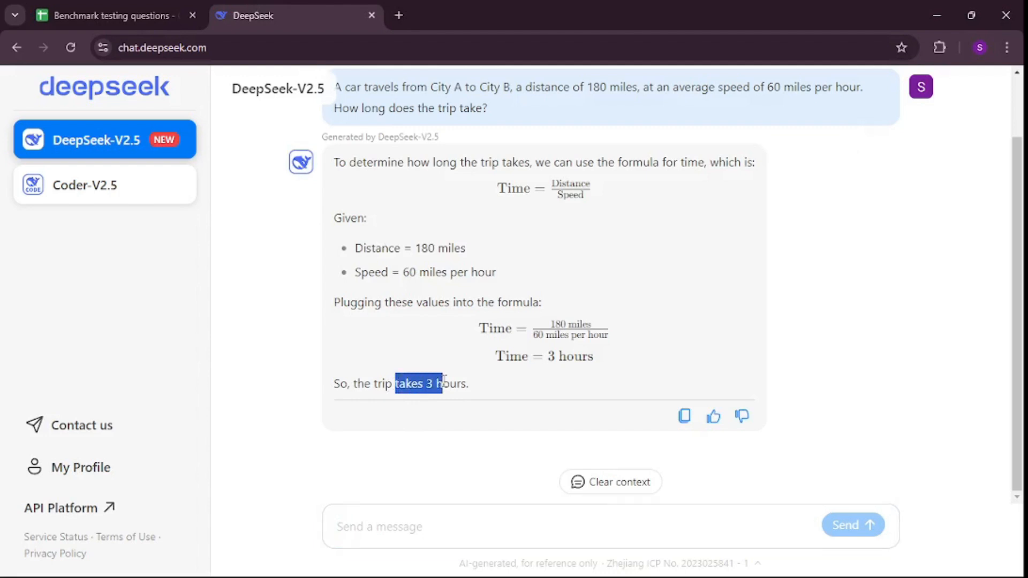
{"action": "left_click", "coordinate": [107, 15]}
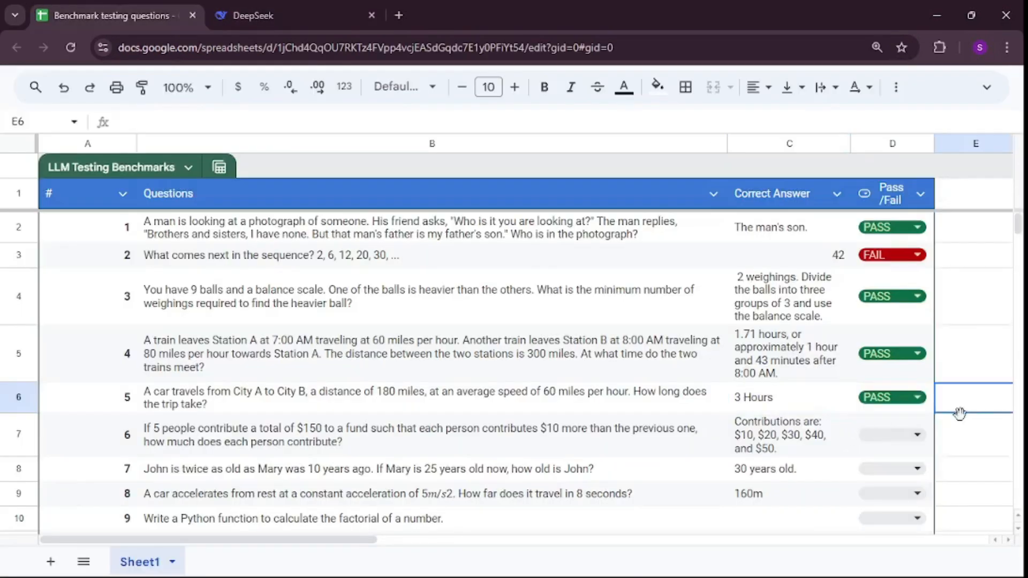
- Select question 6 about the $150 fund in the benchmark sheet as the next one to test
{"action": "scroll", "scroll_direction": "down", "scroll_amount": 3}
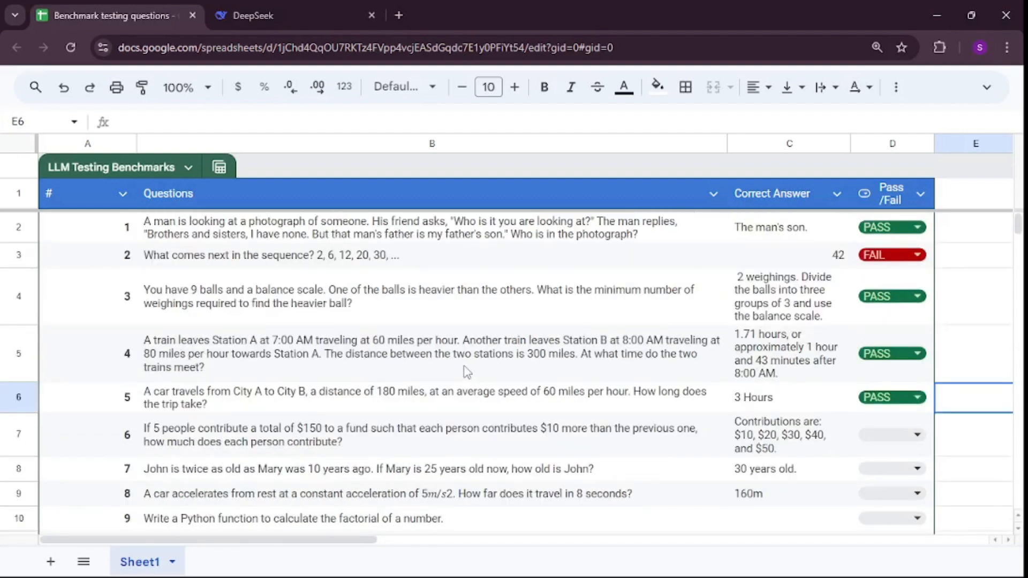
{"action": "scroll", "scroll_direction": "down", "scroll_amount": 3}
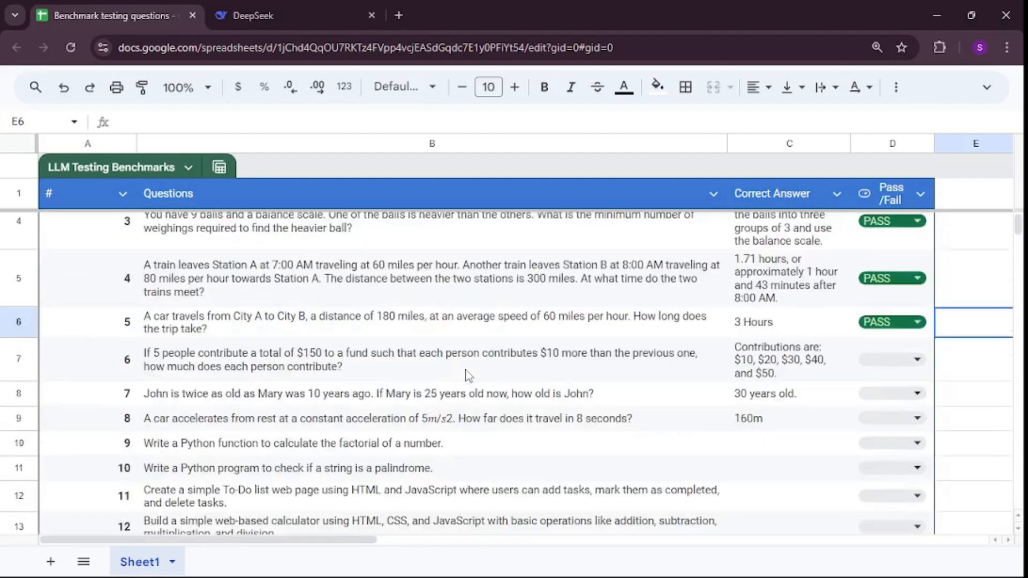
{"action": "scroll", "scroll_direction": "down", "scroll_amount": 3}
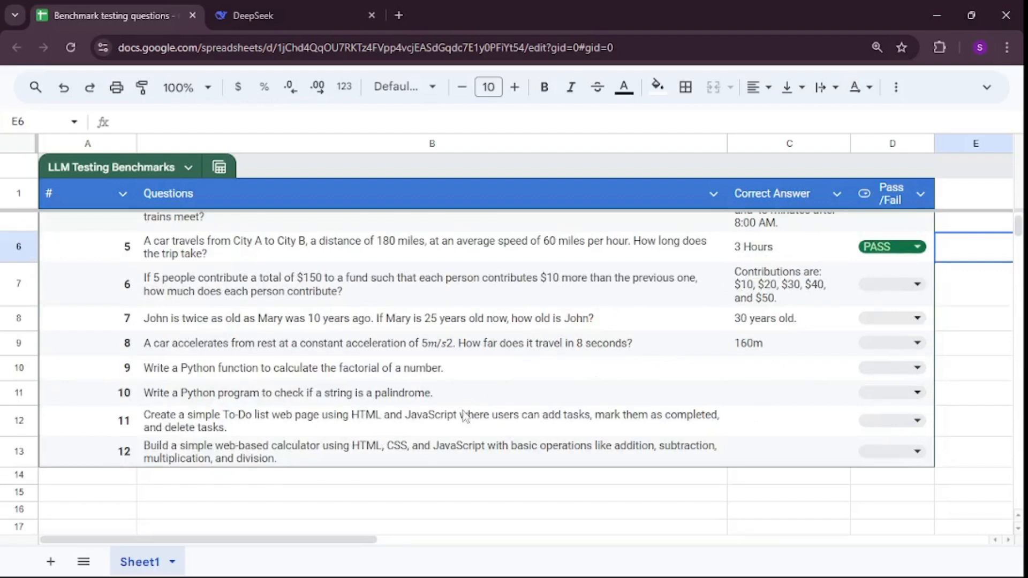
{"action": "mouse_move", "coordinate": [168, 299]}
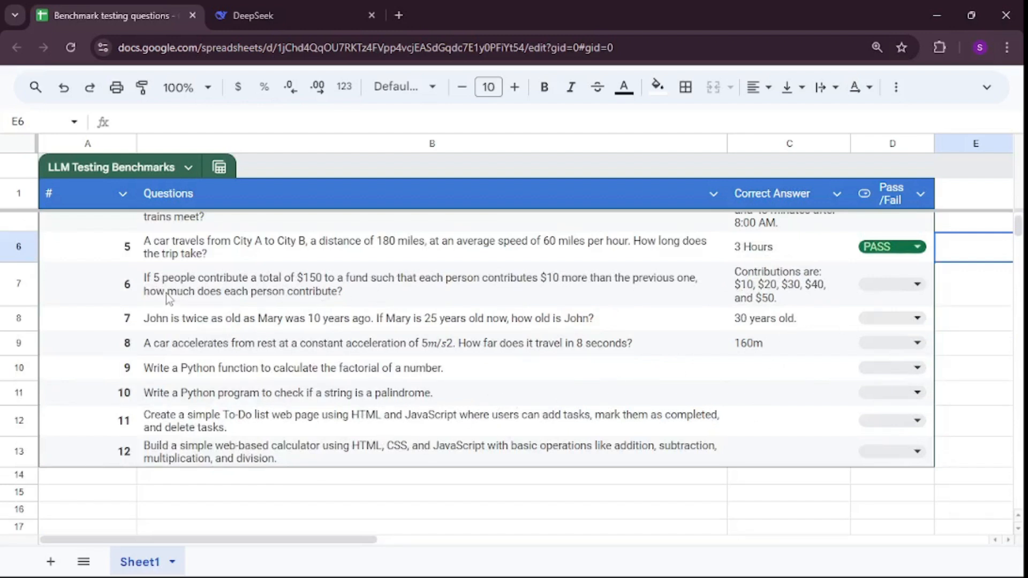
{"action": "mouse_move", "coordinate": [343, 302]}
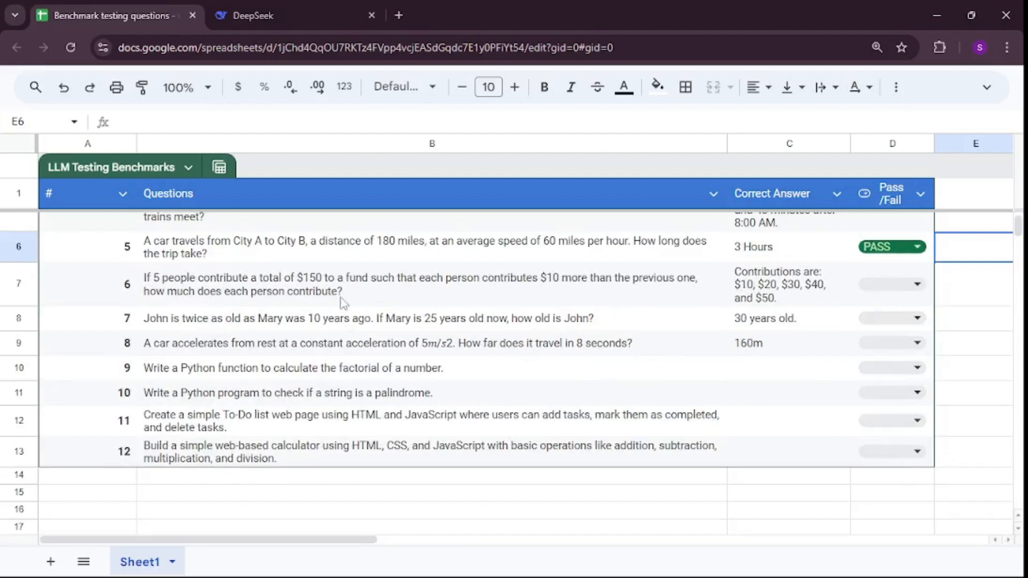
{"action": "left_click", "coordinate": [380, 300]}
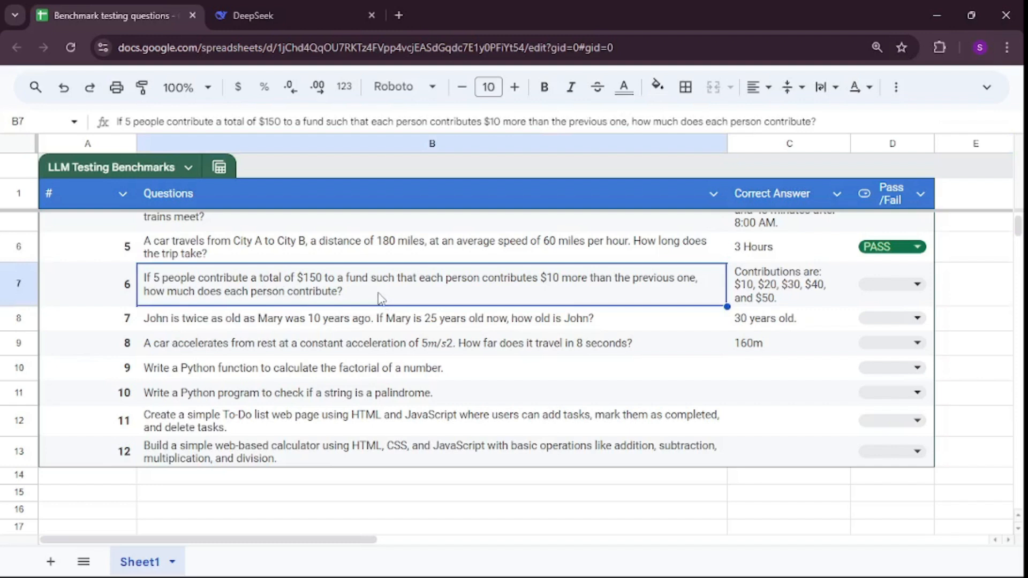
- In a cleared DeepSeek context, send the question on how 5 people split the $150 fund
{"action": "left_click", "coordinate": [255, 15]}
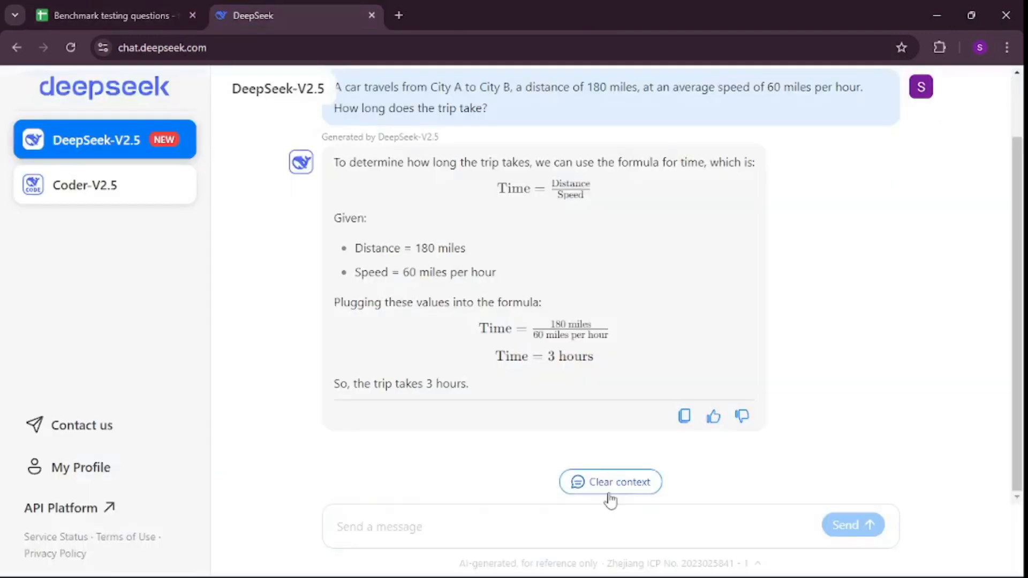
{"action": "left_click", "coordinate": [611, 482]}
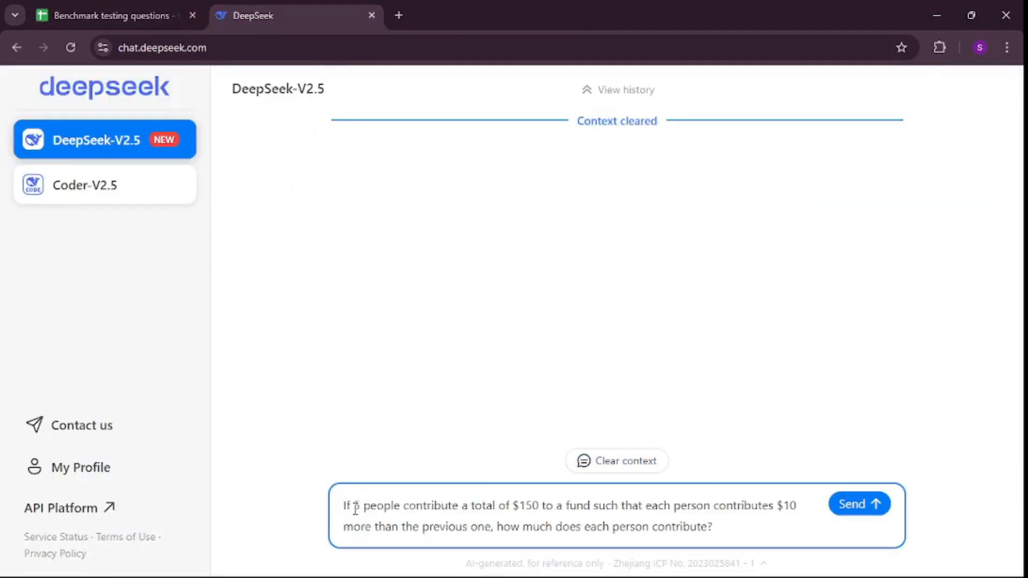
{"action": "left_click_drag", "start_coordinate": [352, 506], "coordinate": [513, 506]}
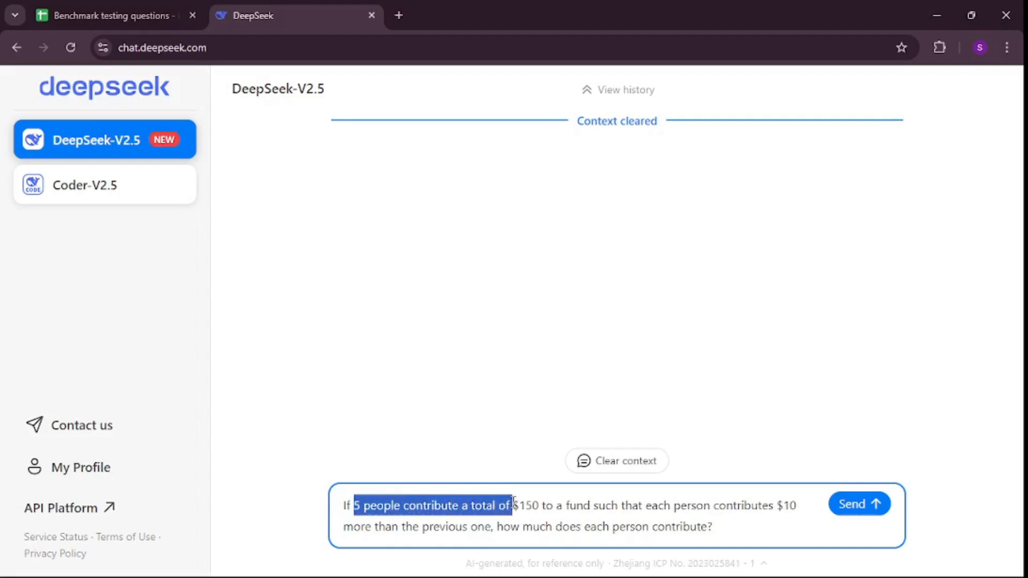
{"action": "left_click_drag", "start_coordinate": [510, 506], "coordinate": [602, 506]}
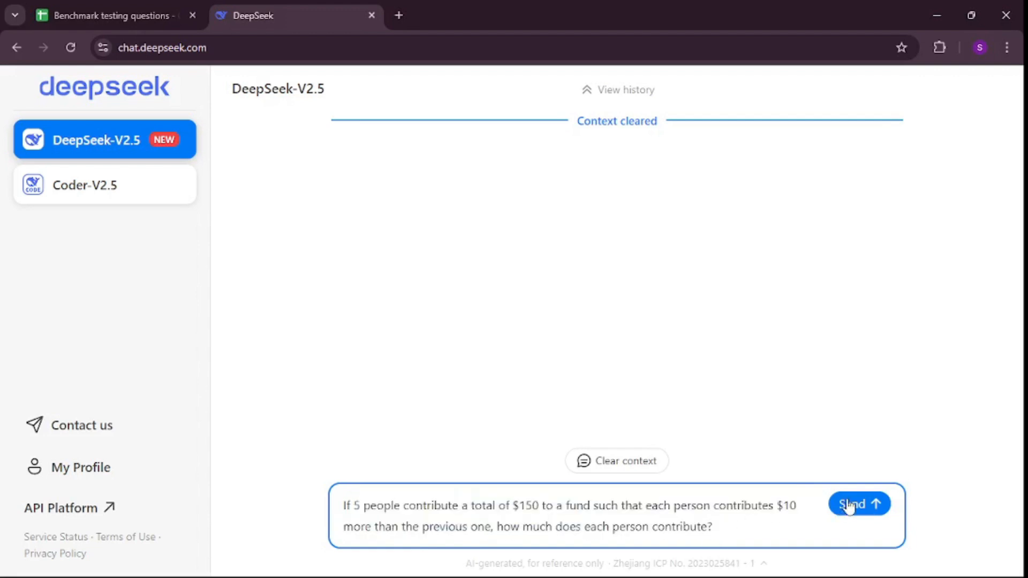
{"action": "left_click", "coordinate": [112, 16]}
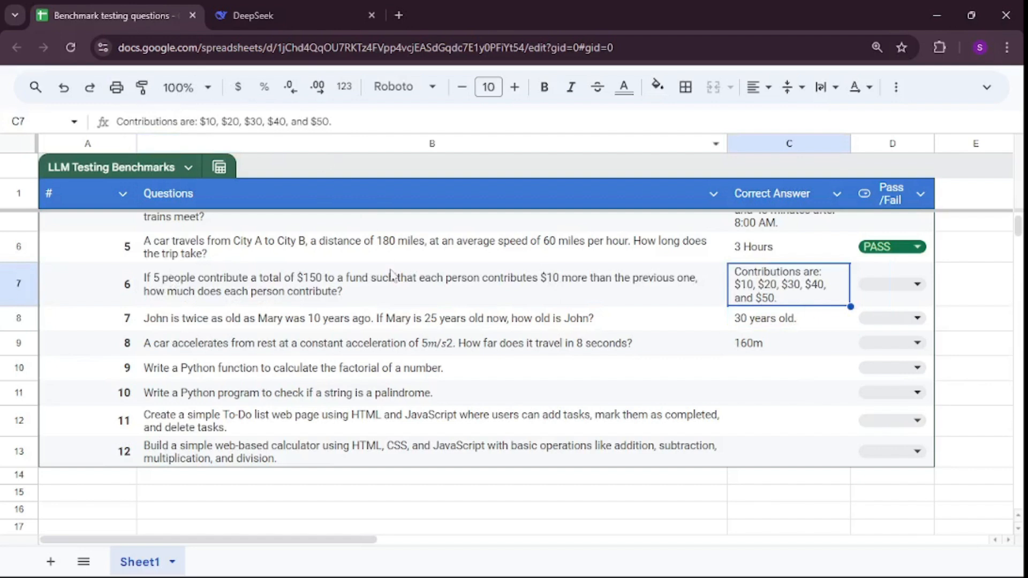
{"action": "mouse_move", "coordinate": [754, 295]}
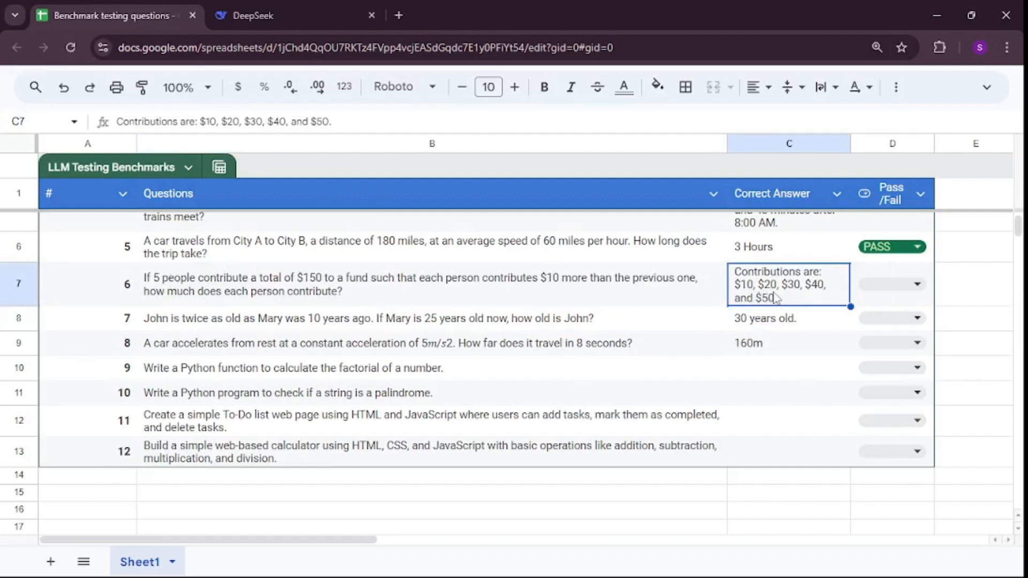
{"action": "mouse_move", "coordinate": [696, 308]}
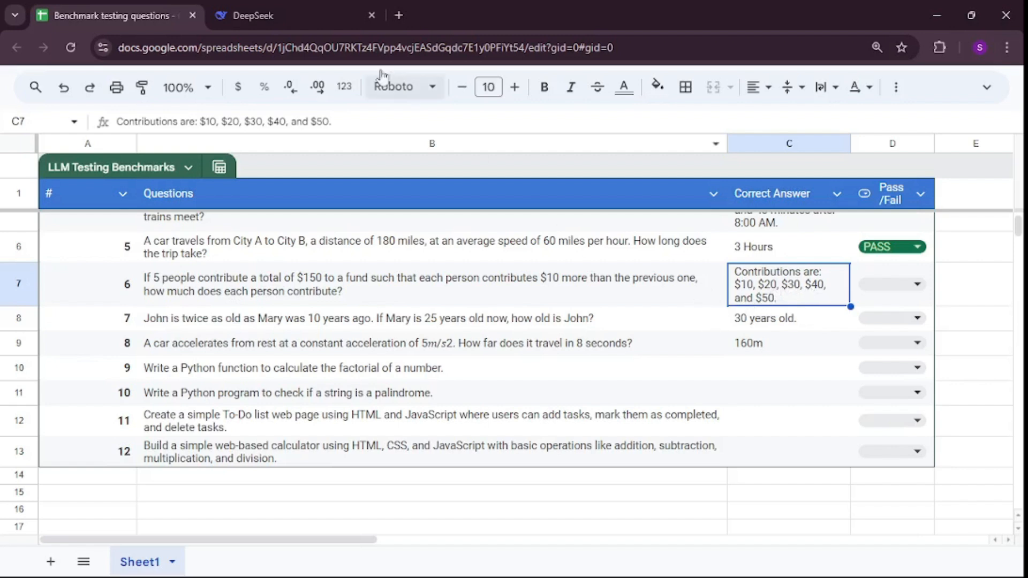
- Return to the DeepSeek chat to compare its reply with the sheet's $10–$50 answer
{"action": "left_click", "coordinate": [254, 15]}
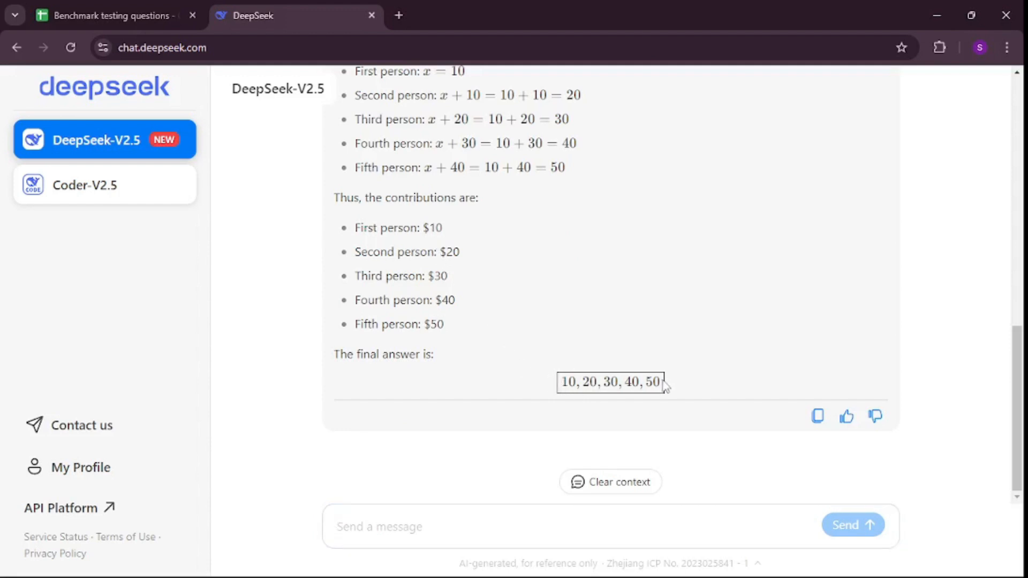
- Read through DeepSeek's reply confirming contributions of $10, $20, $30, $40 and $50
{"action": "scroll", "scroll_direction": "up", "scroll_amount": 3}
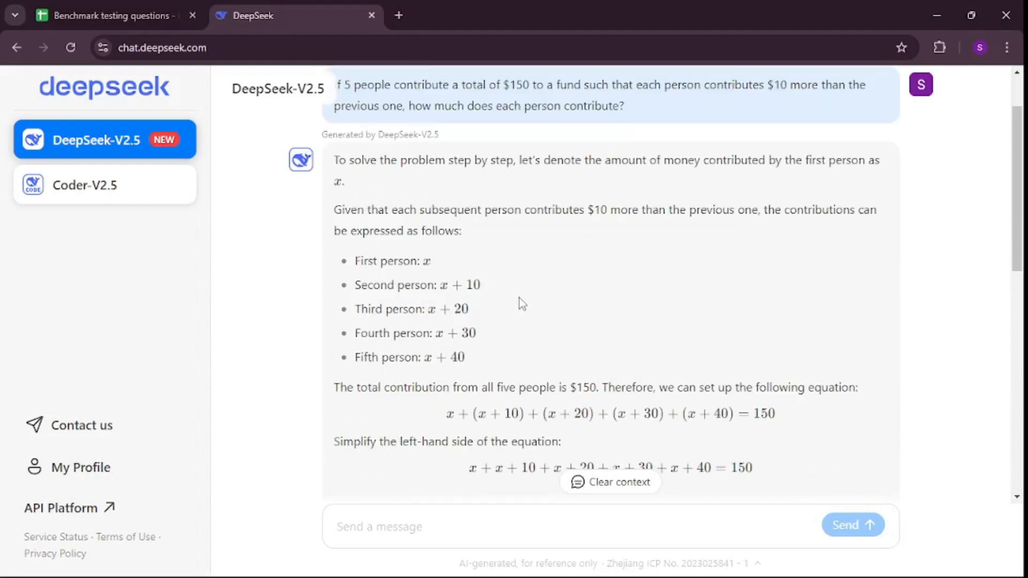
{"action": "scroll", "scroll_direction": "down", "scroll_amount": 3}
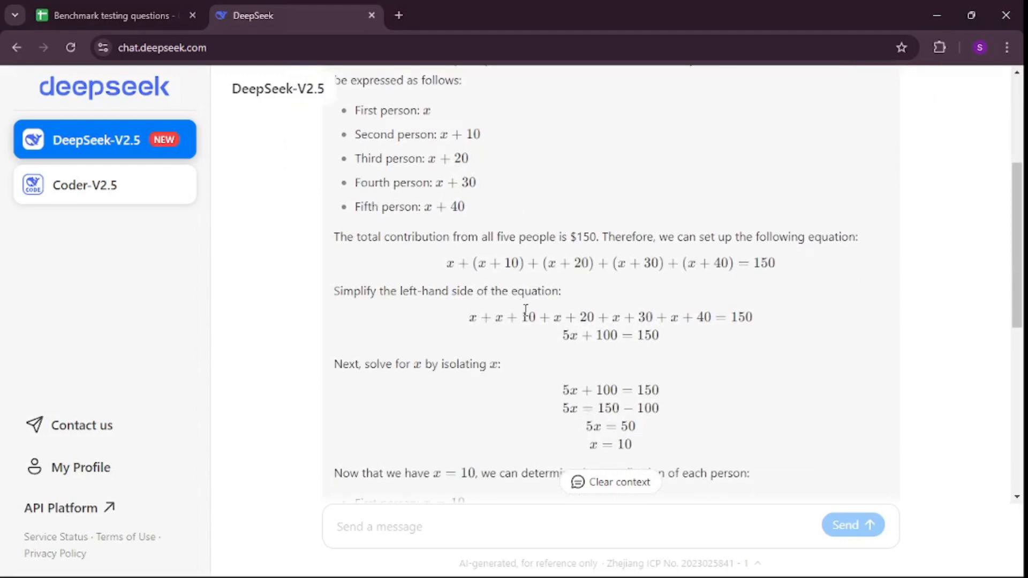
{"action": "scroll", "scroll_direction": "down", "scroll_amount": 3}
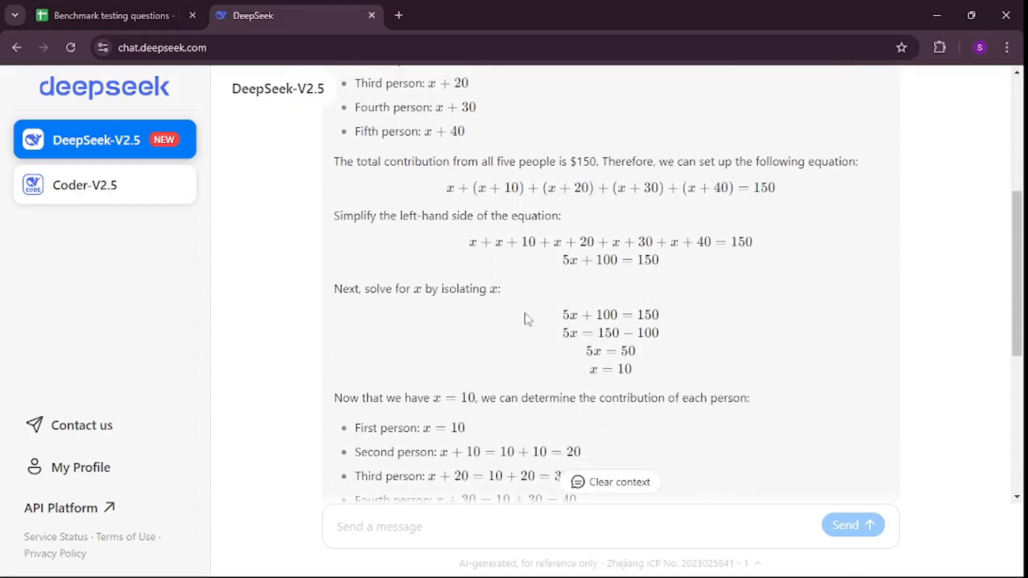
{"action": "scroll", "scroll_direction": "down", "scroll_amount": 3}
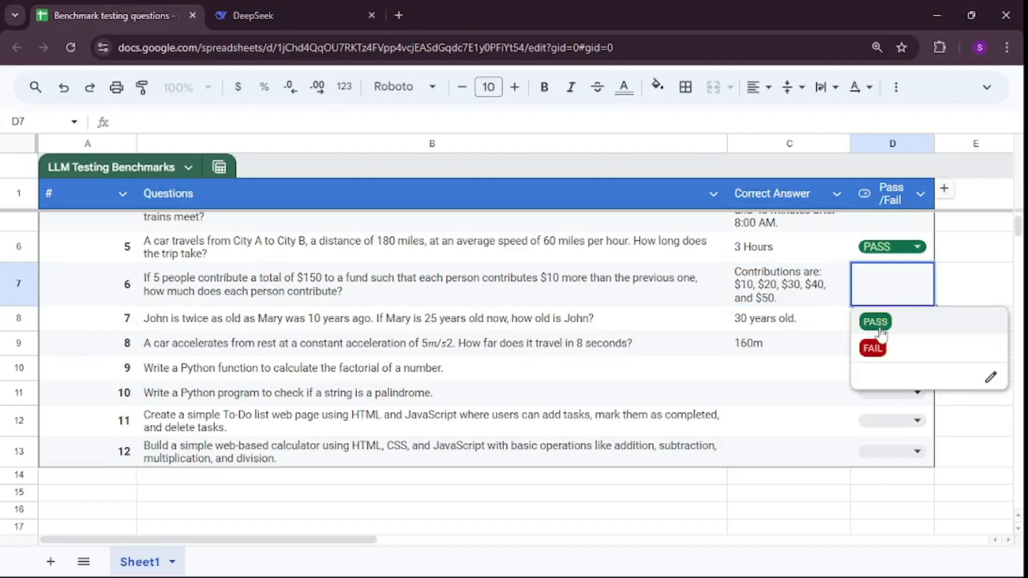
- Mark question 6 as PASS in the sheet and pick up question 7 about John's age
{"action": "left_click", "coordinate": [875, 322]}
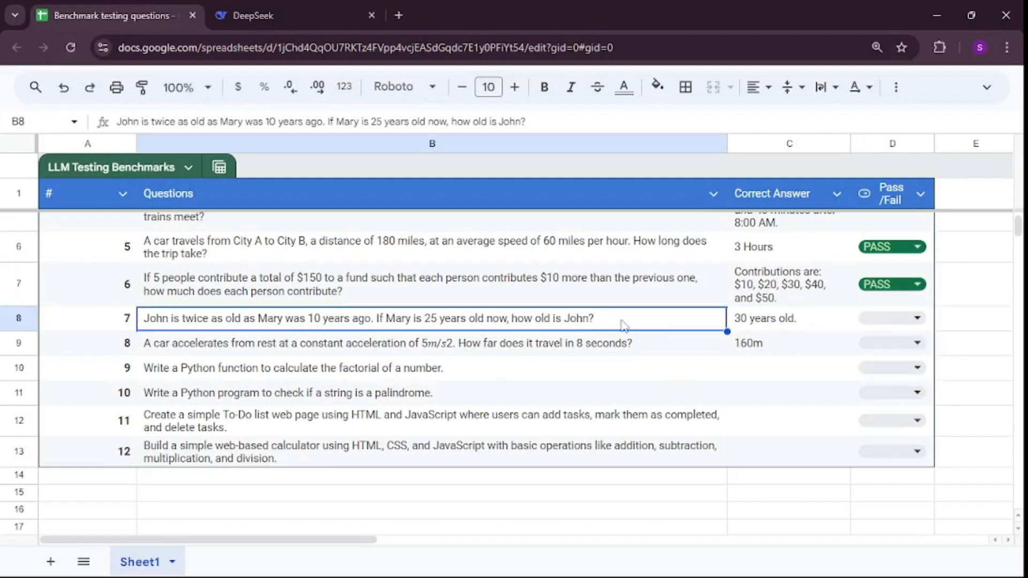
{"action": "double_click", "coordinate": [327, 318]}
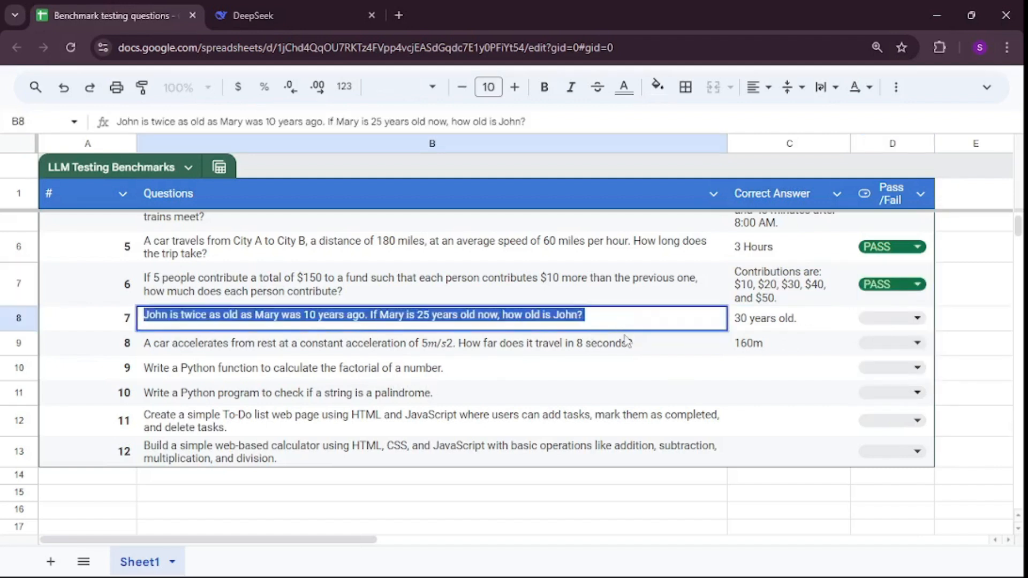
{"action": "left_click", "coordinate": [267, 15]}
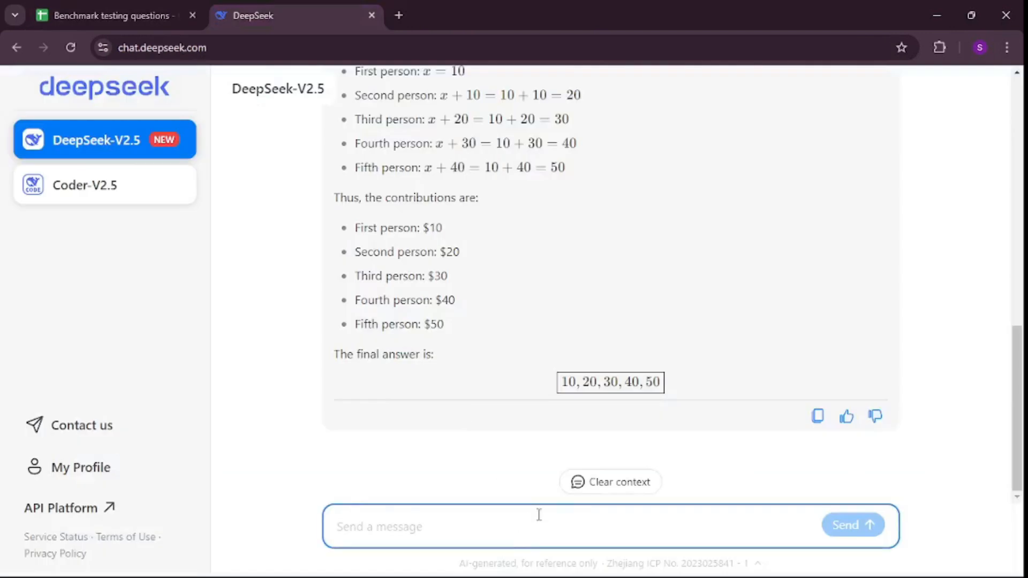
- In a fresh DeepSeek context, send the John-and-Mary age question
{"action": "left_click", "coordinate": [609, 482]}
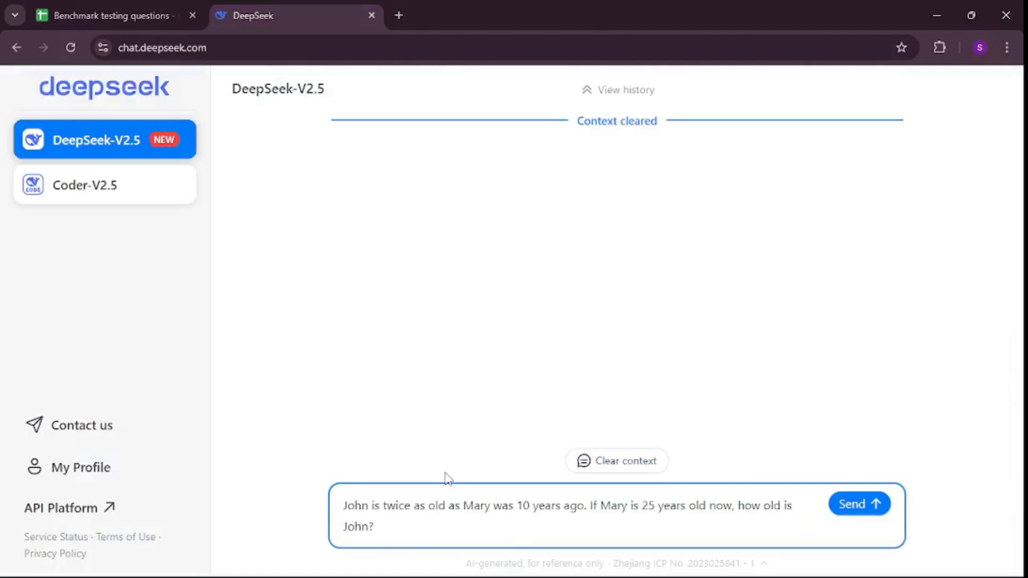
{"action": "double_click", "coordinate": [396, 506]}
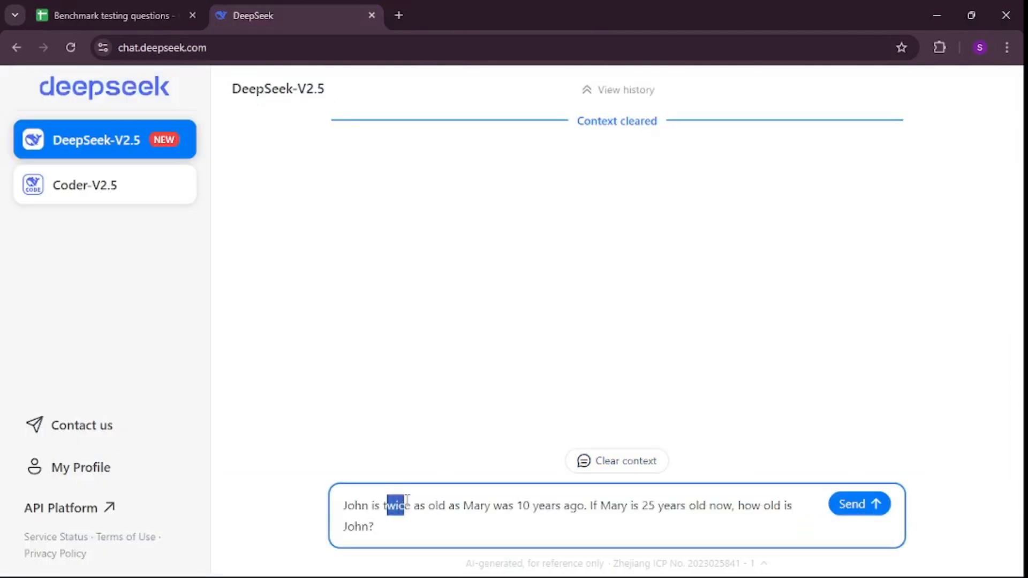
{"action": "left_click_drag", "start_coordinate": [386, 505], "coordinate": [523, 505]}
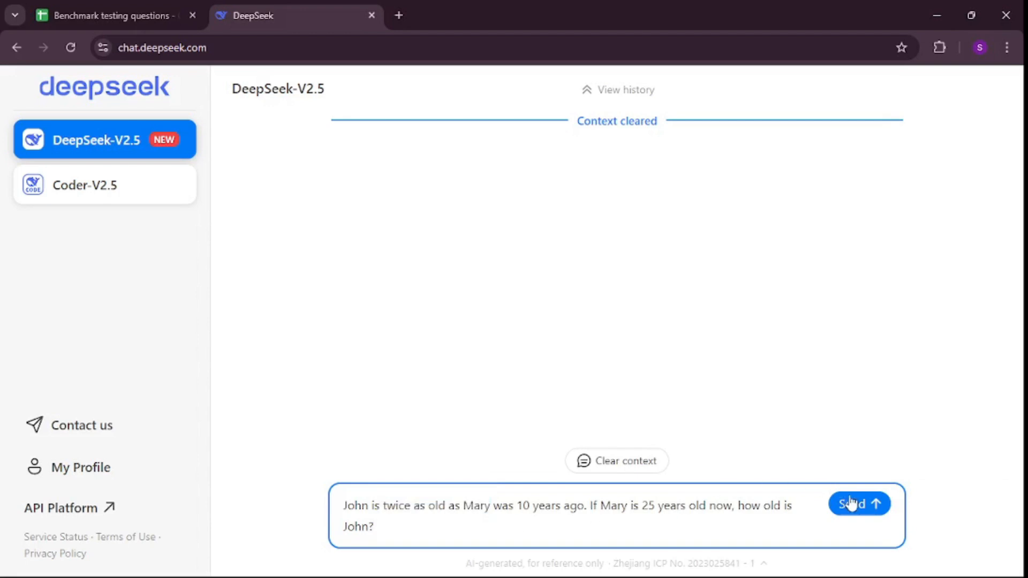
{"action": "left_click", "coordinate": [859, 504]}
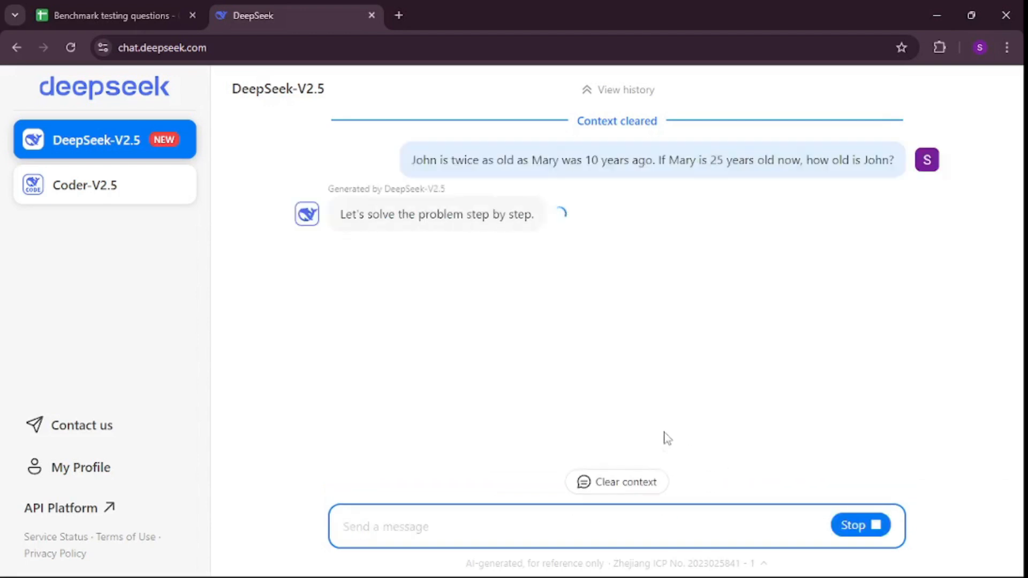
- Check the answer that John is 30 years old and mark question 7 as PASS in the sheet
{"action": "left_click", "coordinate": [113, 15]}
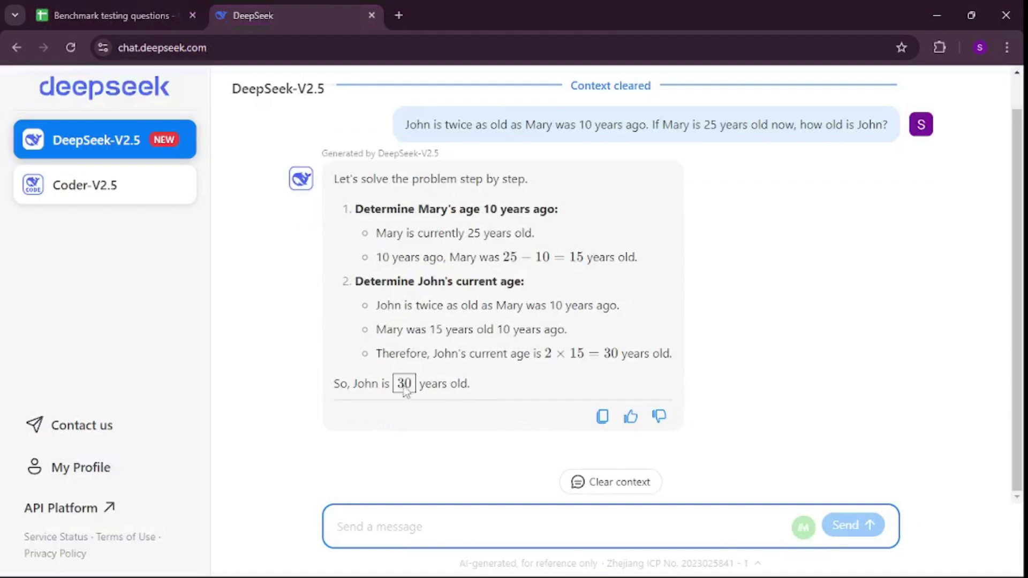
{"action": "left_click_drag", "start_coordinate": [366, 383], "coordinate": [471, 383]}
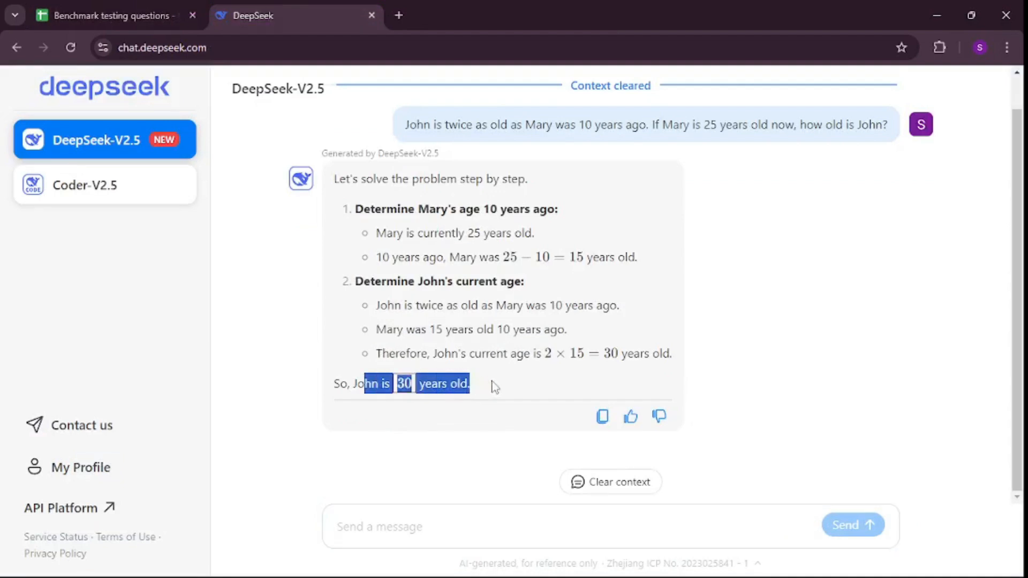
{"action": "left_click", "coordinate": [113, 15]}
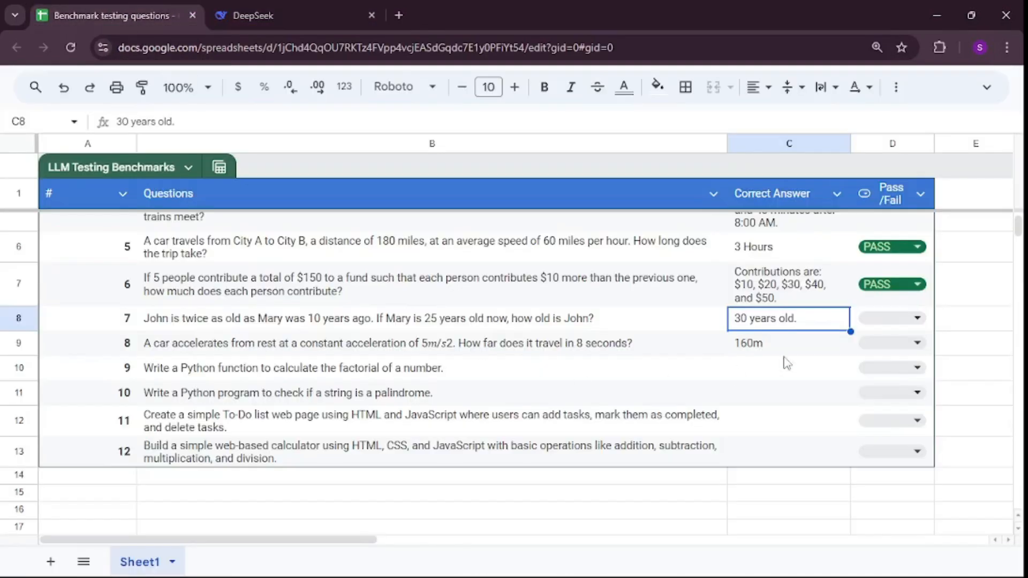
{"action": "left_click", "coordinate": [891, 318]}
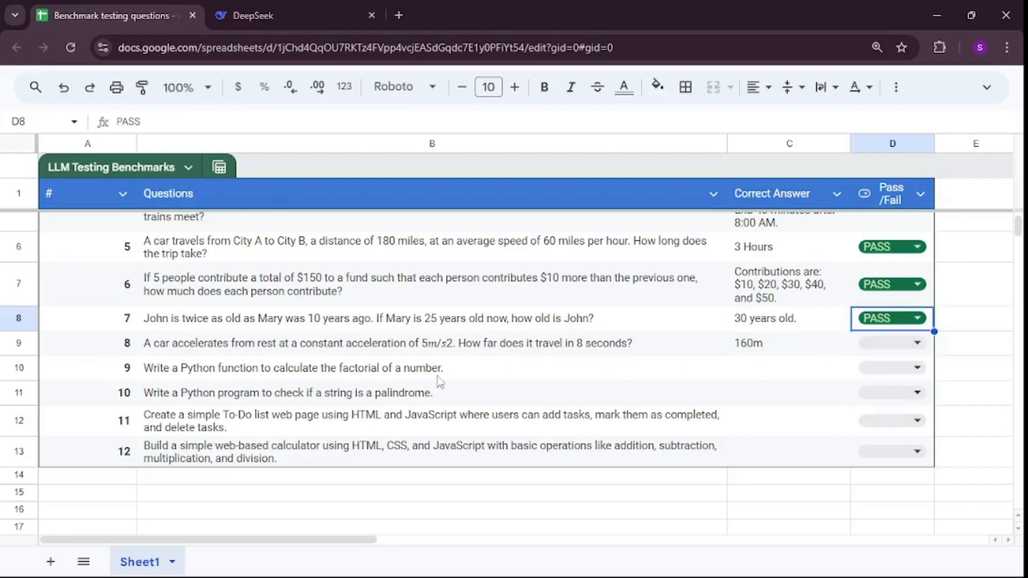
{"action": "mouse_move", "coordinate": [653, 353]}
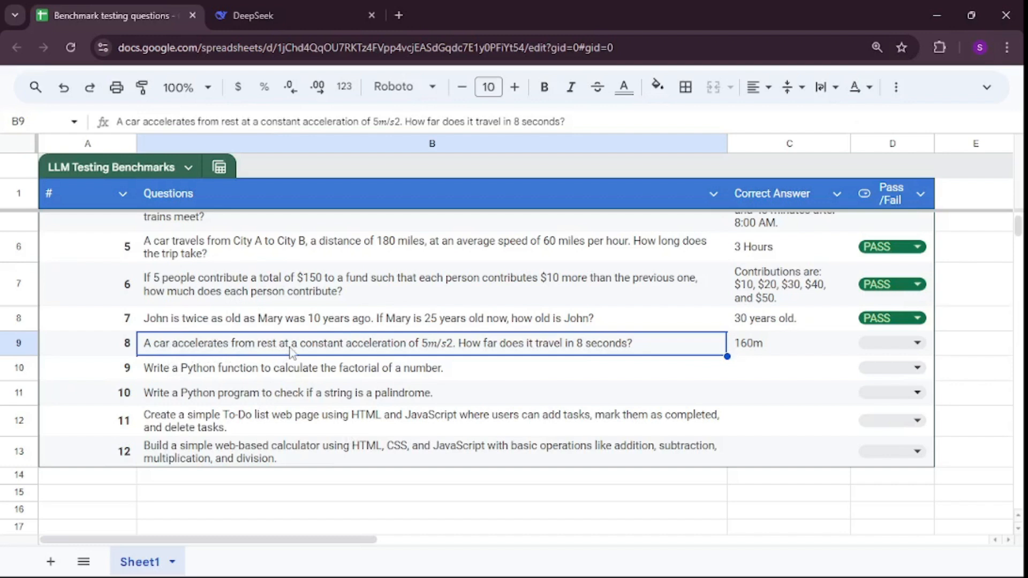
{"action": "mouse_move", "coordinate": [419, 356]}
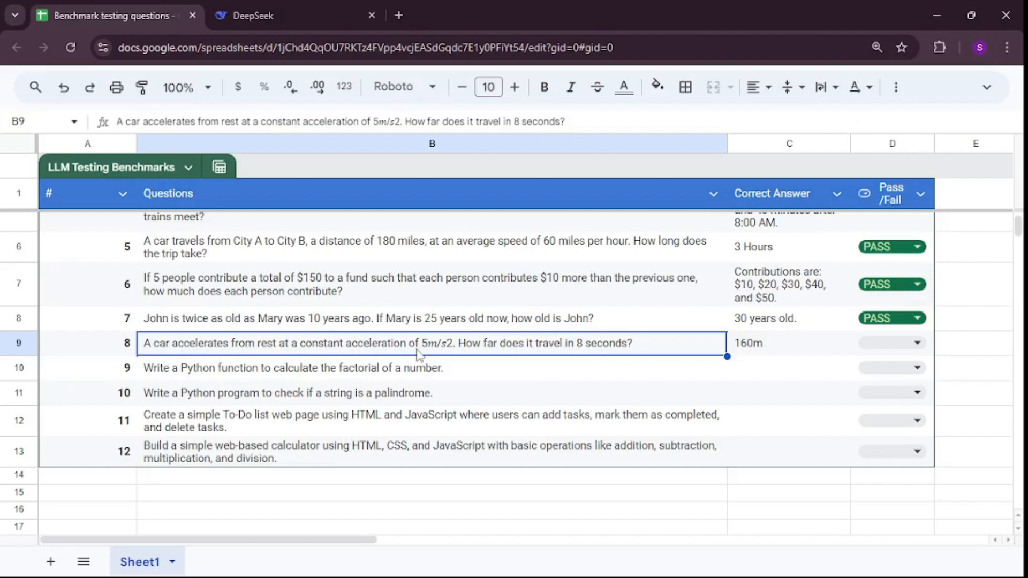
{"action": "mouse_move", "coordinate": [508, 358]}
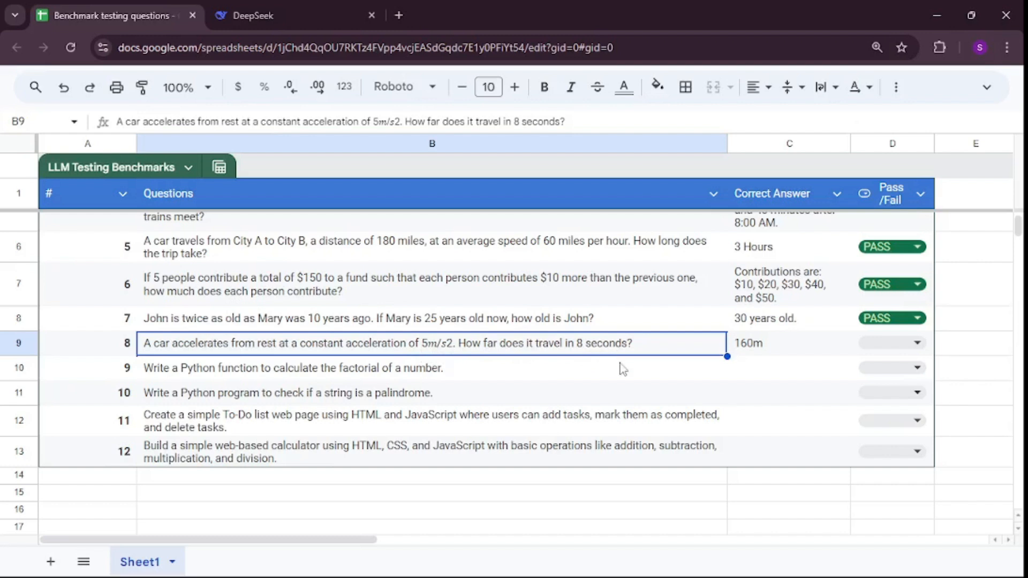
{"action": "mouse_move", "coordinate": [656, 351]}
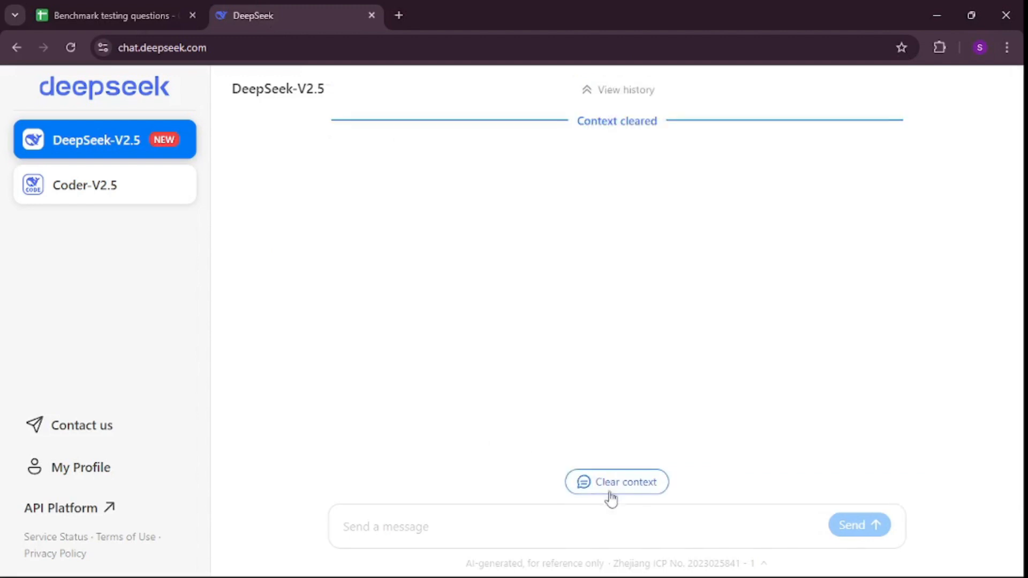
- Ask DeepSeek the 5 m/s² accelerating-car distance question and return to the sheet with the 160 m answer
{"action": "type", "text": "A car accelerates from rest at a constant acceleration of 5m/s2. How far does it travel in 8 seconds?"}
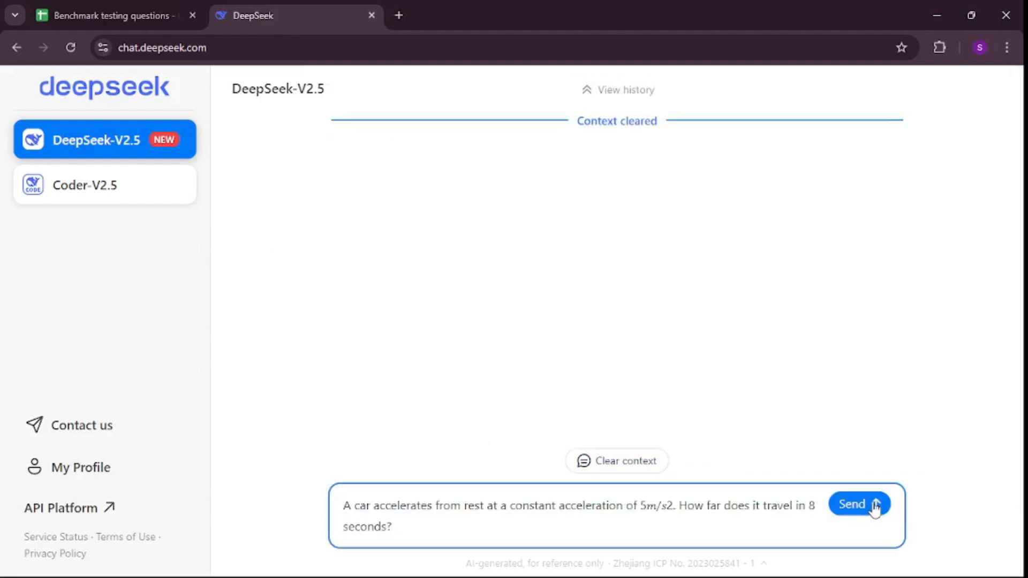
{"action": "left_click", "coordinate": [859, 505]}
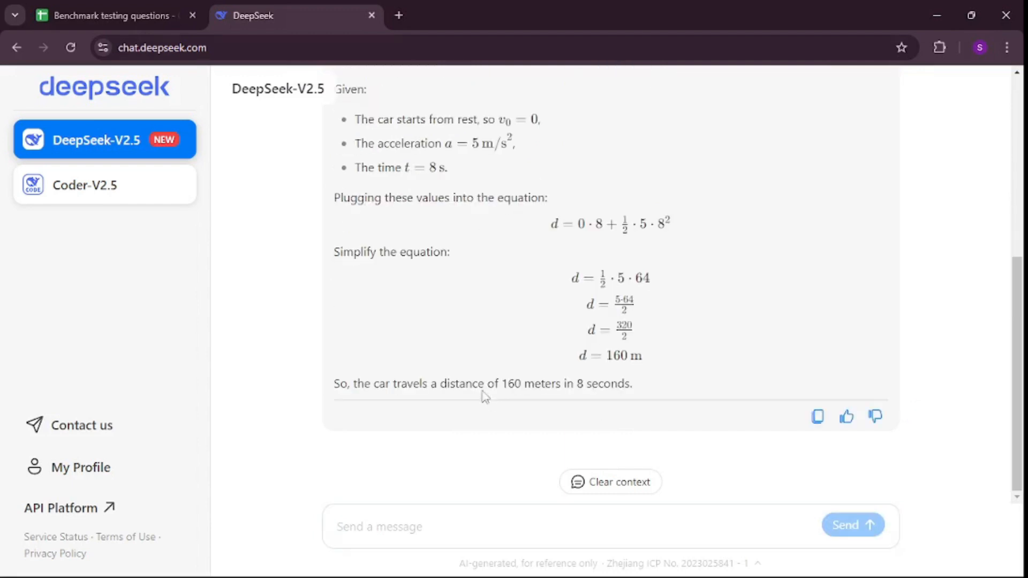
{"action": "left_click", "coordinate": [107, 16]}
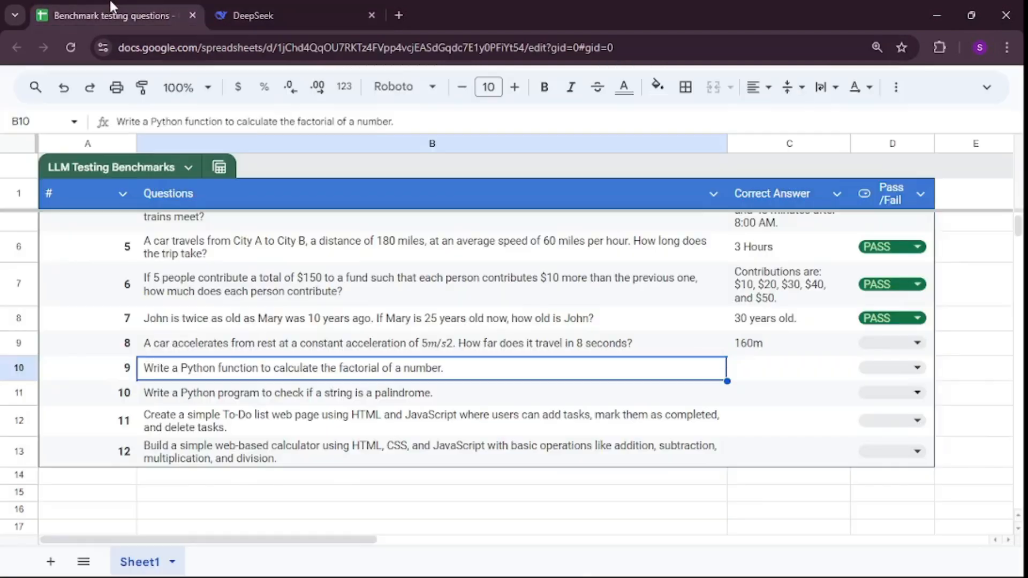
- Mark question 8 on the accelerating car as PASS and head back to the DeepSeek chat
{"action": "left_click", "coordinate": [917, 343]}
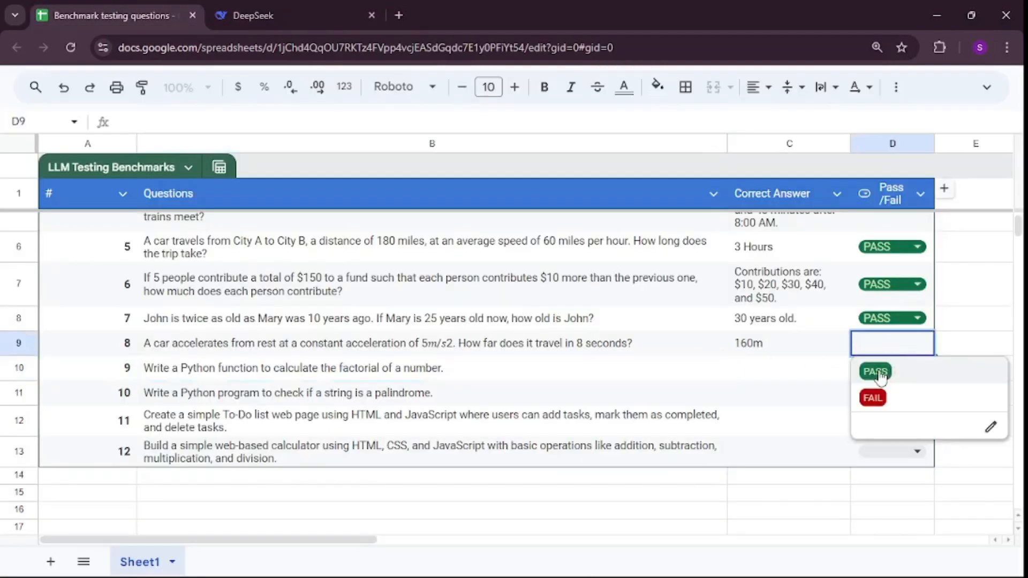
{"action": "left_click", "coordinate": [876, 372]}
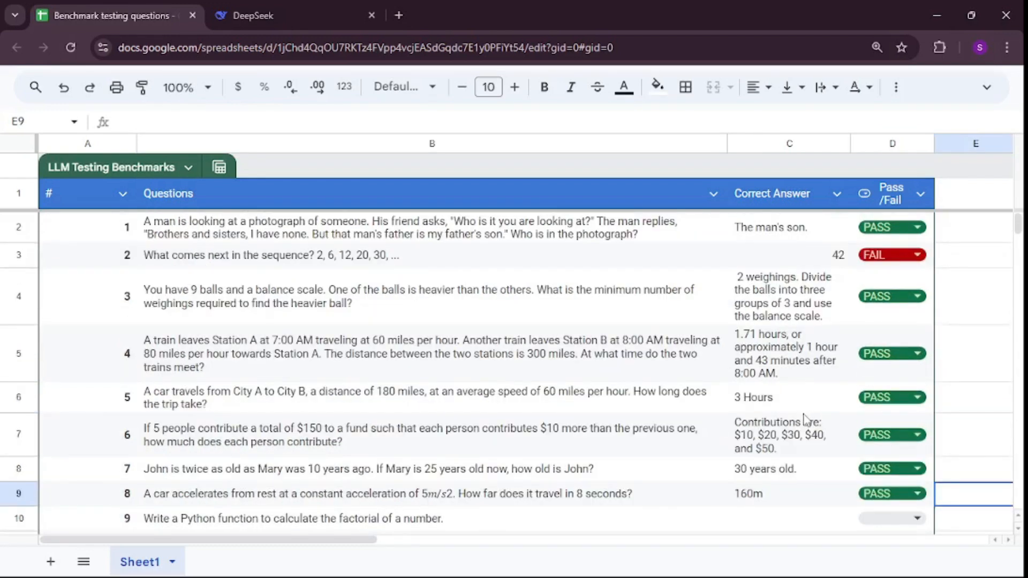
{"action": "mouse_move", "coordinate": [933, 366]}
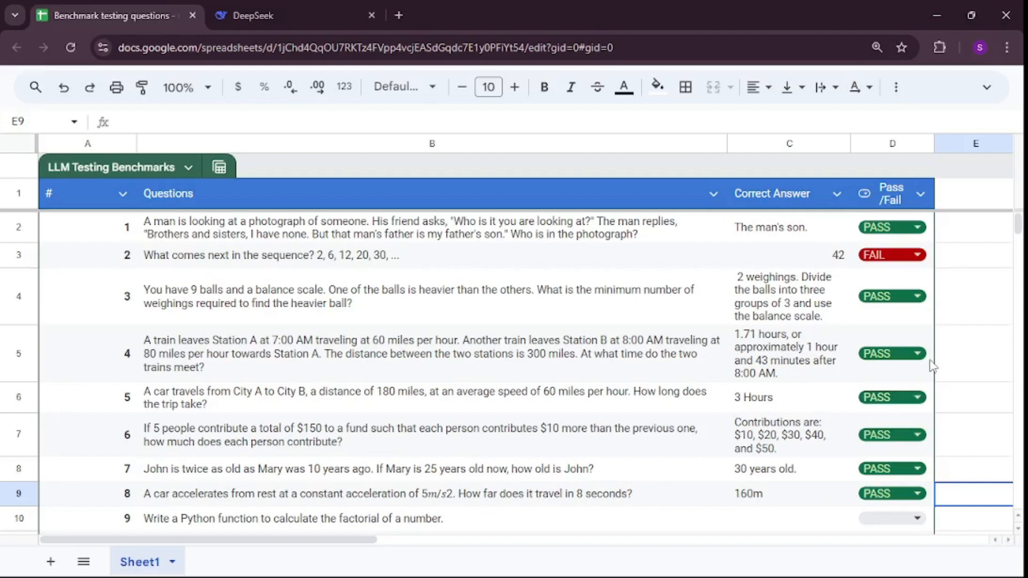
{"action": "scroll", "scroll_direction": "down", "scroll_amount": 3}
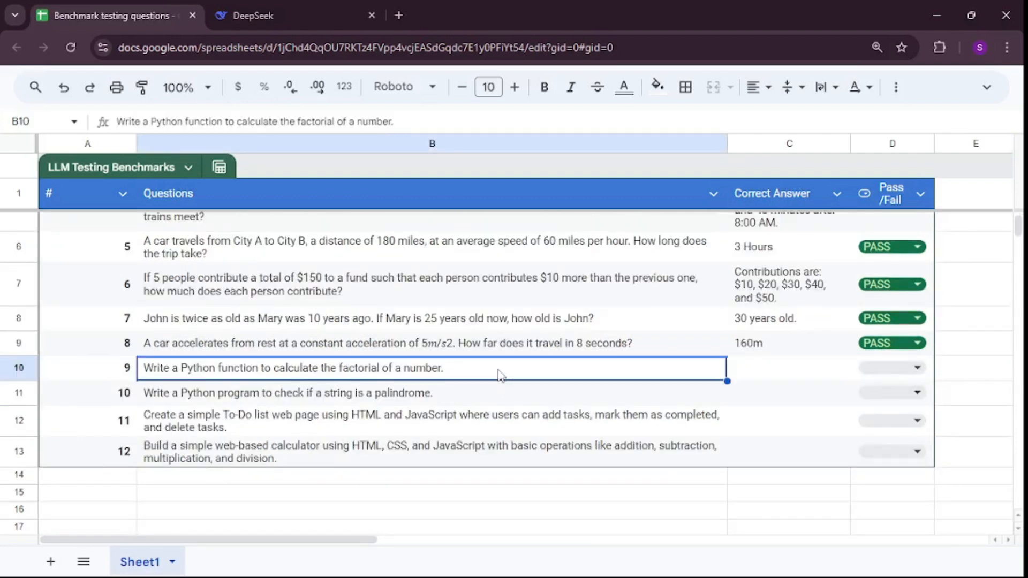
{"action": "mouse_move", "coordinate": [190, 54]}
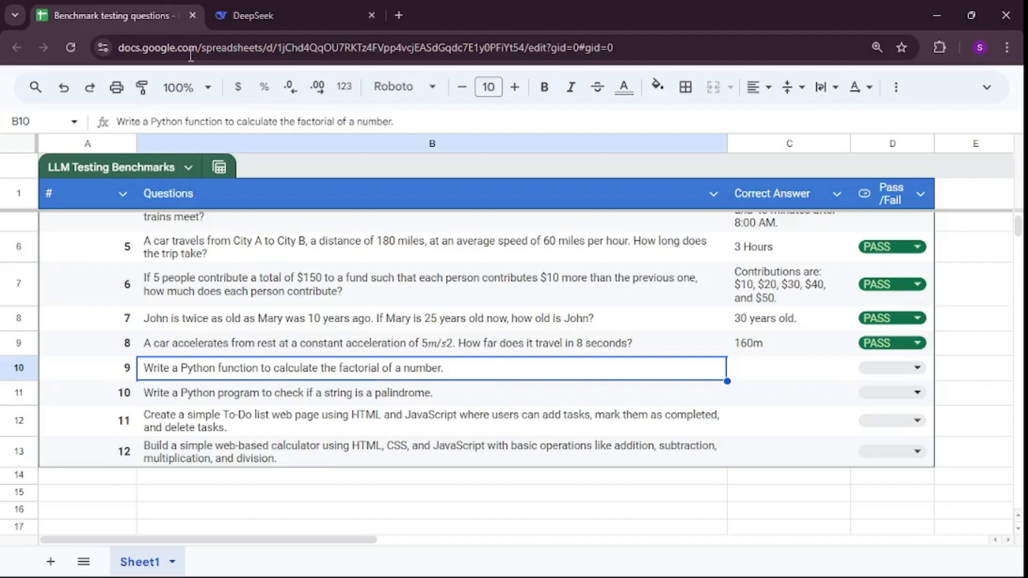
{"action": "left_click", "coordinate": [253, 15]}
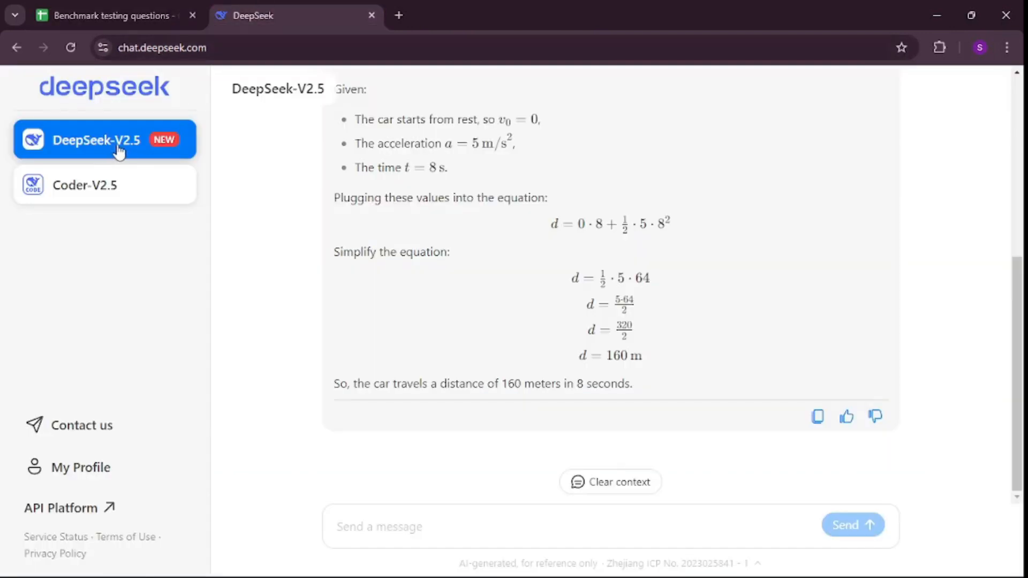
{"action": "mouse_move", "coordinate": [298, 253]}
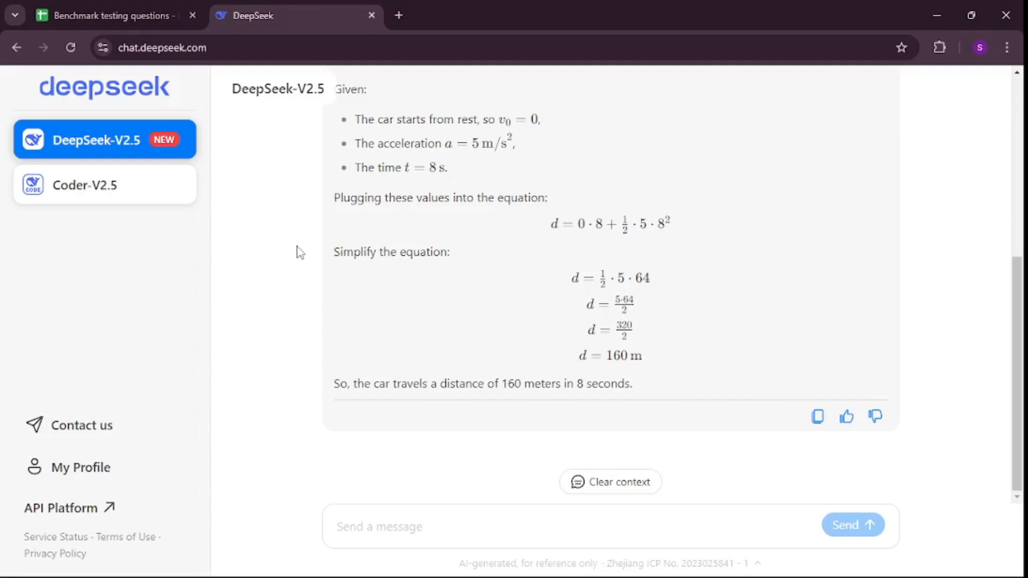
{"action": "mouse_move", "coordinate": [296, 256]}
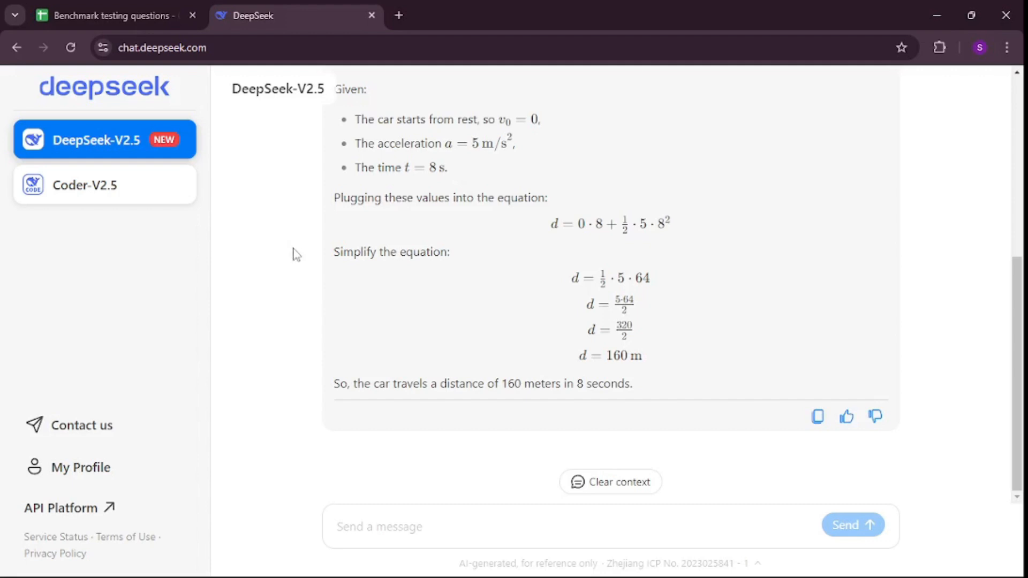
{"action": "mouse_move", "coordinate": [362, 369]}
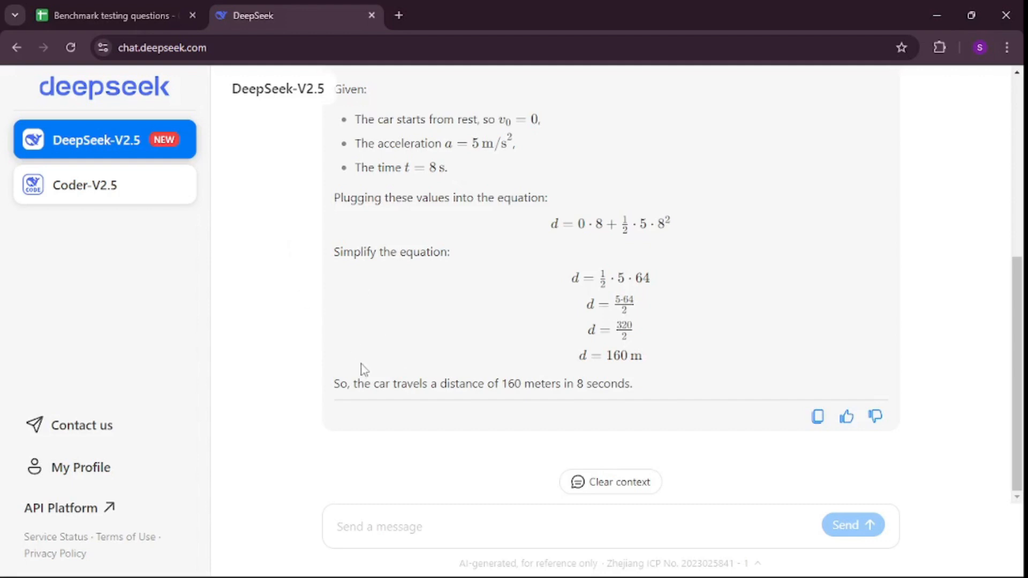
- In a fresh DeepSeek context, request a Python factorial function and copy the generated code
{"action": "left_click", "coordinate": [113, 15]}
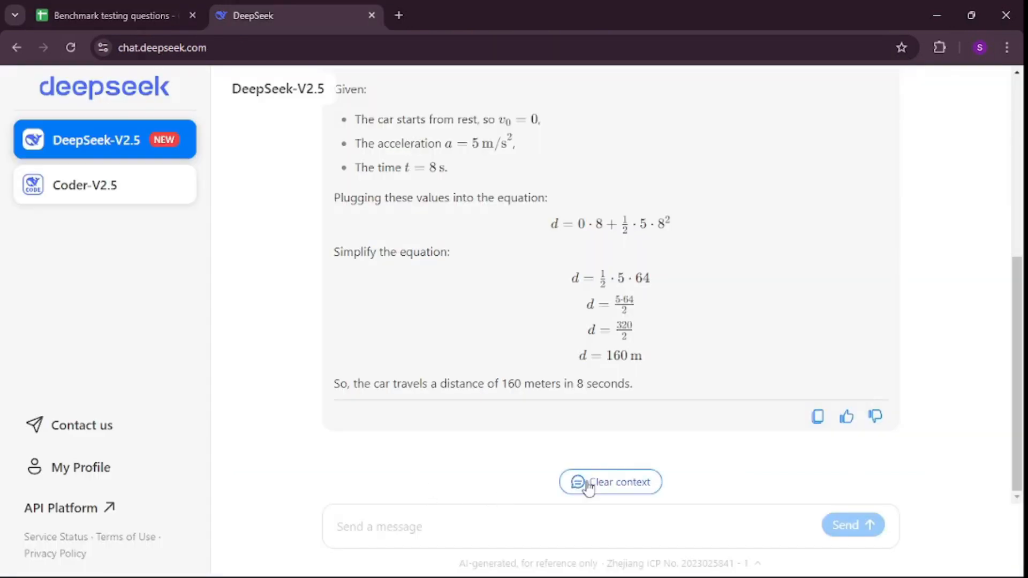
{"action": "left_click", "coordinate": [610, 482]}
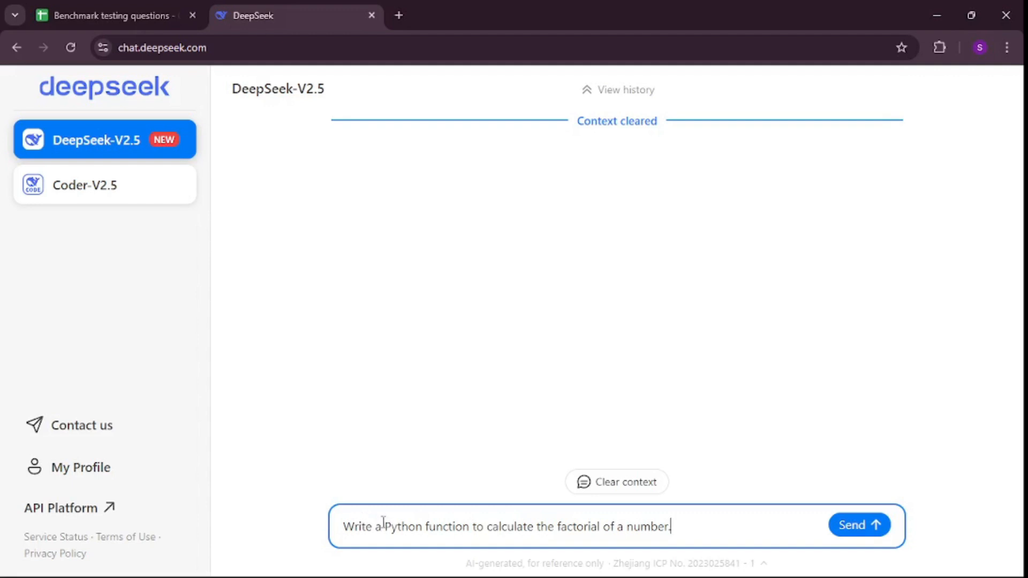
{"action": "left_click_drag", "start_coordinate": [385, 527], "coordinate": [593, 527]}
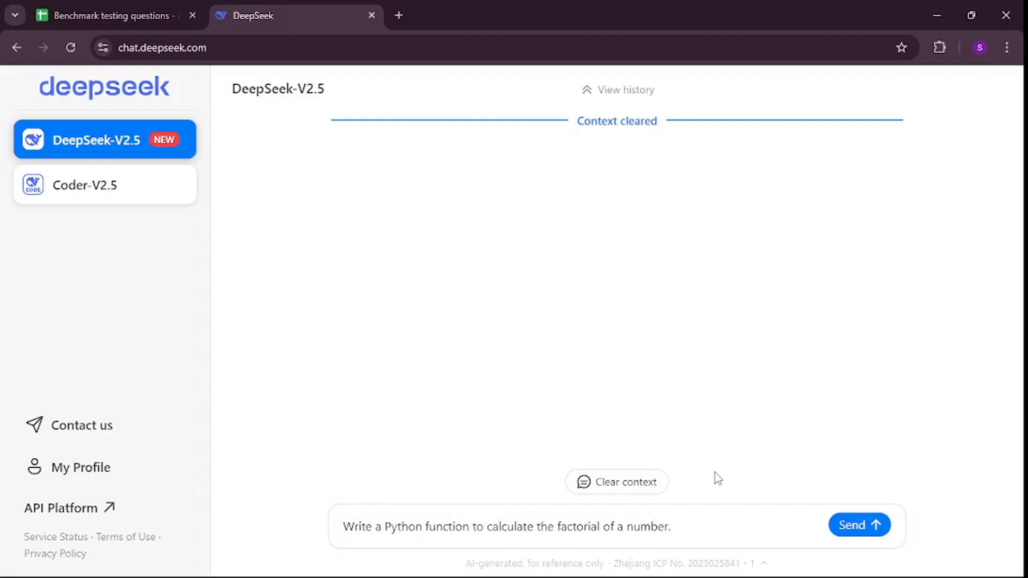
{"action": "mouse_move", "coordinate": [800, 497]}
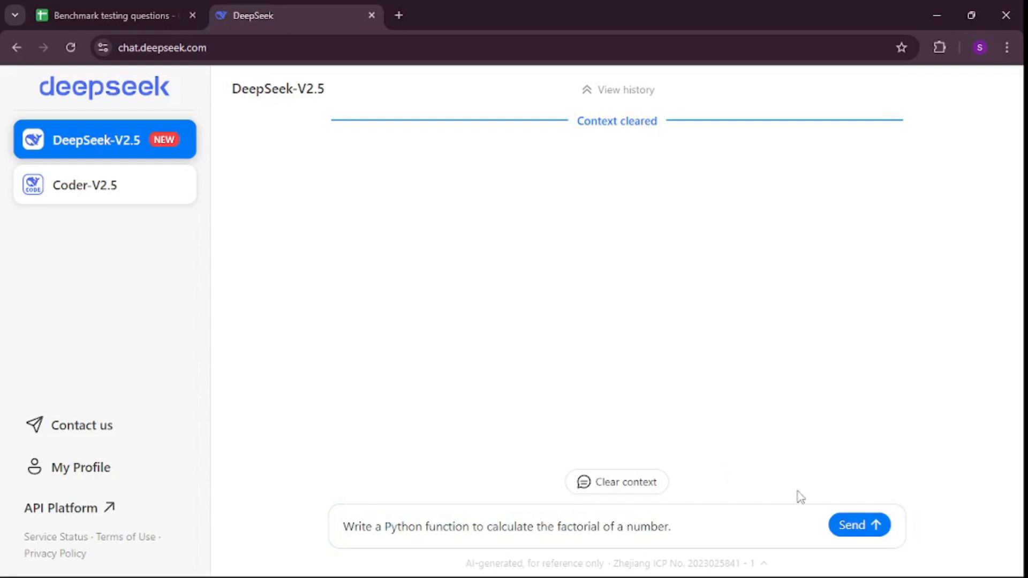
{"action": "left_click", "coordinate": [859, 525]}
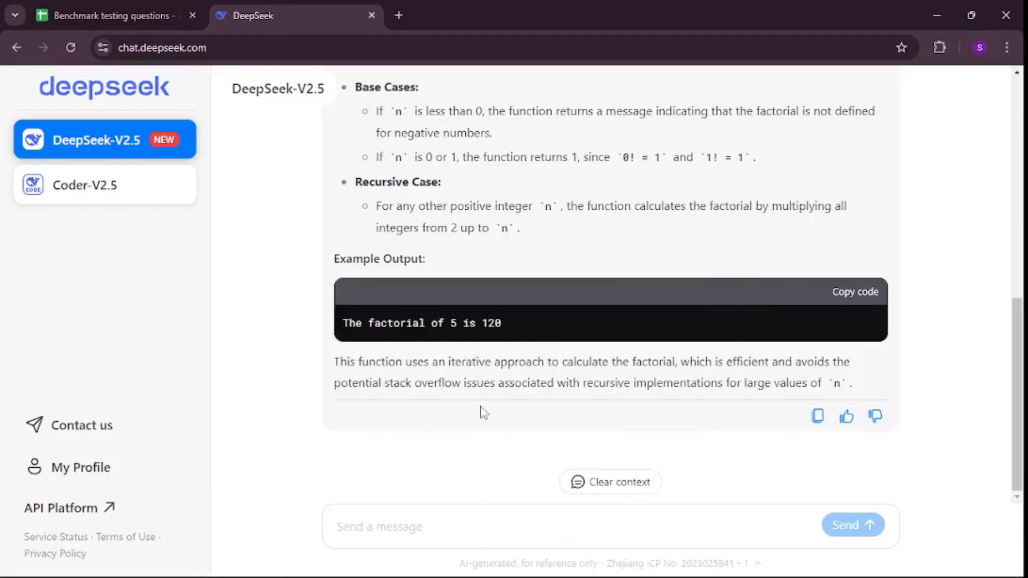
{"action": "left_click", "coordinate": [611, 482]}
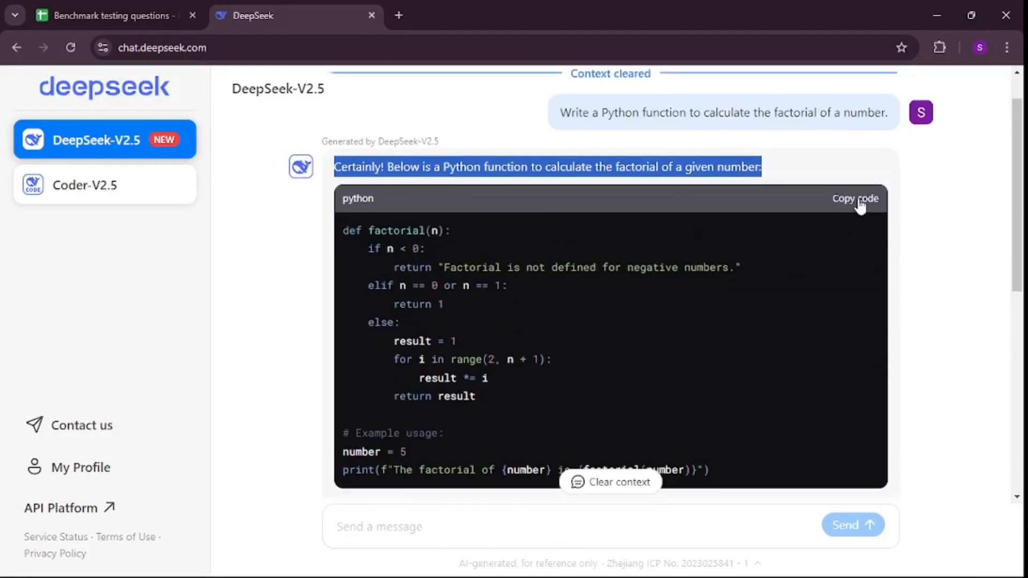
{"action": "scroll", "scroll_direction": "down", "scroll_amount": 3}
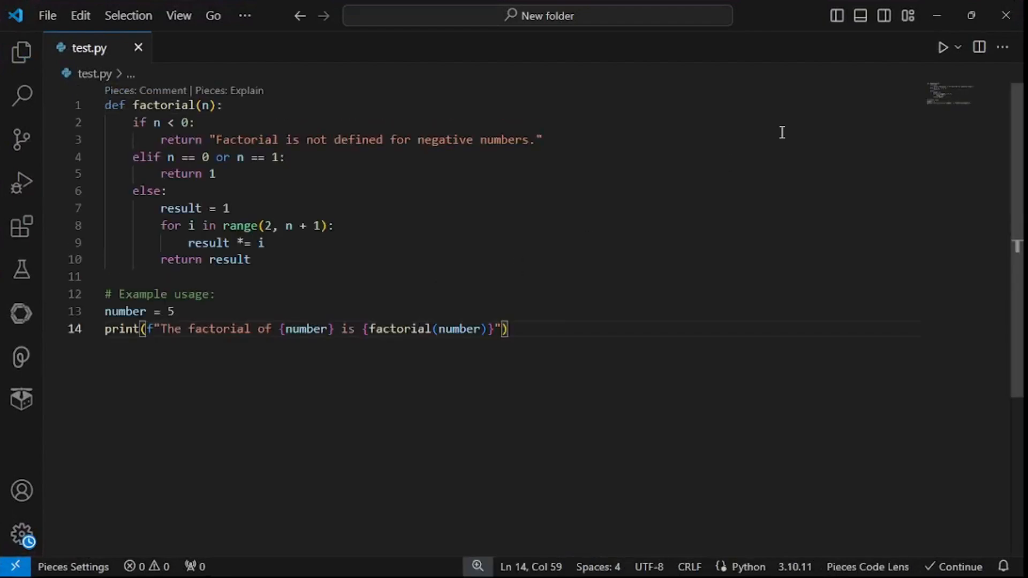
- Run test.py to get factorial 120 for 5, then change the number to 6 and rerun for 720
{"action": "left_click", "coordinate": [944, 47]}
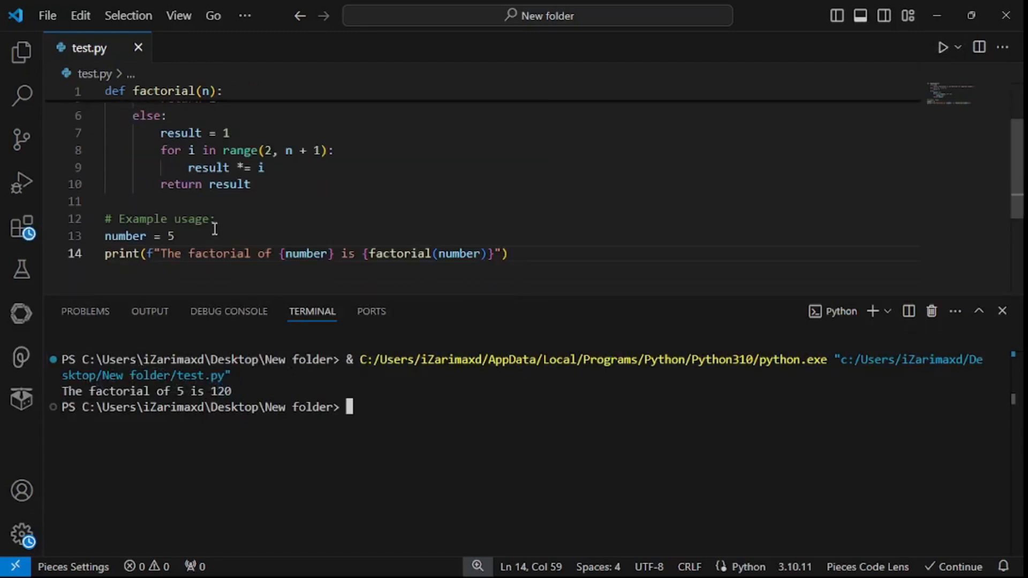
{"action": "double_click", "coordinate": [167, 236]}
{"action": "type", "text": "6"}
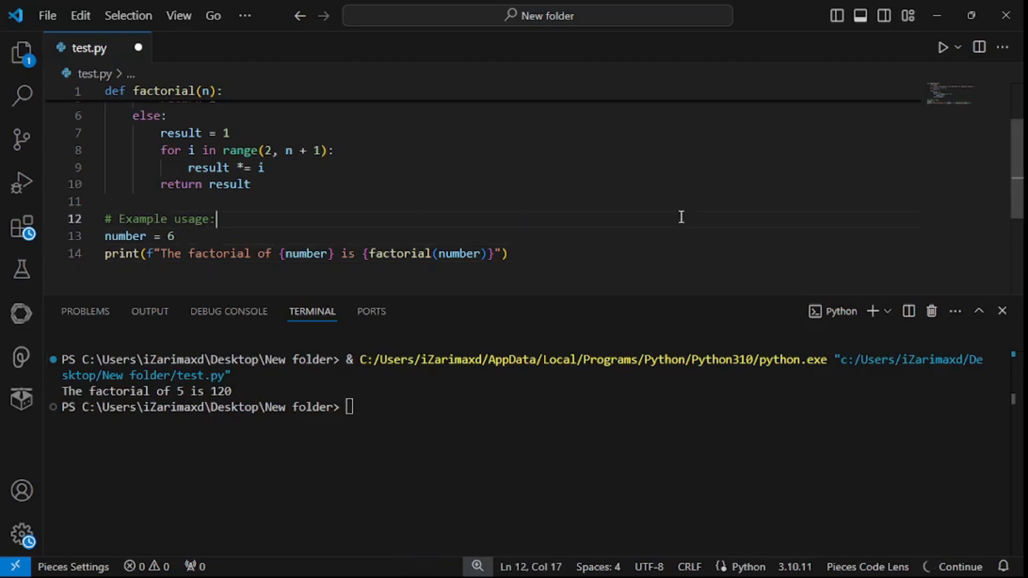
{"action": "left_click", "coordinate": [943, 46]}
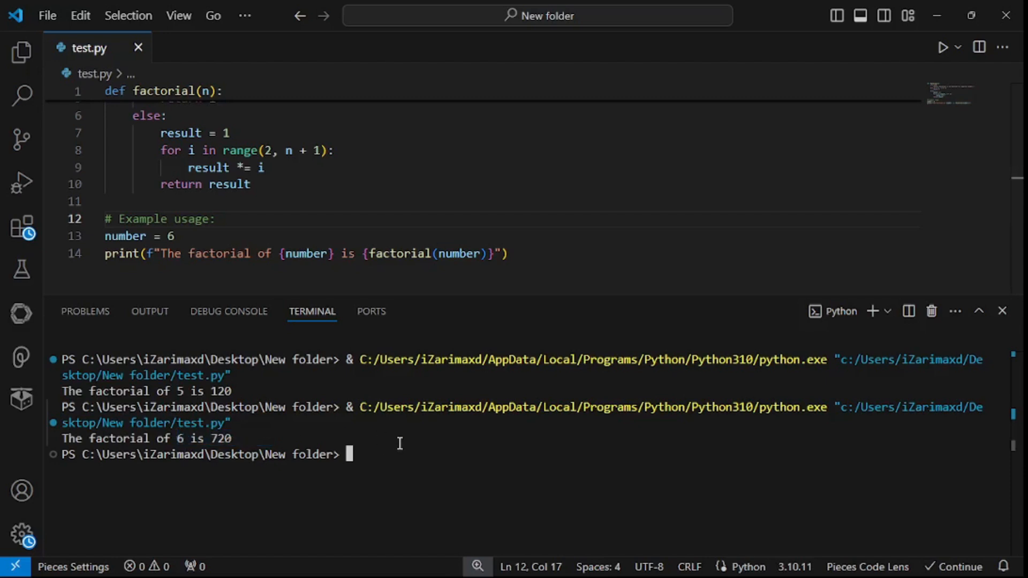
{"action": "mouse_move", "coordinate": [456, 191]}
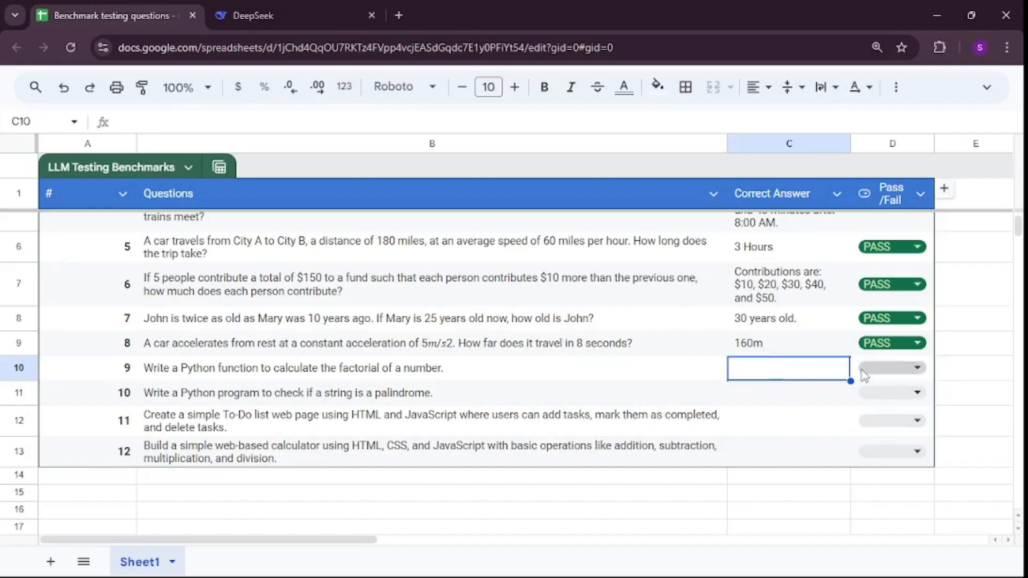
- Mark question 9 on the factorial function as PASS and pick up the palindrome question text
{"action": "left_click", "coordinate": [917, 368]}
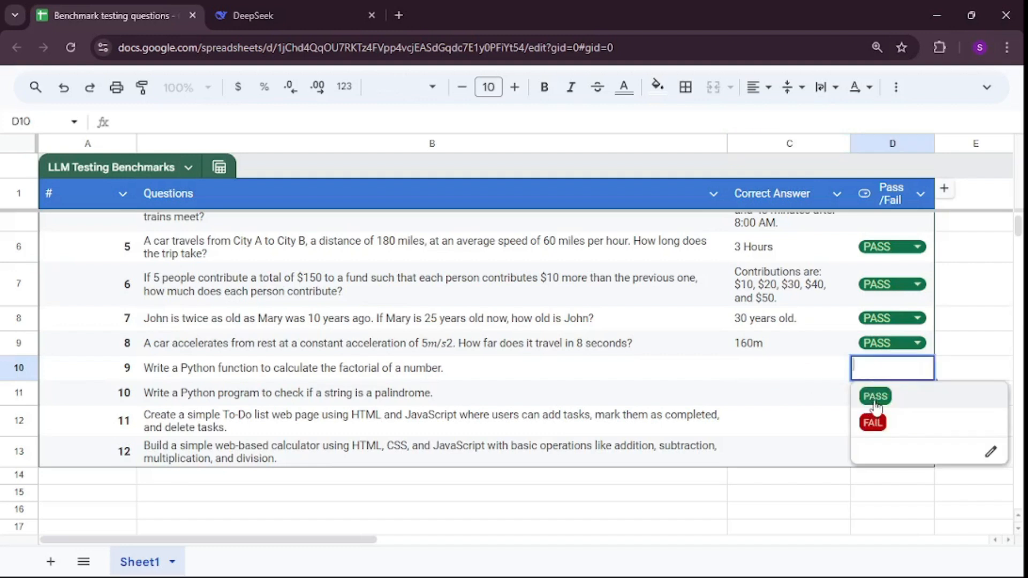
{"action": "left_click", "coordinate": [875, 396]}
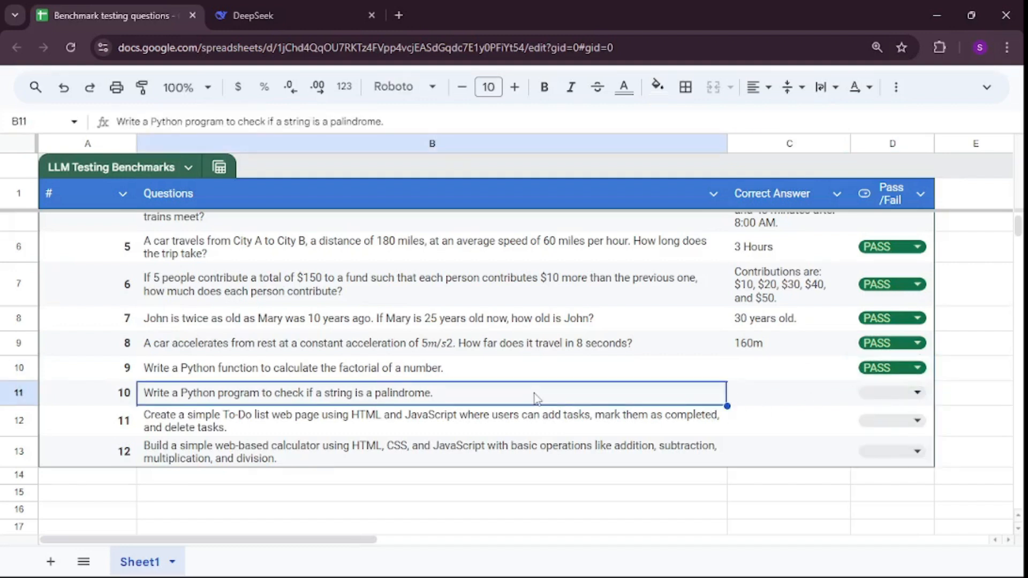
{"action": "mouse_move", "coordinate": [412, 422]}
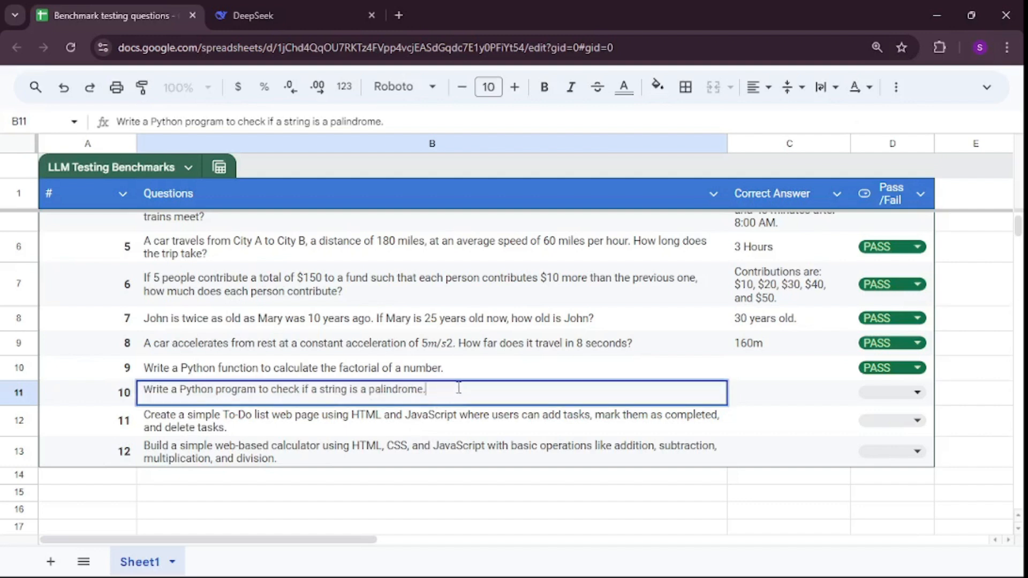
{"action": "left_click", "coordinate": [262, 15]}
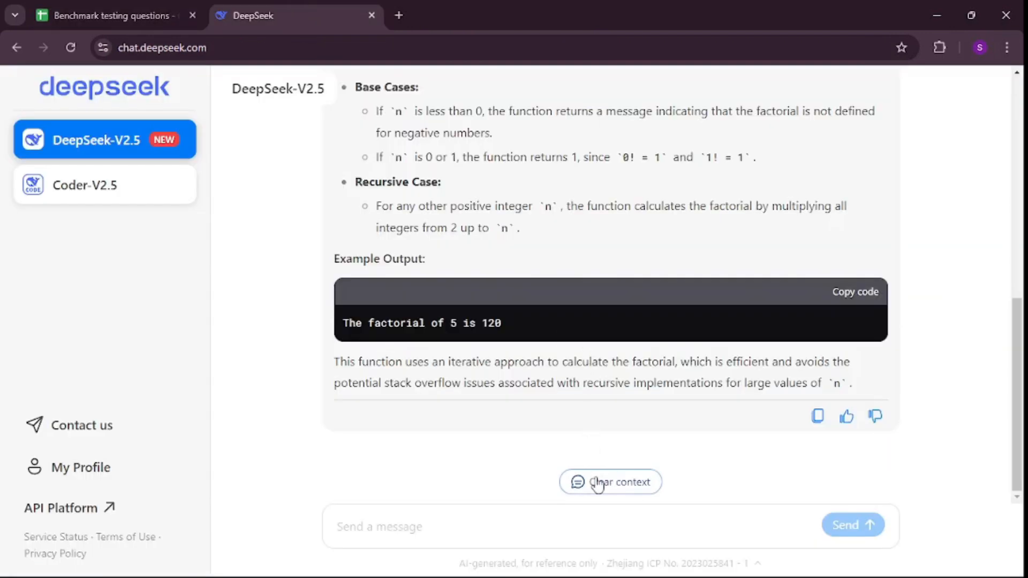
- Clear the context and send 'Write a Python program to check if a string is a palindrome.'
{"action": "left_click", "coordinate": [610, 482]}
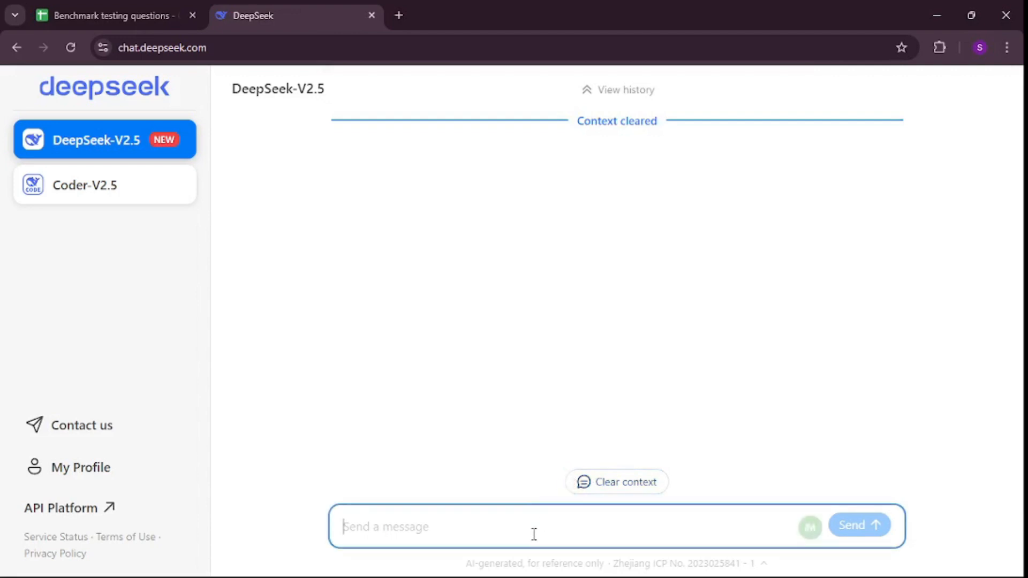
{"action": "type", "text": "Write a Python program to check if a string is a palindrome."}
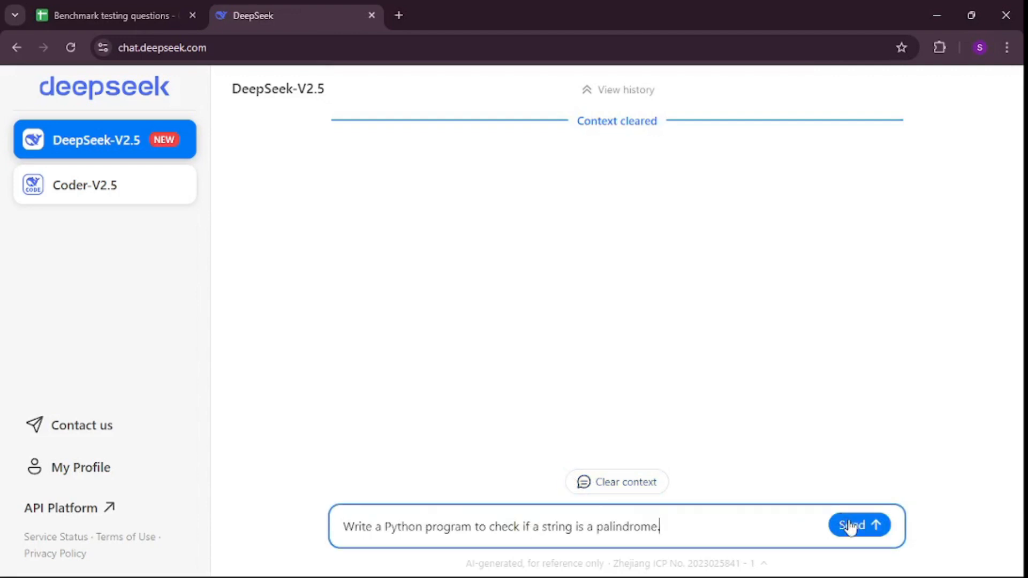
{"action": "left_click", "coordinate": [857, 525]}
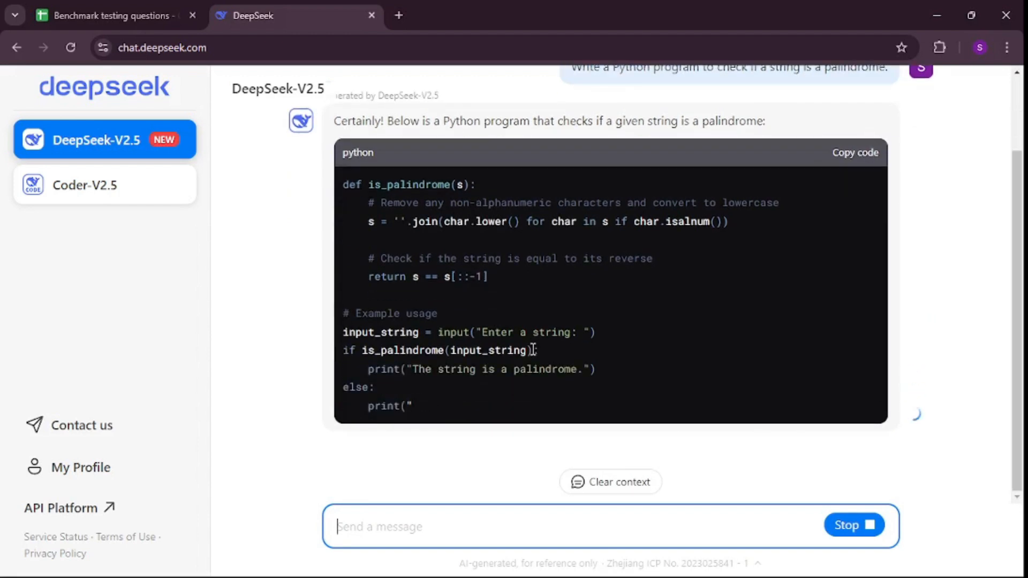
{"action": "scroll", "scroll_direction": "down", "scroll_amount": 3}
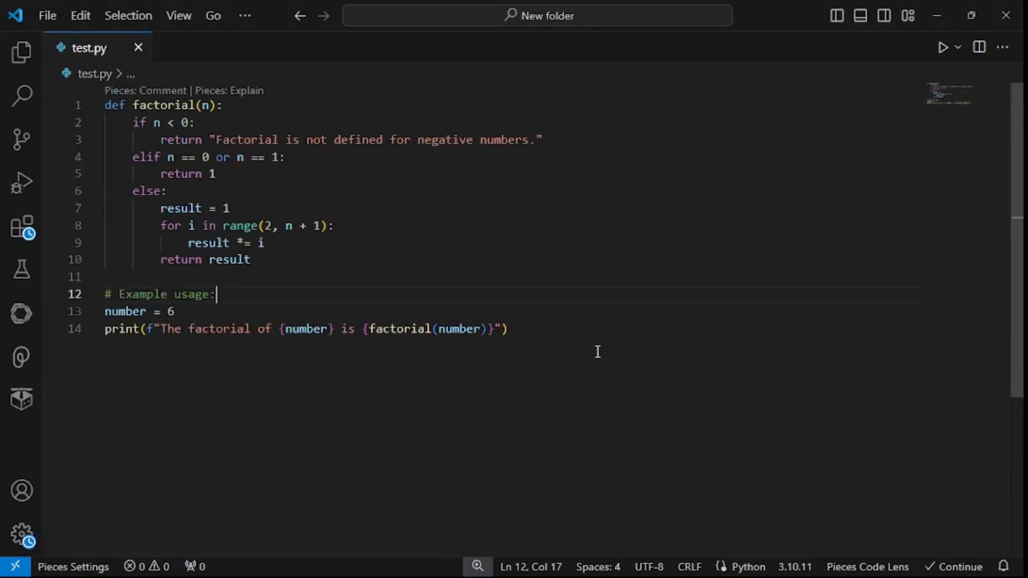
- Replace test.py with the palindrome checker and test it with 'skillcurb'
{"action": "key", "text": "ctrl+a"}
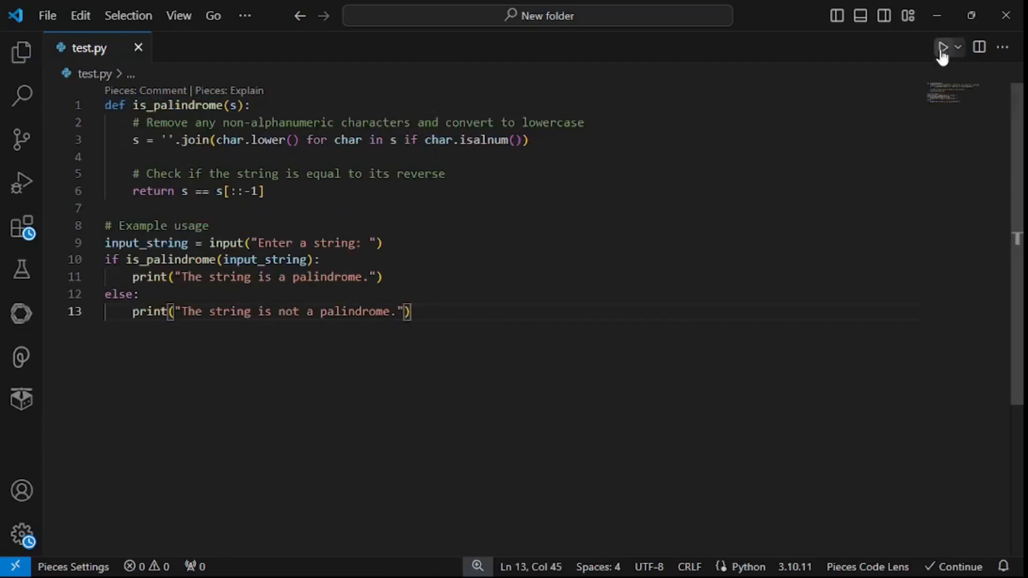
{"action": "left_click", "coordinate": [942, 47]}
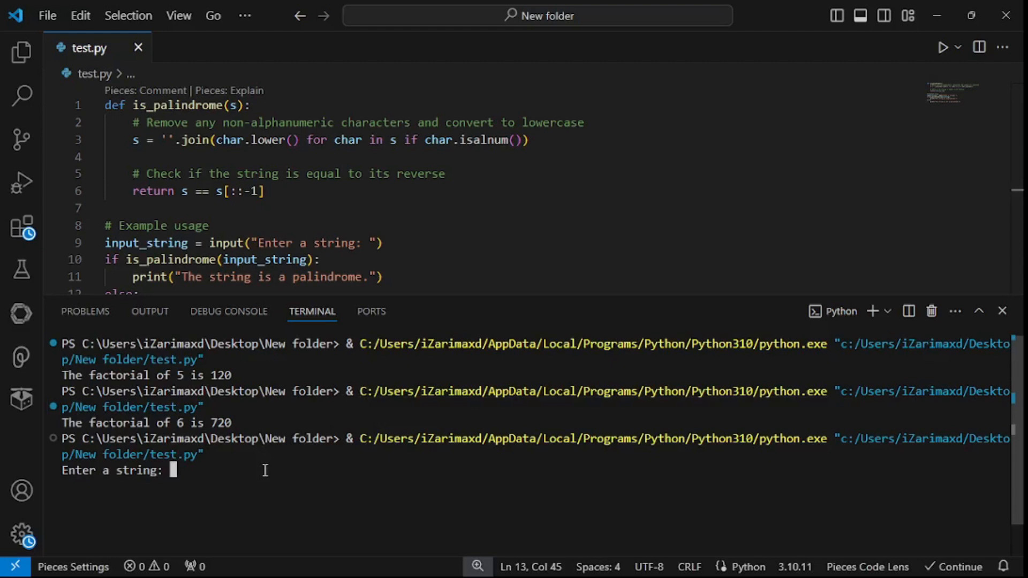
{"action": "type", "text": "skillcurb"}
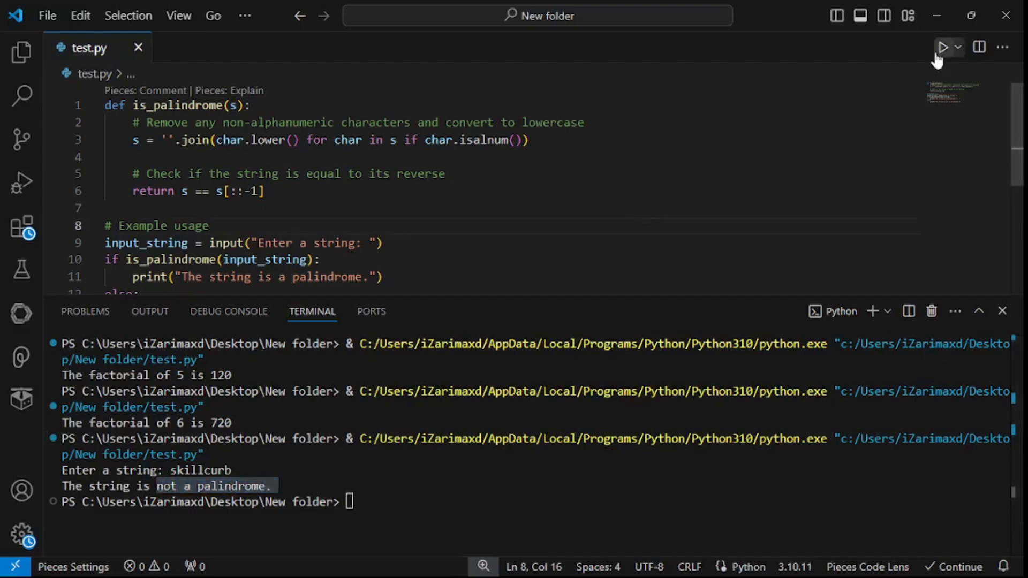
- Run the checker again with 'madam' to confirm it is a palindrome
{"action": "left_click", "coordinate": [942, 46]}
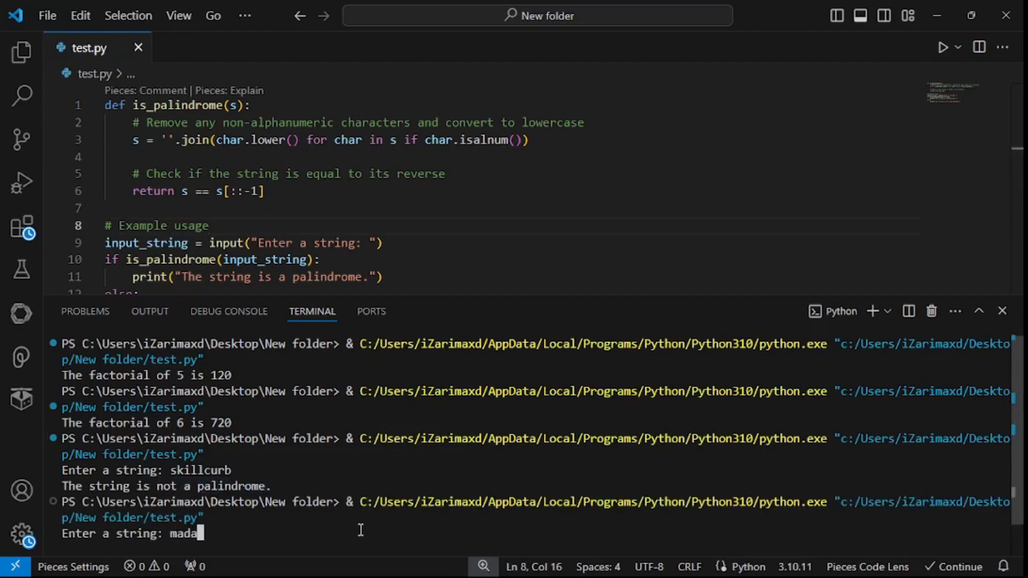
{"action": "type", "text": "m"}
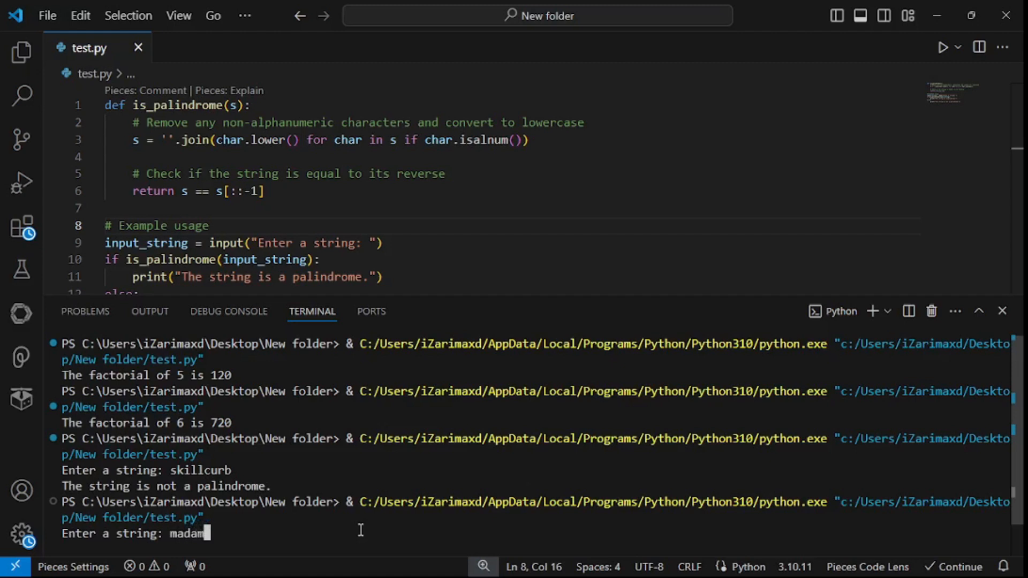
{"action": "key", "text": "Enter"}
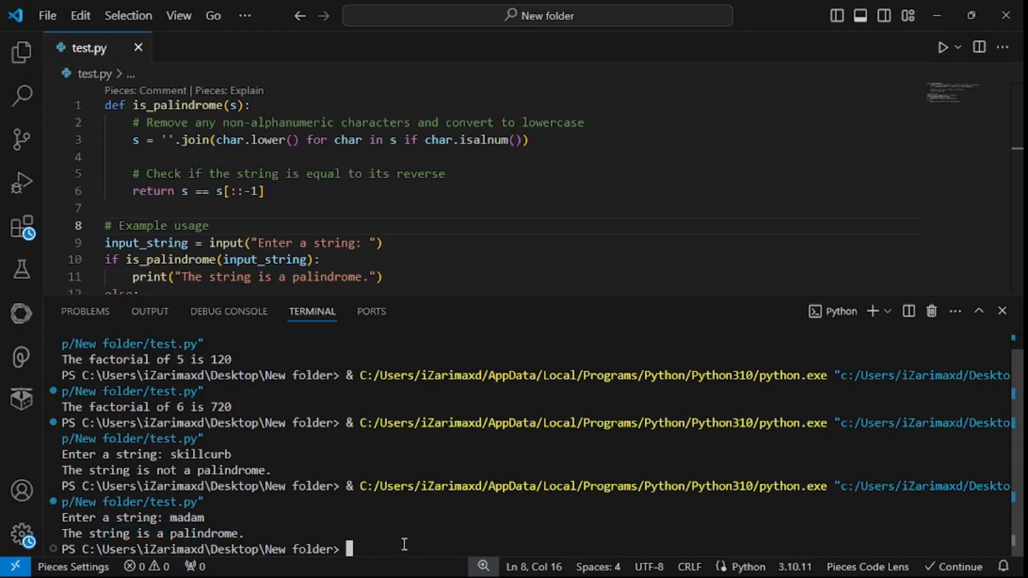
{"action": "mouse_move", "coordinate": [459, 501]}
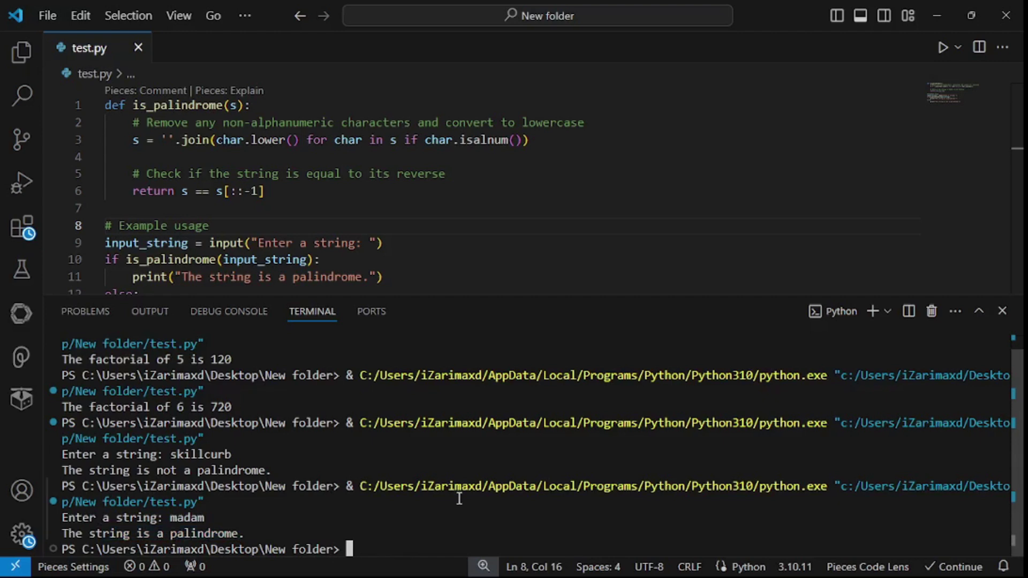
- Send DeepSeek the request for a simple To-Do list web page in HTML and JavaScript
{"action": "left_click", "coordinate": [1002, 311]}
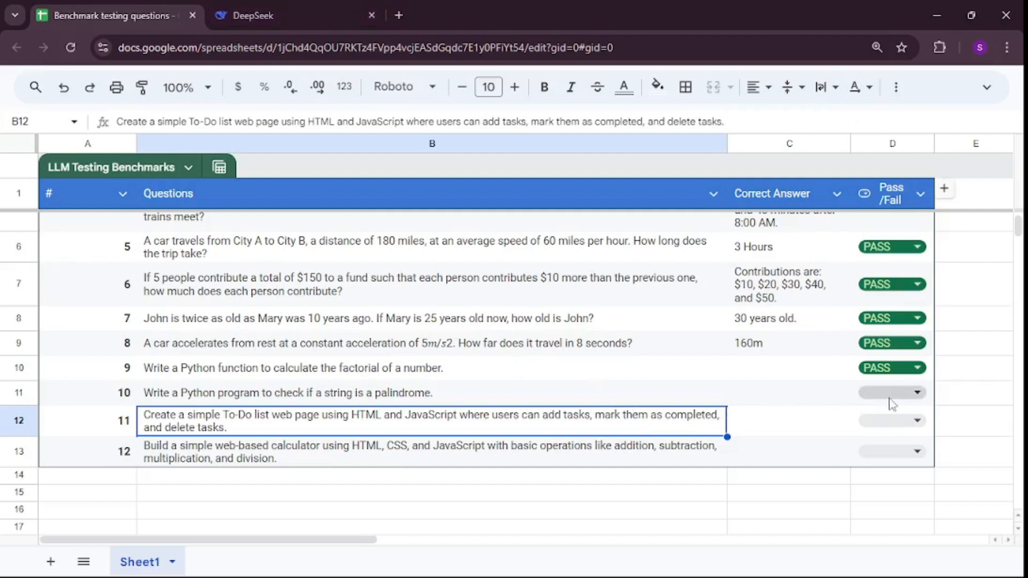
{"action": "left_click", "coordinate": [255, 15]}
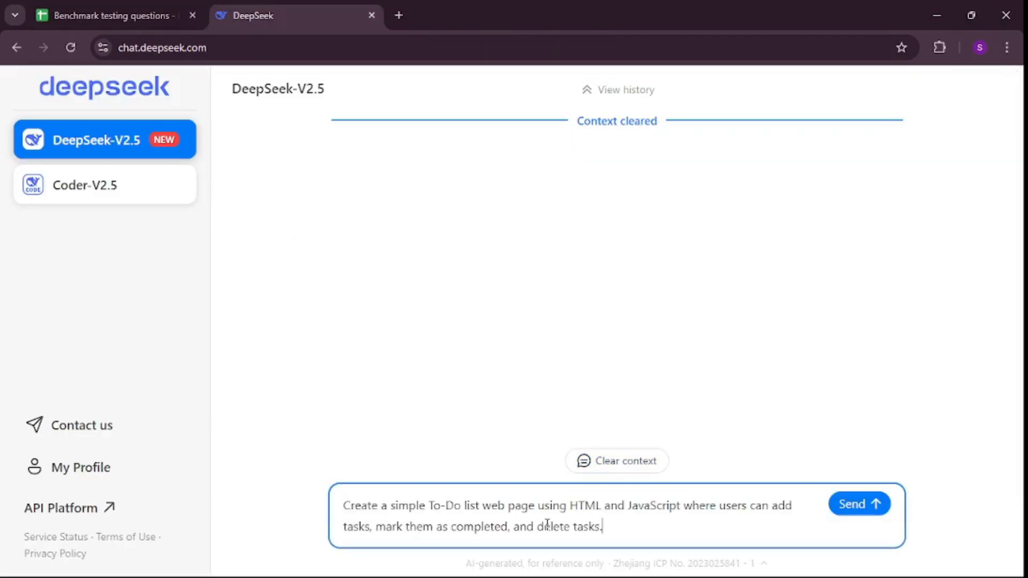
{"action": "left_click_drag", "start_coordinate": [392, 506], "coordinate": [460, 506]}
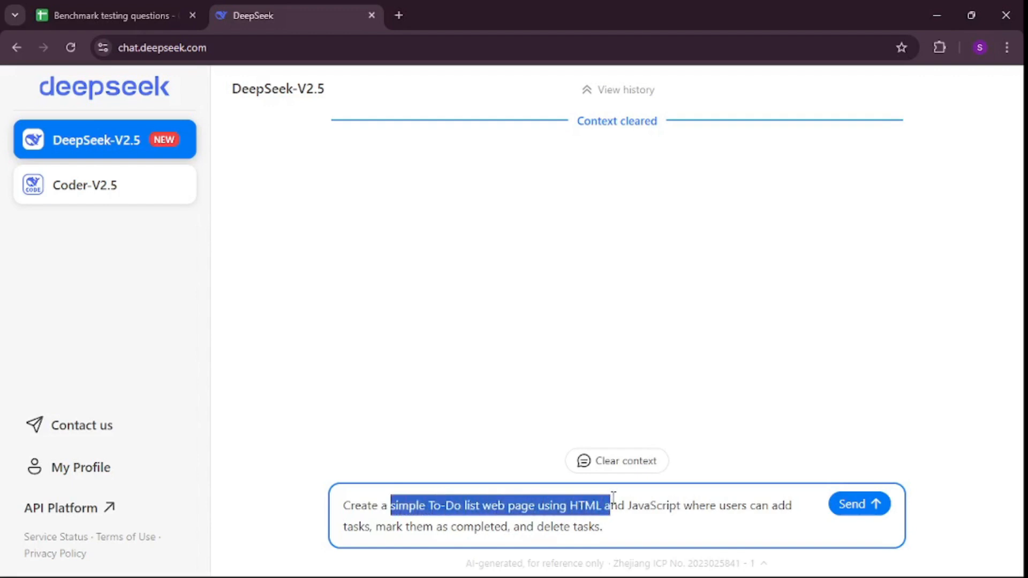
{"action": "left_click_drag", "start_coordinate": [607, 506], "coordinate": [730, 506]}
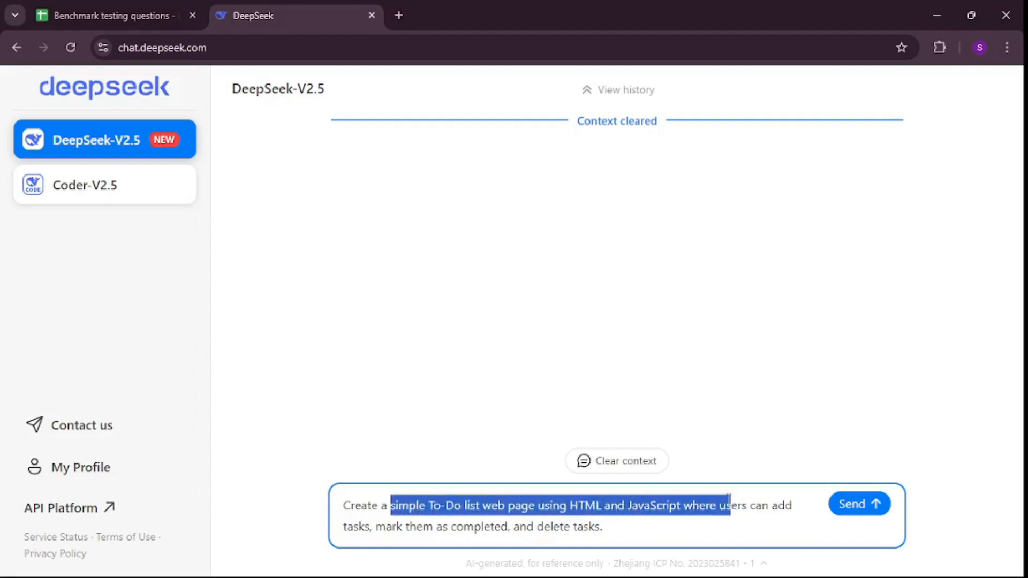
{"action": "left_click_drag", "start_coordinate": [729, 505], "coordinate": [483, 527]}
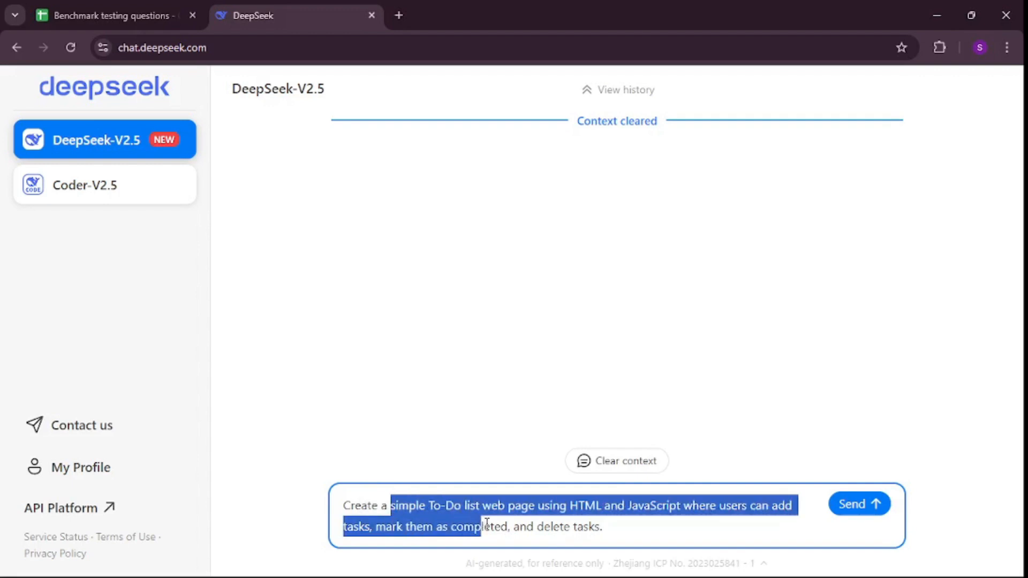
{"action": "left_click", "coordinate": [804, 504]}
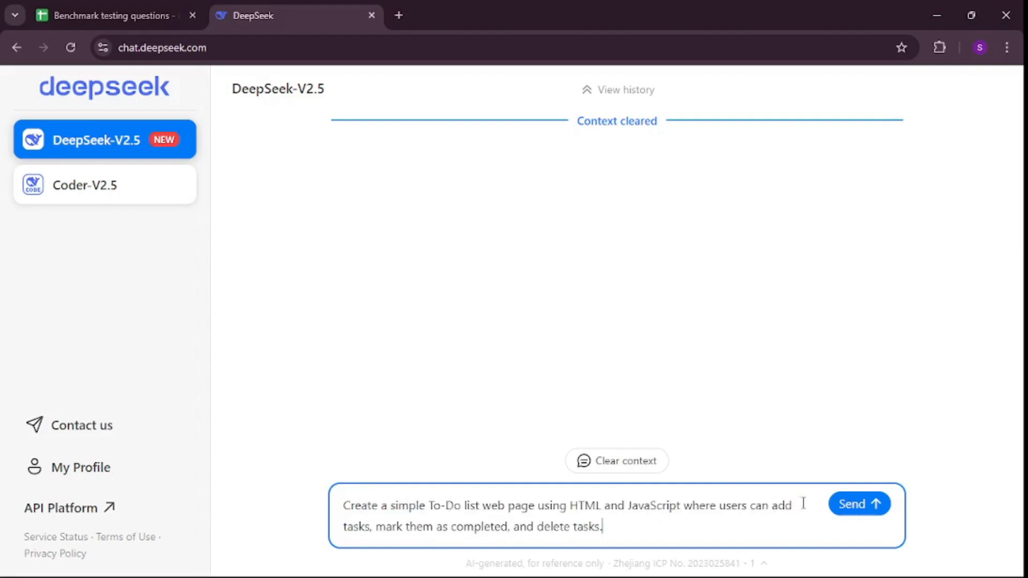
{"action": "left_click", "coordinate": [859, 503]}
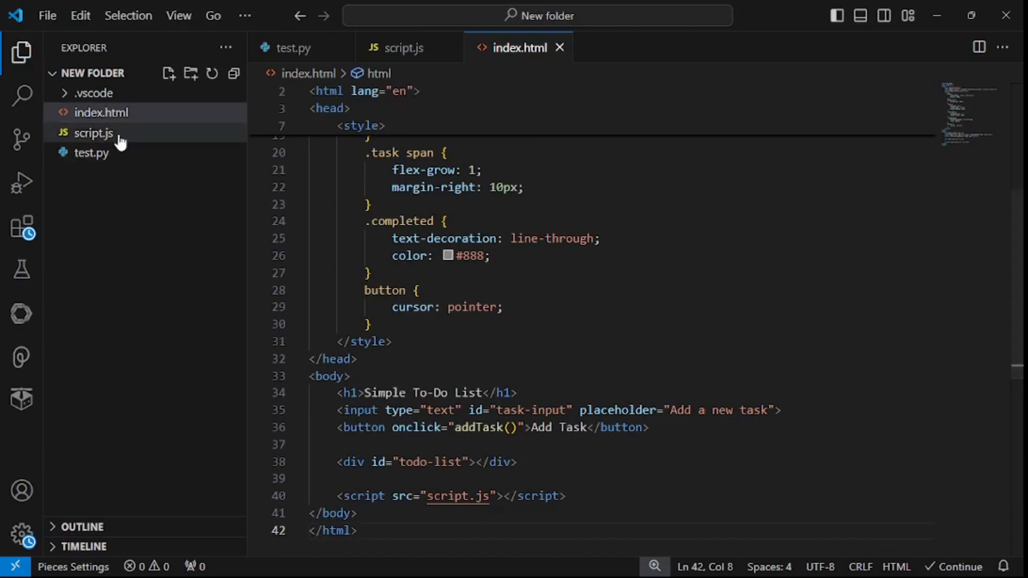
- Review the generated script.js for the To-Do list in the editor
{"action": "left_click", "coordinate": [95, 132]}
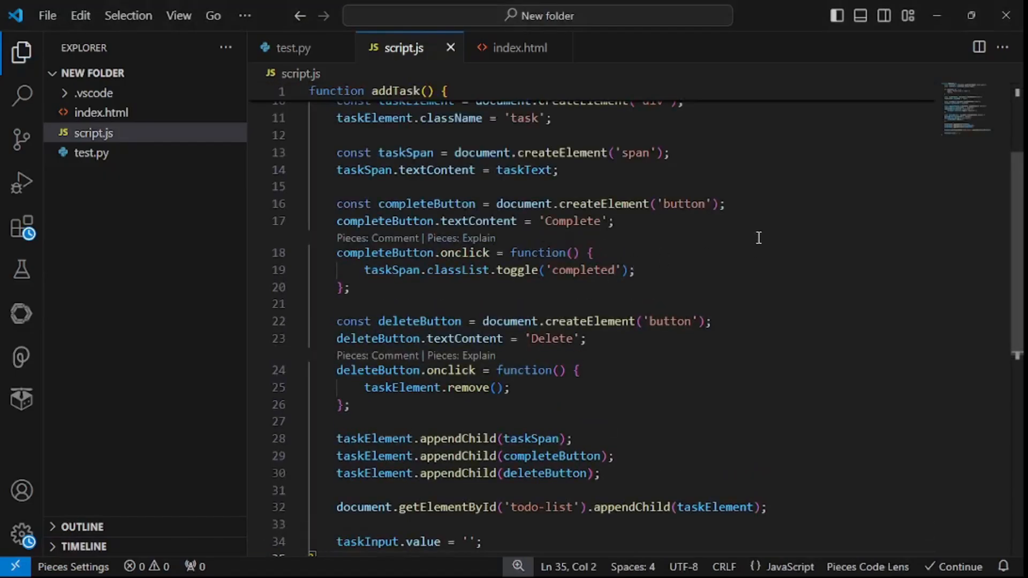
{"action": "left_click", "coordinate": [520, 48]}
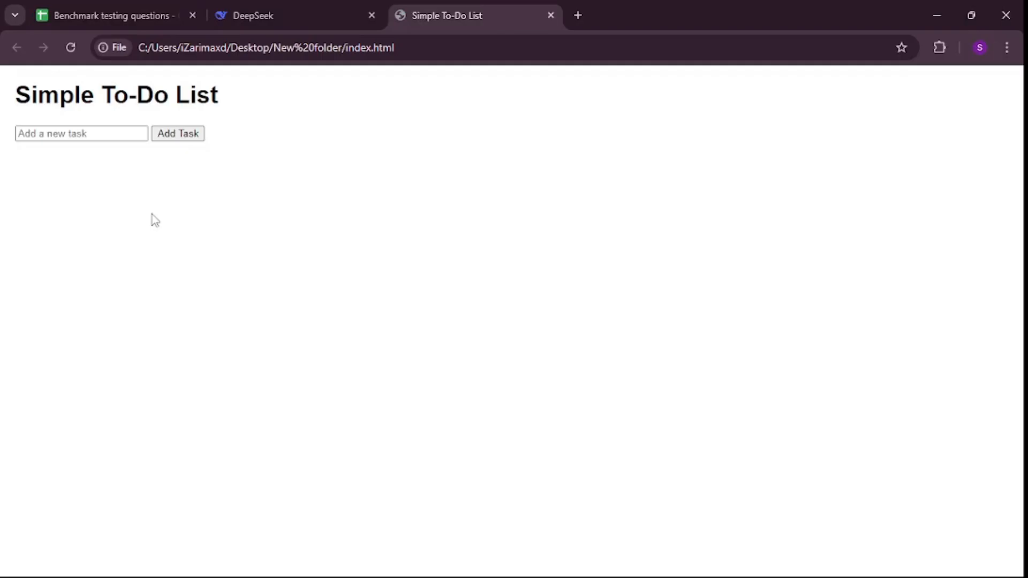
- Add a test task 'asdf' to the To-Do page, delete it, and return to the benchmark sheet
{"action": "left_click", "coordinate": [81, 133]}
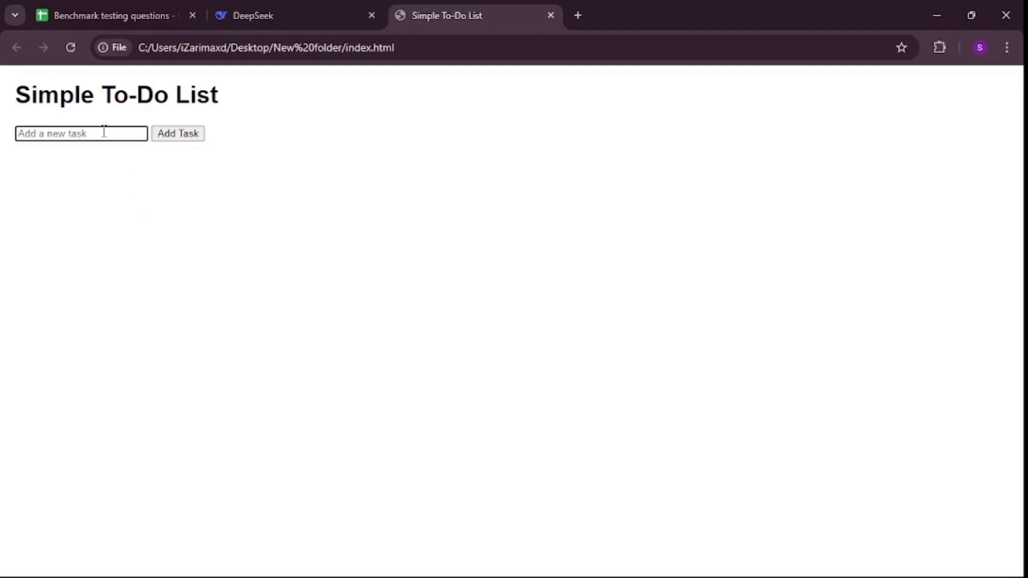
{"action": "type", "text": "asdf"}
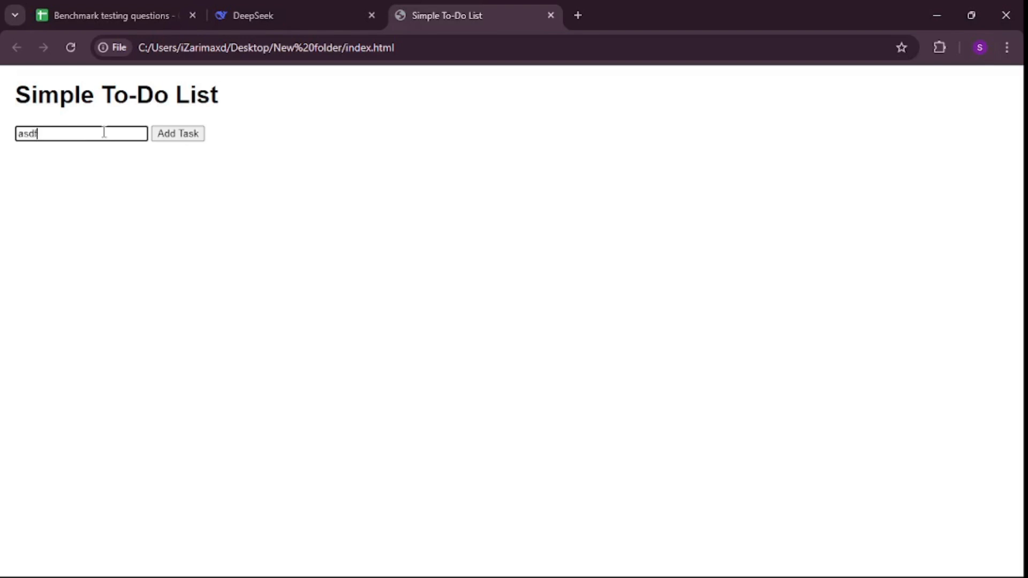
{"action": "left_click", "coordinate": [178, 133]}
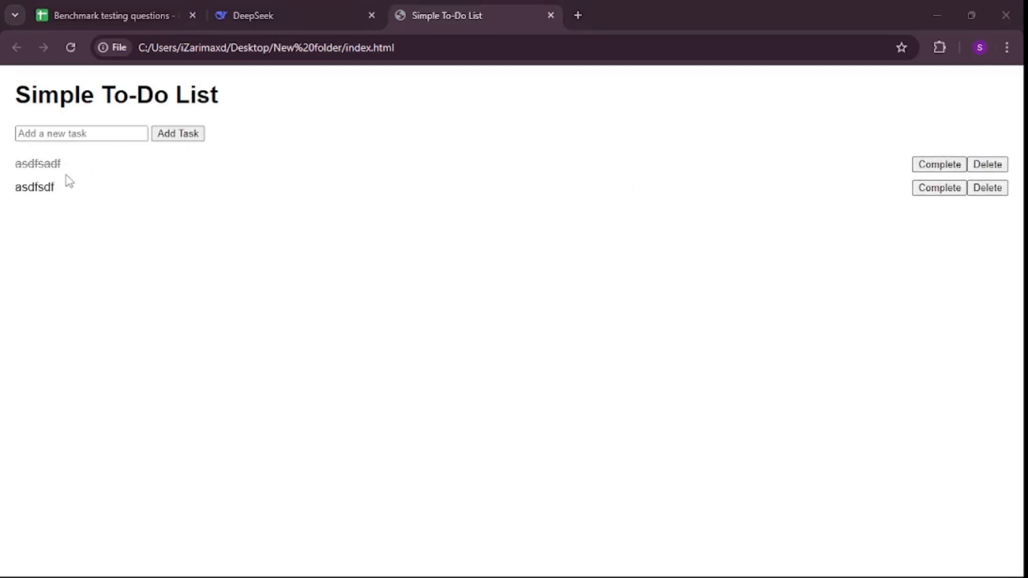
{"action": "left_click", "coordinate": [990, 165]}
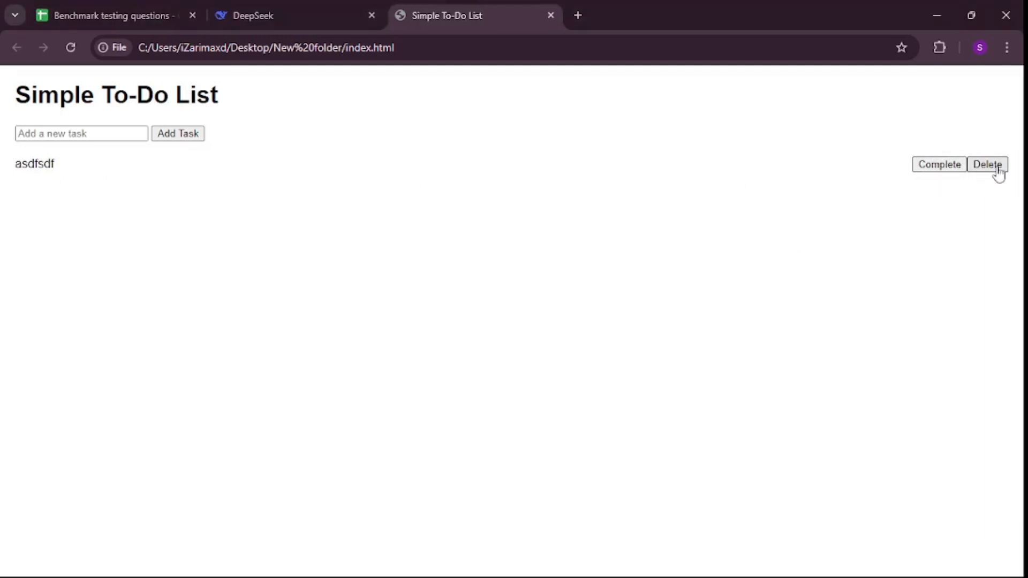
{"action": "mouse_move", "coordinate": [756, 201]}
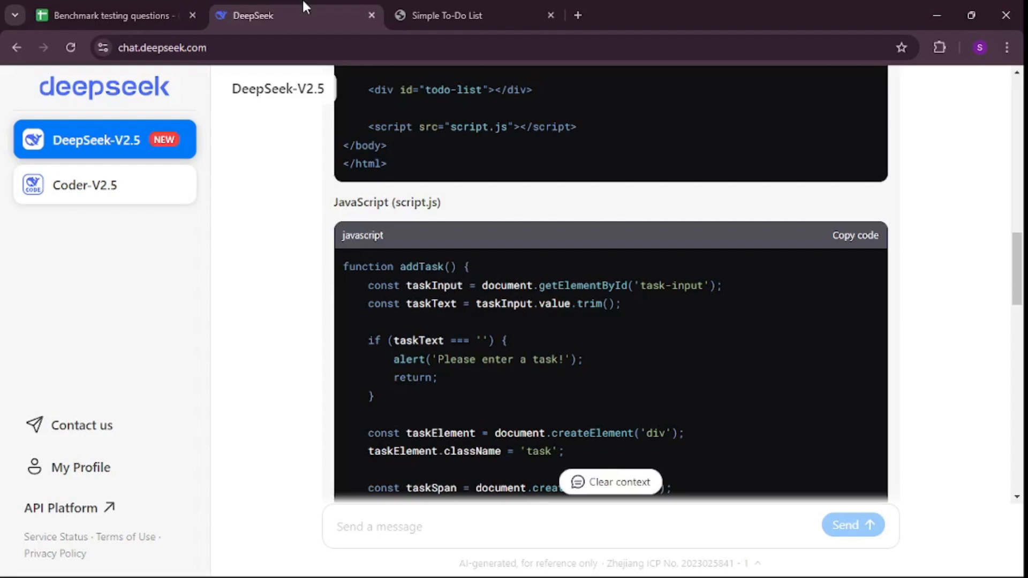
{"action": "mouse_move", "coordinate": [328, 188]}
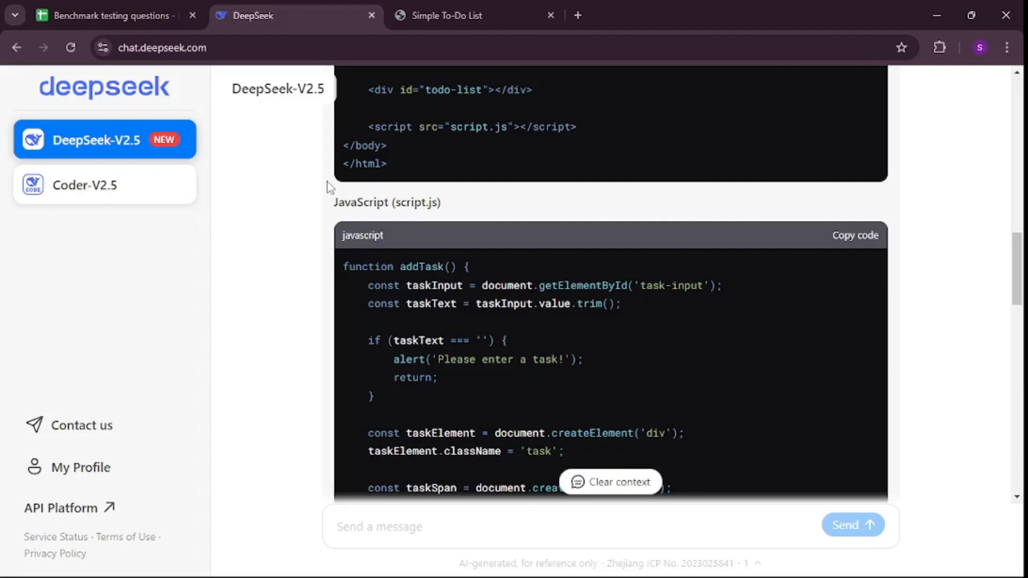
{"action": "left_click", "coordinate": [107, 17]}
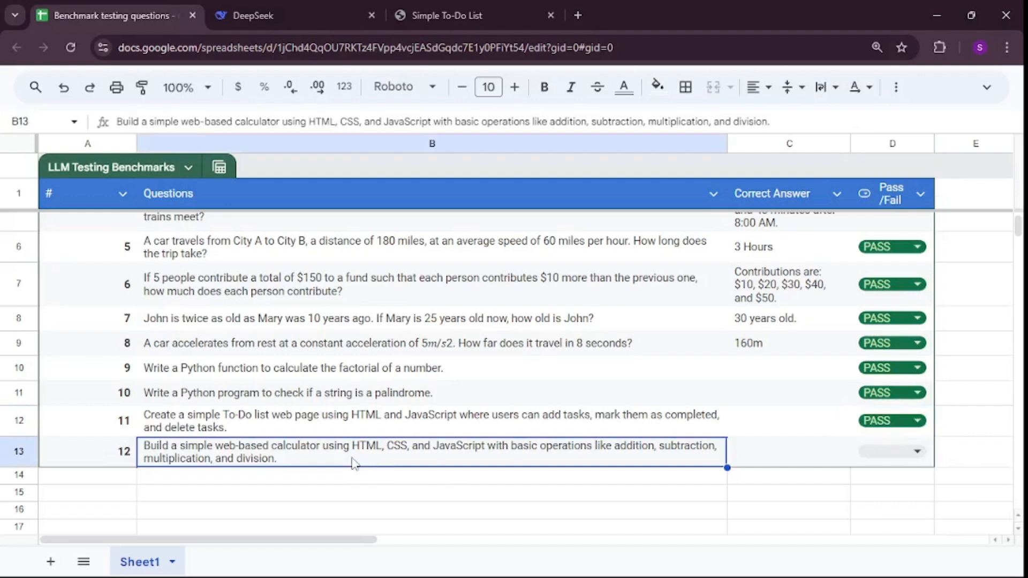
- Send the calculator question to DeepSeek and copy the generated JavaScript code
{"action": "left_click", "coordinate": [252, 15]}
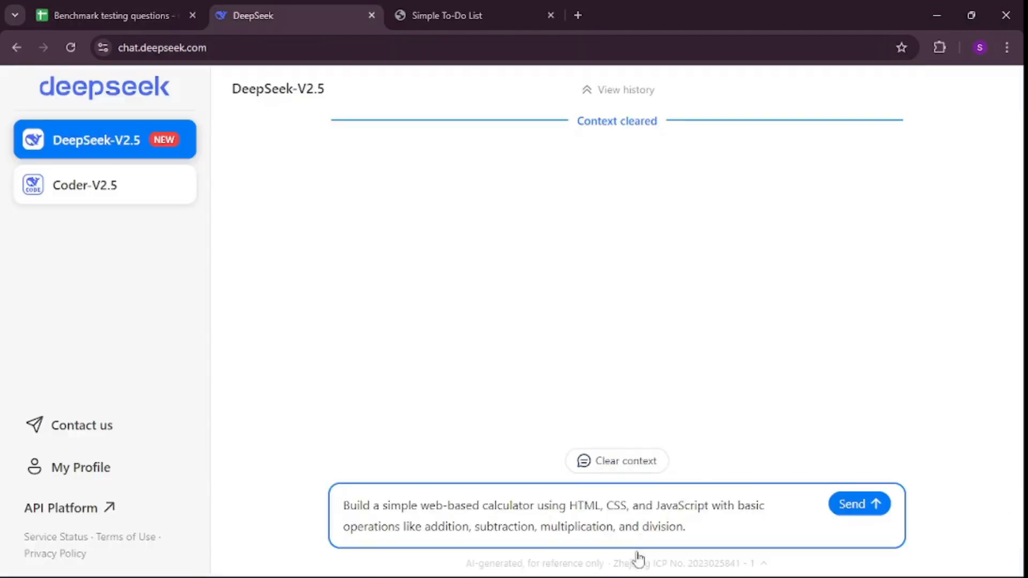
{"action": "mouse_move", "coordinate": [872, 520]}
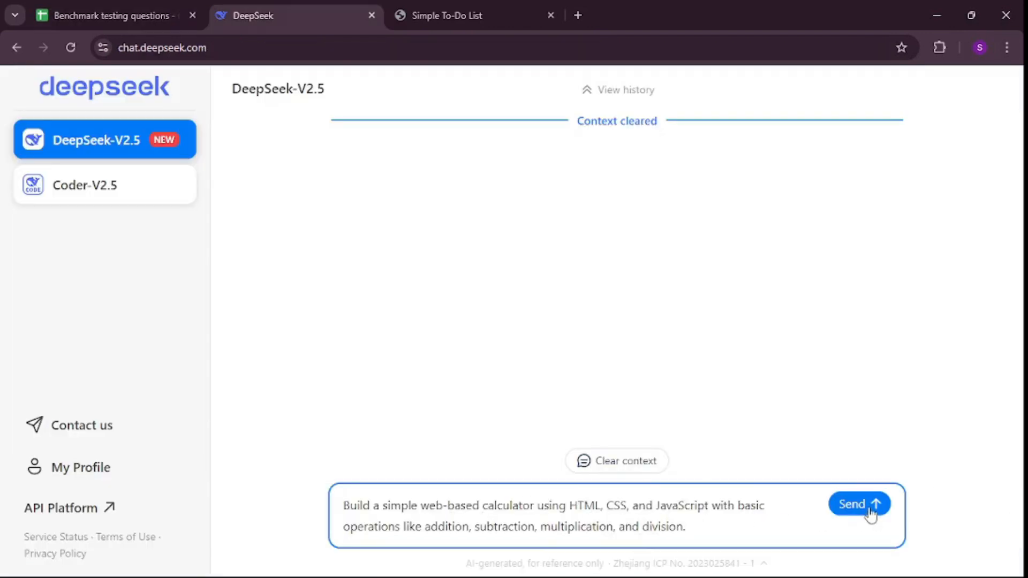
{"action": "left_click", "coordinate": [860, 503]}
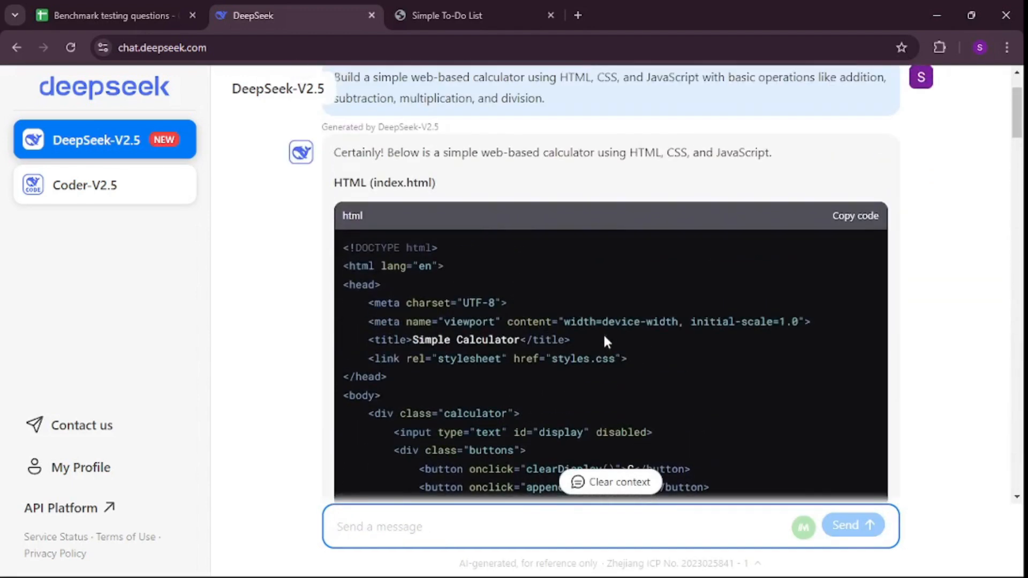
{"action": "left_click", "coordinate": [855, 216]}
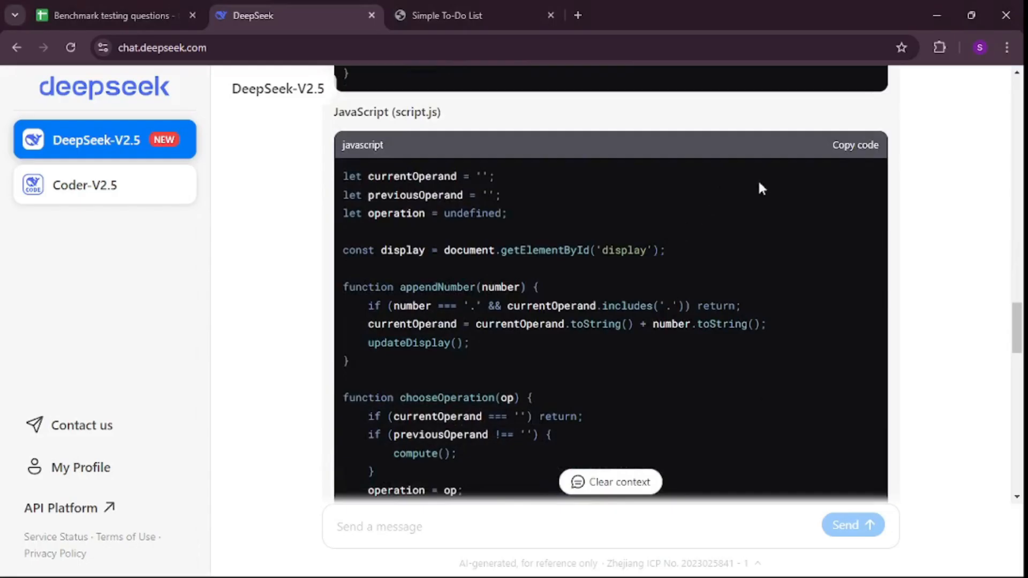
{"action": "left_click", "coordinate": [854, 146]}
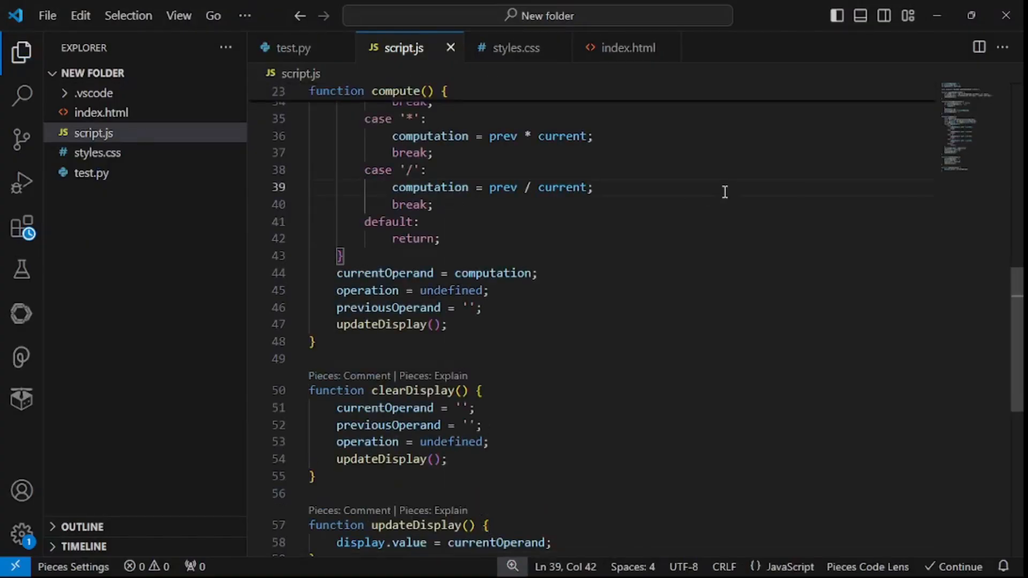
- Put the calculator JavaScript with compute and clearDisplay into script.js
{"action": "left_click", "coordinate": [102, 113]}
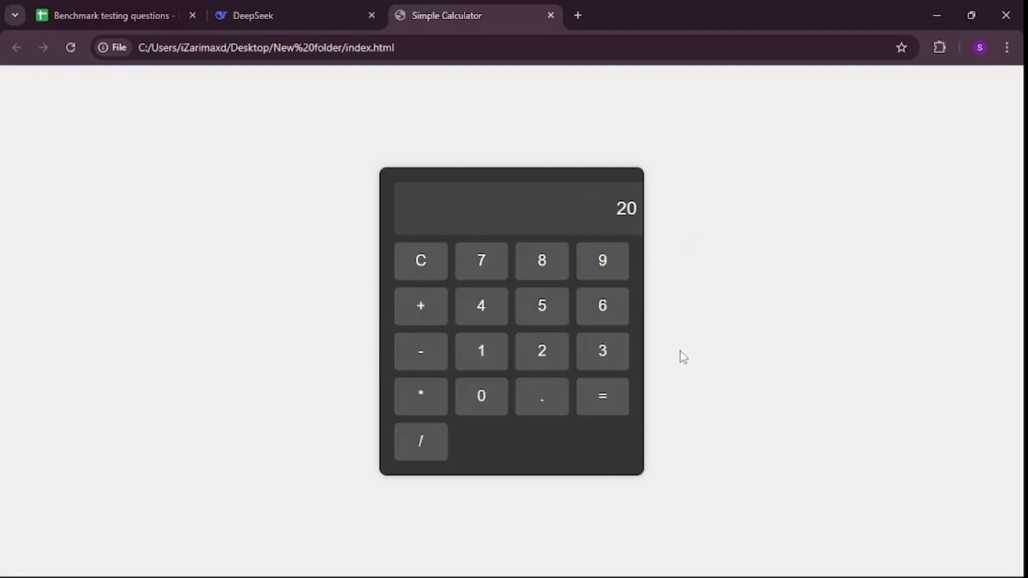
{"action": "mouse_move", "coordinate": [542, 307]}
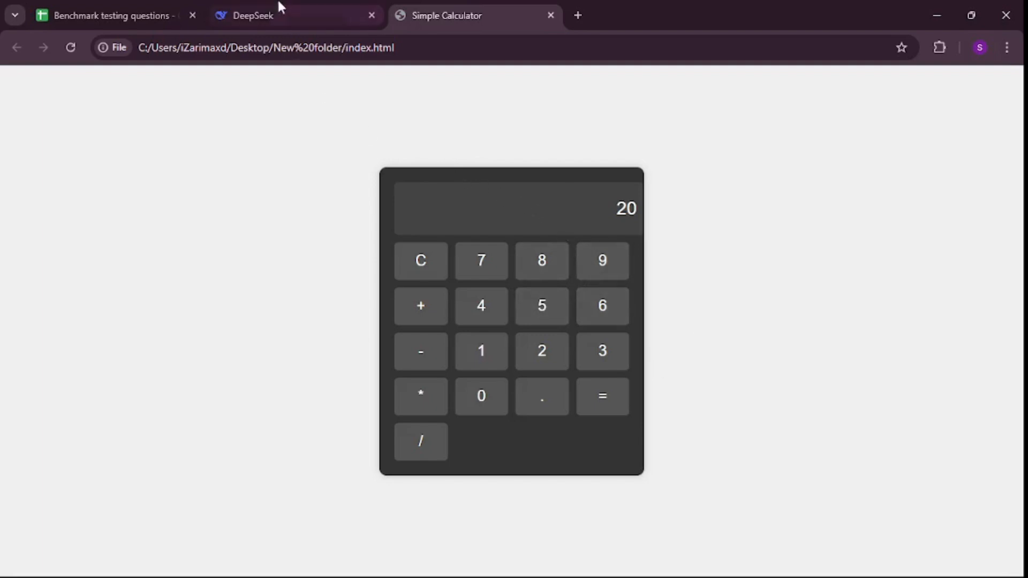
{"action": "mouse_move", "coordinate": [451, 146]}
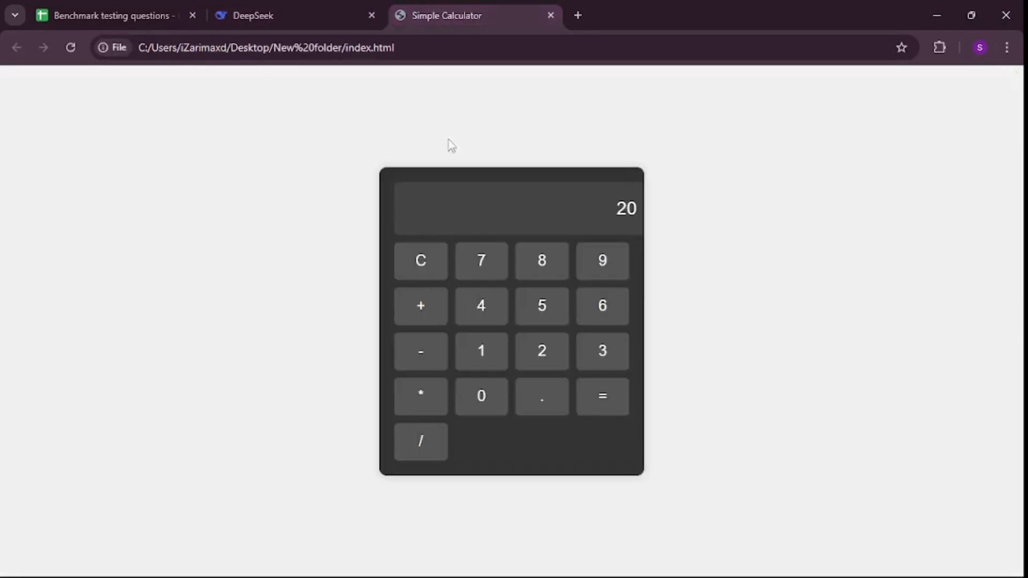
- Clear the Simple Calculator and enter numbers and operators to test its calculations
{"action": "left_click", "coordinate": [421, 260]}
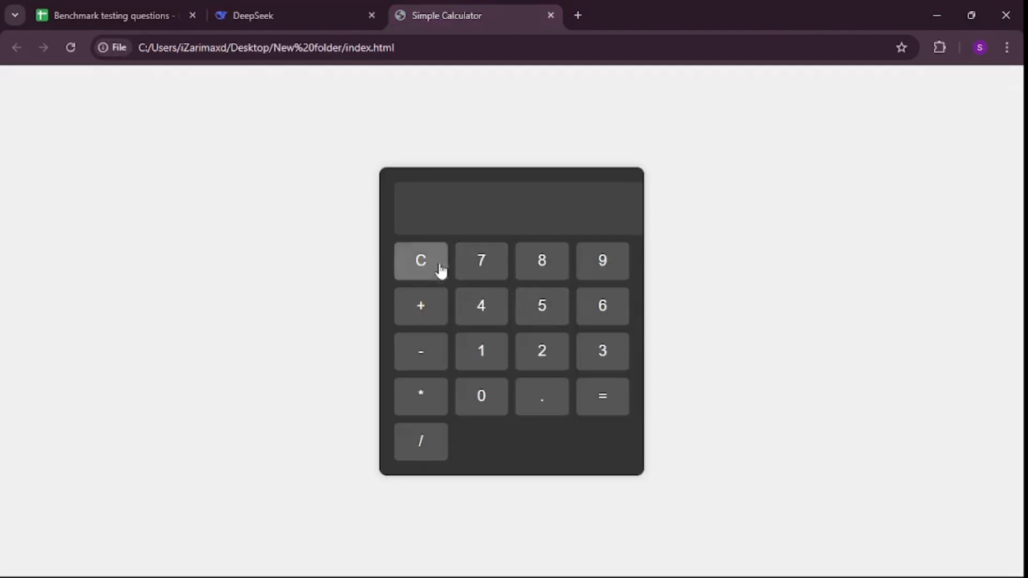
{"action": "left_click", "coordinate": [482, 396]}
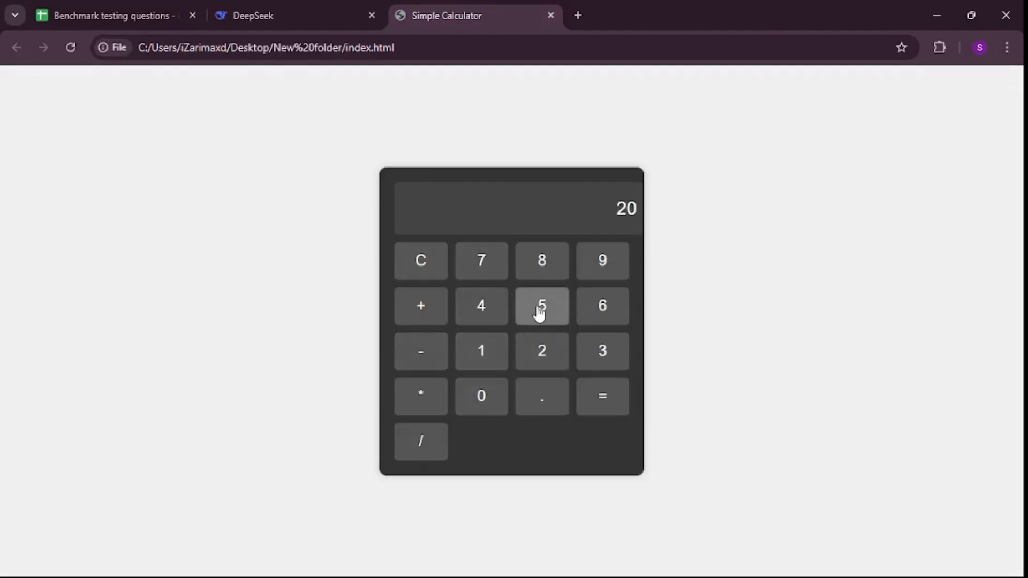
{"action": "left_click", "coordinate": [602, 397]}
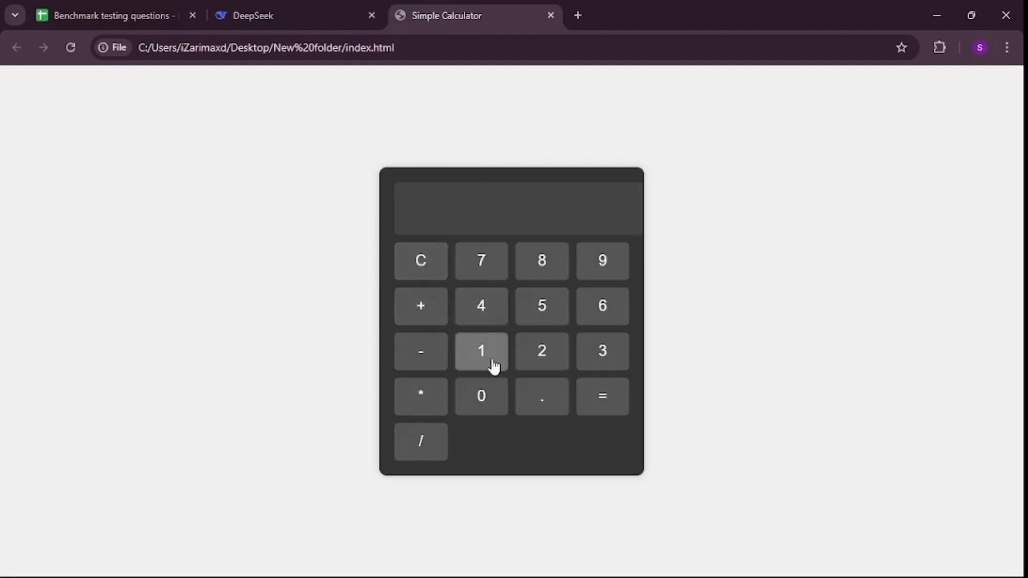
{"action": "left_click", "coordinate": [541, 305]}
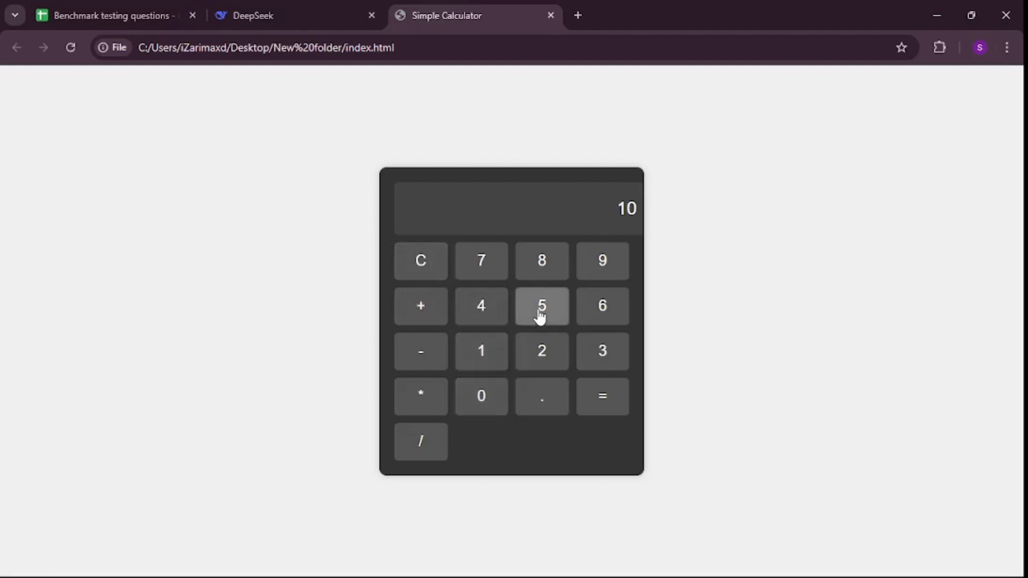
{"action": "left_click", "coordinate": [542, 307]}
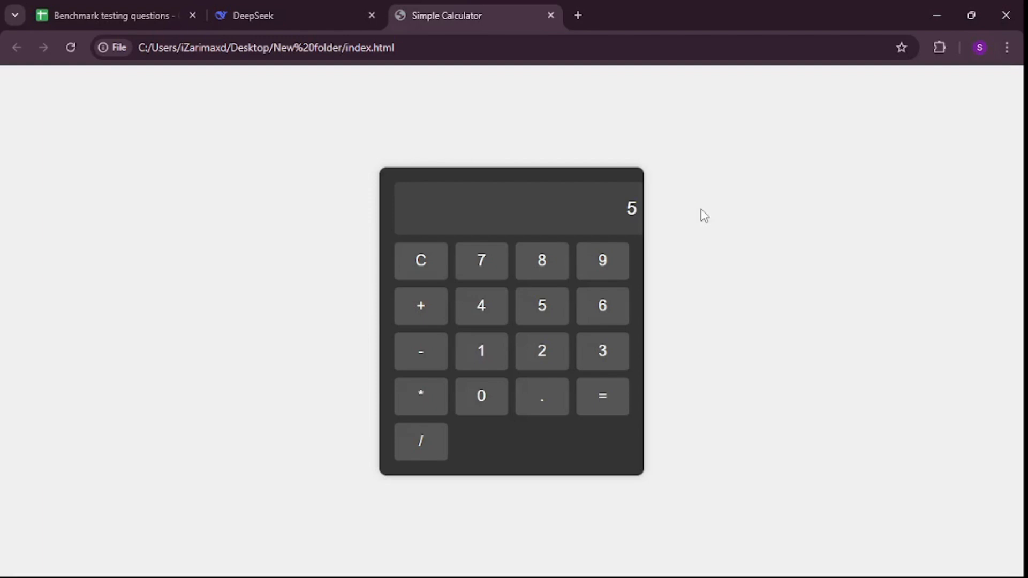
{"action": "mouse_move", "coordinate": [637, 272]}
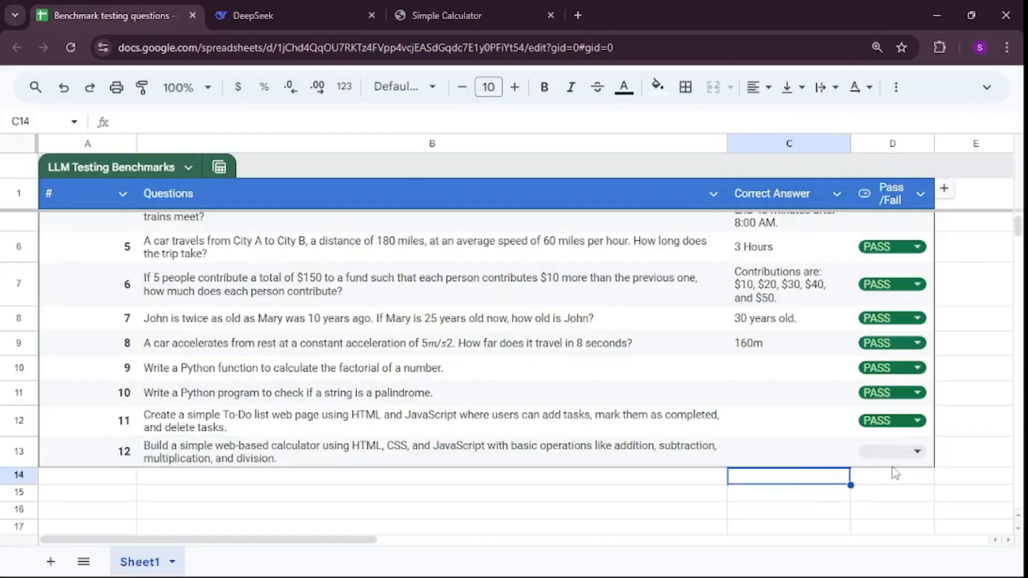
- Review the calculator code in DeepSeek, then mark question 12 FAIL in the sheet
{"action": "left_click", "coordinate": [259, 15]}
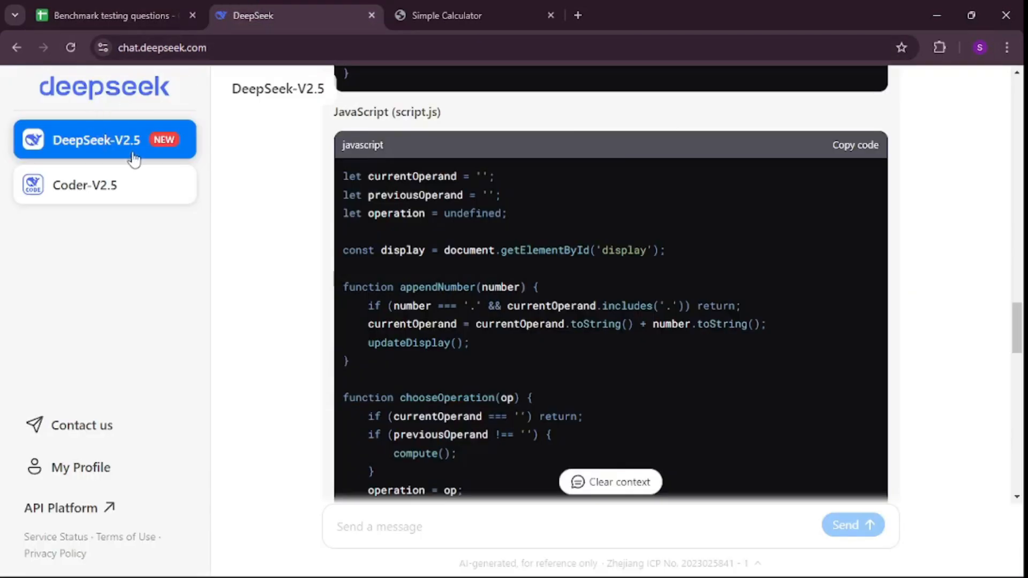
{"action": "left_click", "coordinate": [114, 16]}
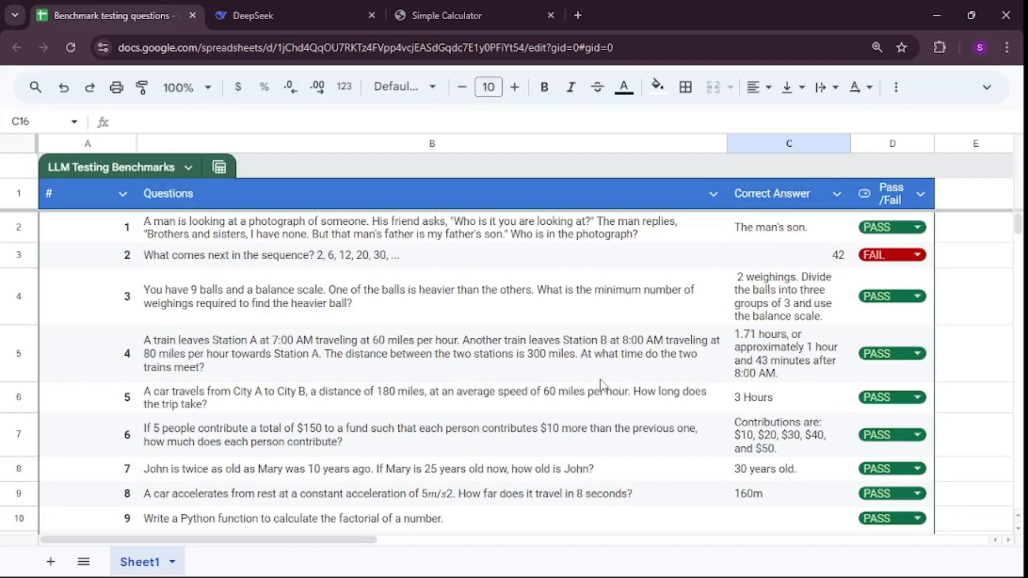
{"action": "mouse_move", "coordinate": [630, 369]}
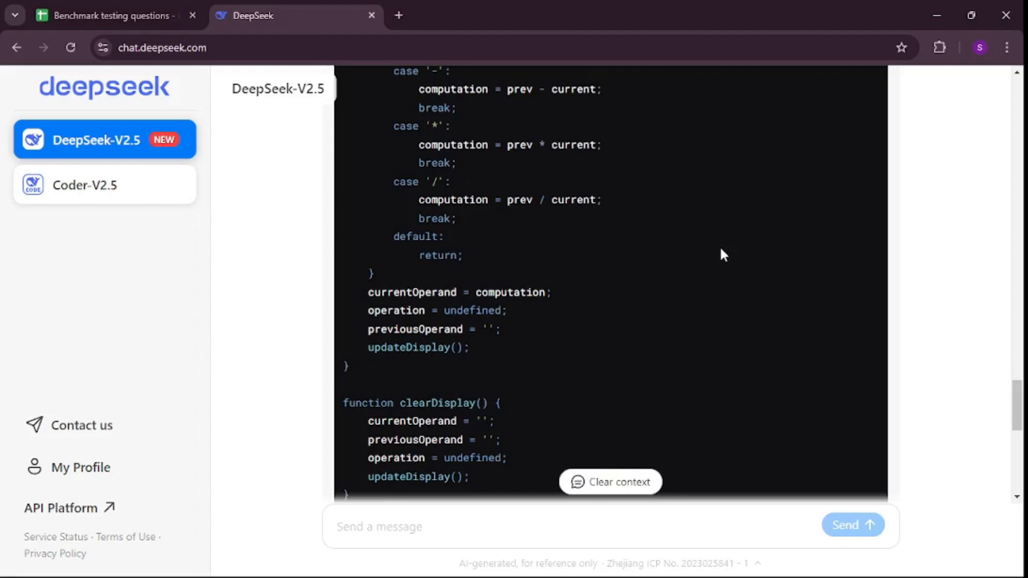
{"action": "scroll", "scroll_direction": "down", "scroll_amount": 3}
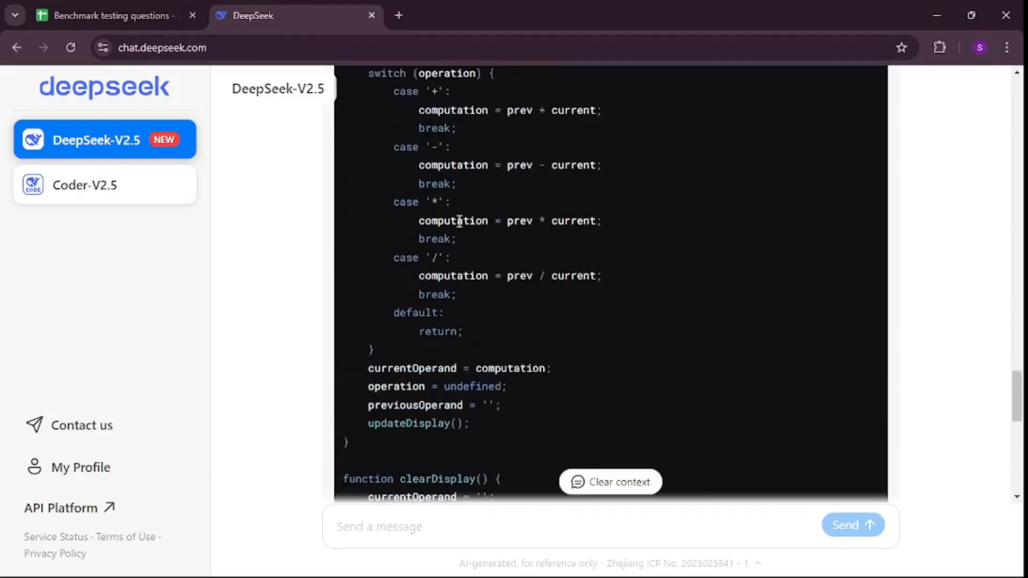
{"action": "left_click", "coordinate": [108, 16]}
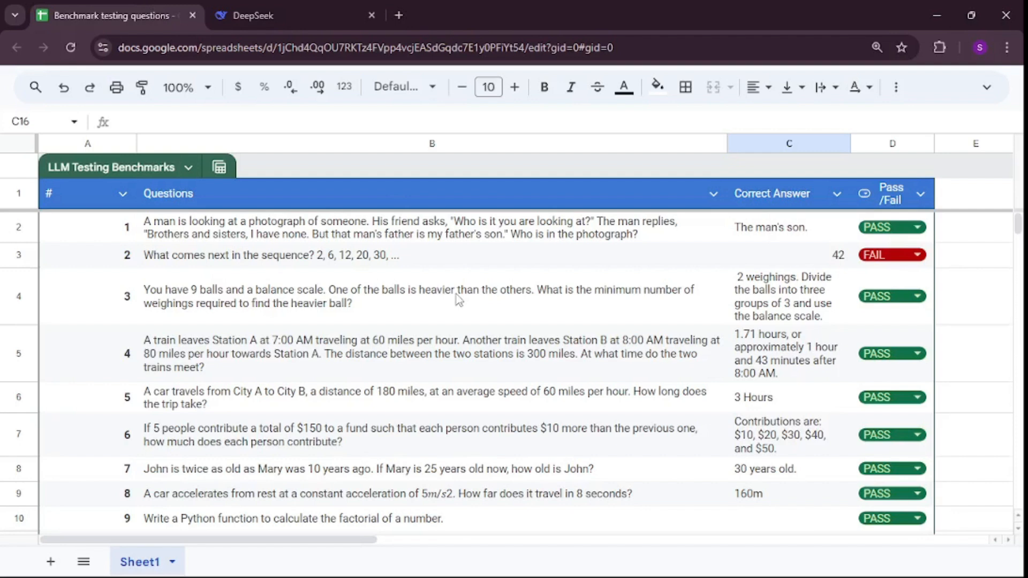
{"action": "scroll", "scroll_direction": "down", "scroll_amount": 3}
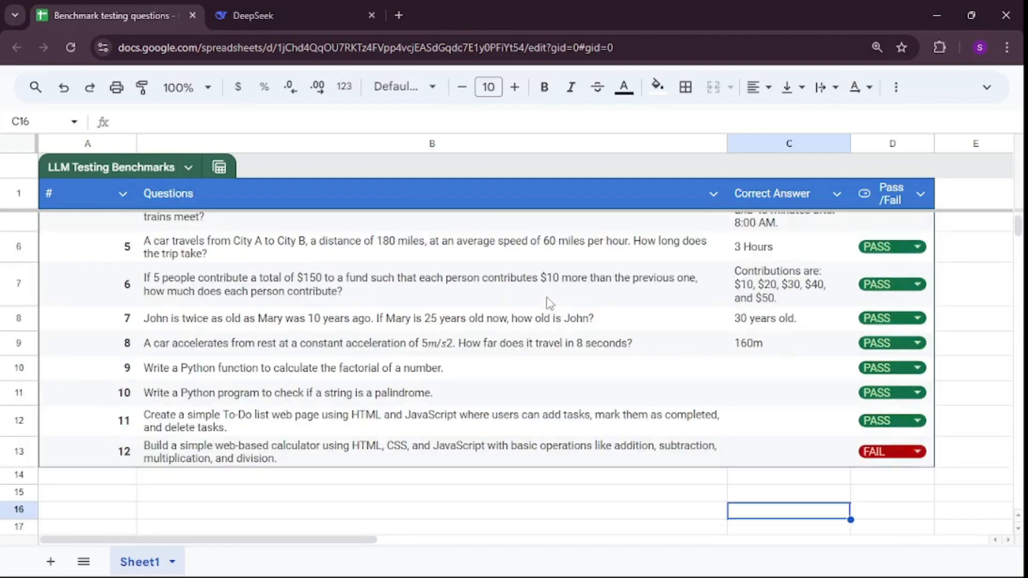